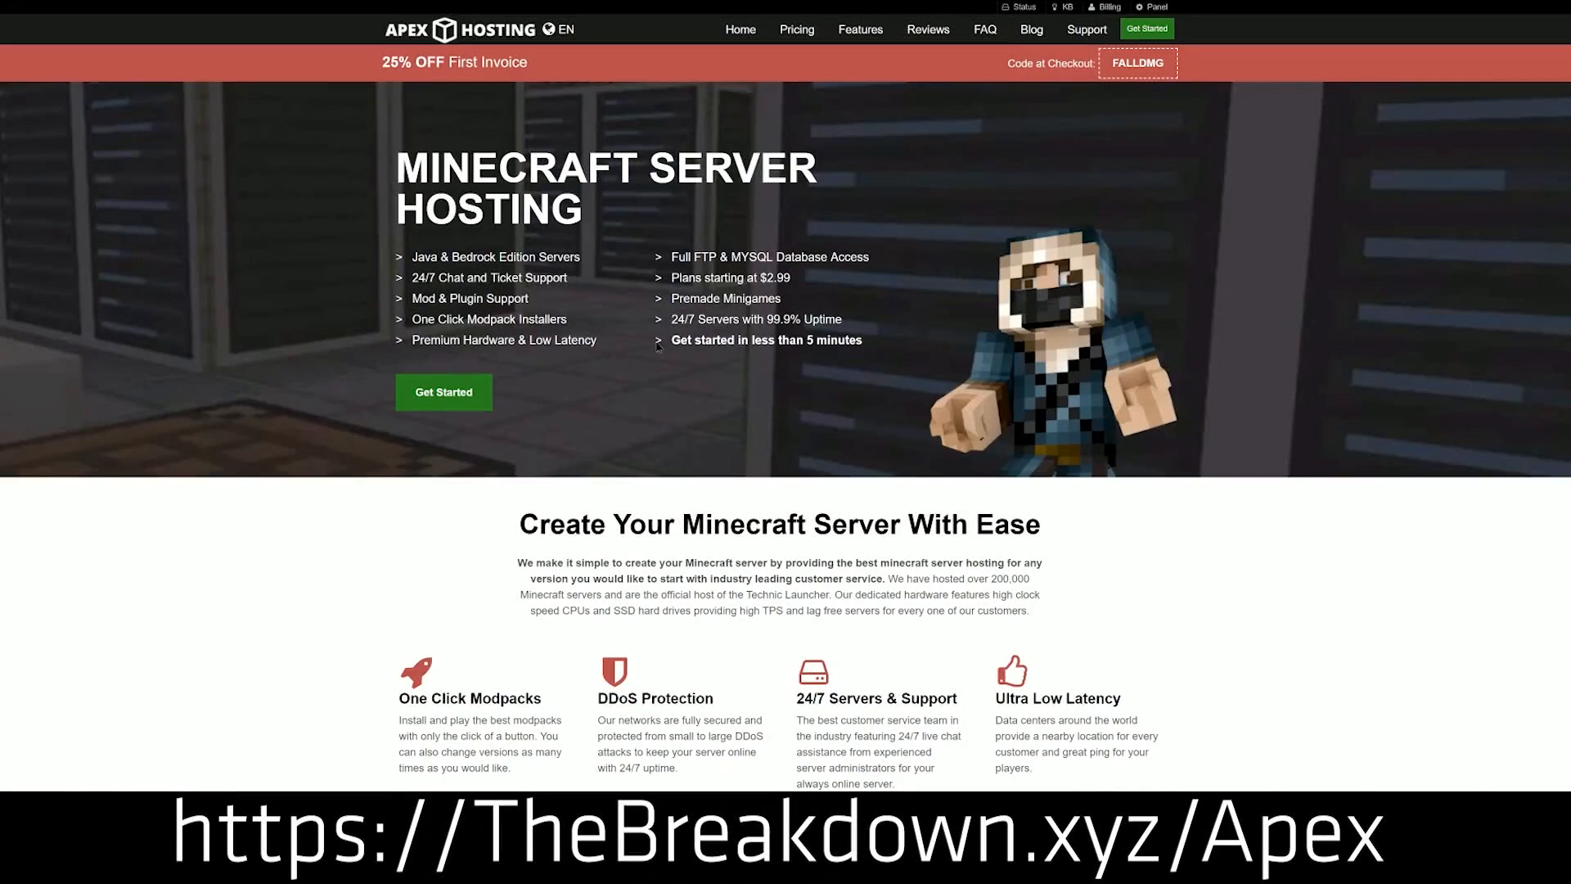
pyautogui.moveTo(368, 383)
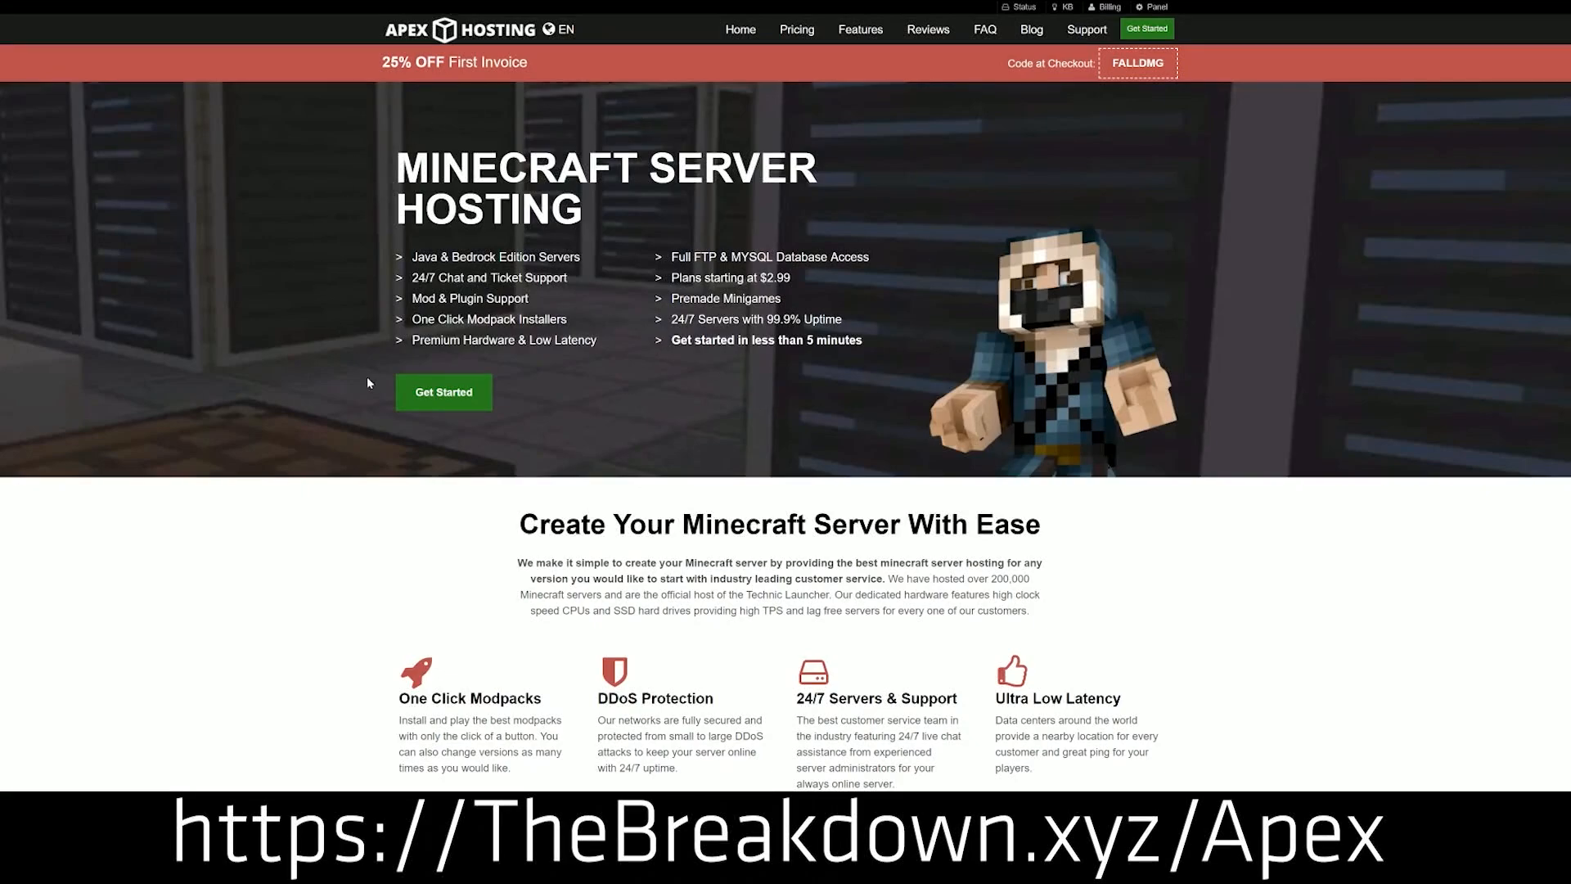
# - Browse the Apex homepage features, then reach Server 2's panel and its JAR File version list
pyautogui.scroll(-3)
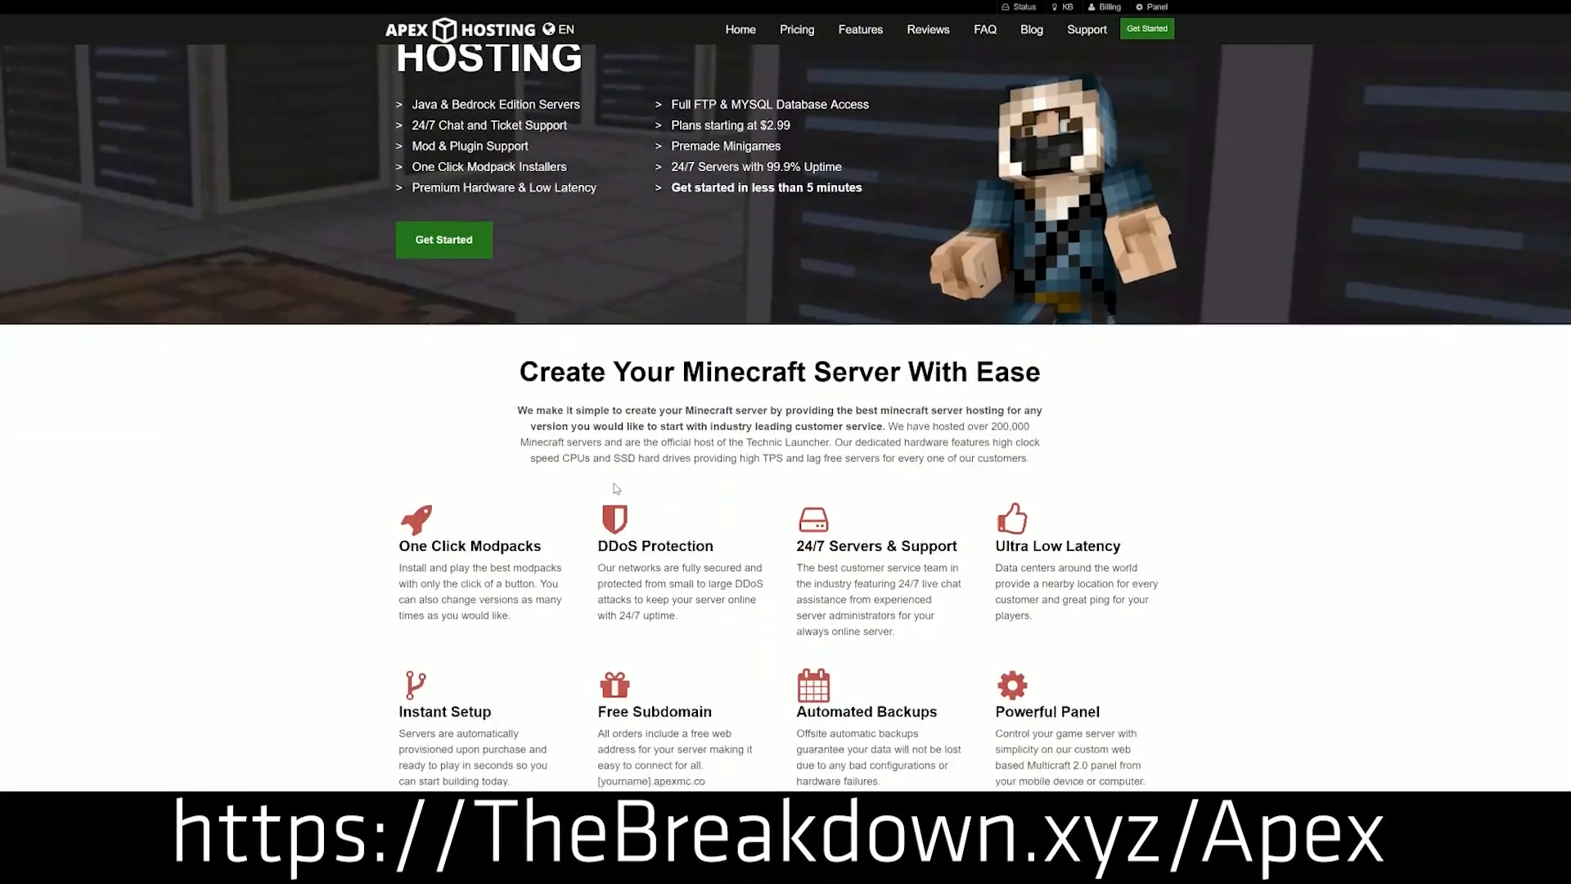
pyautogui.scroll(-3)
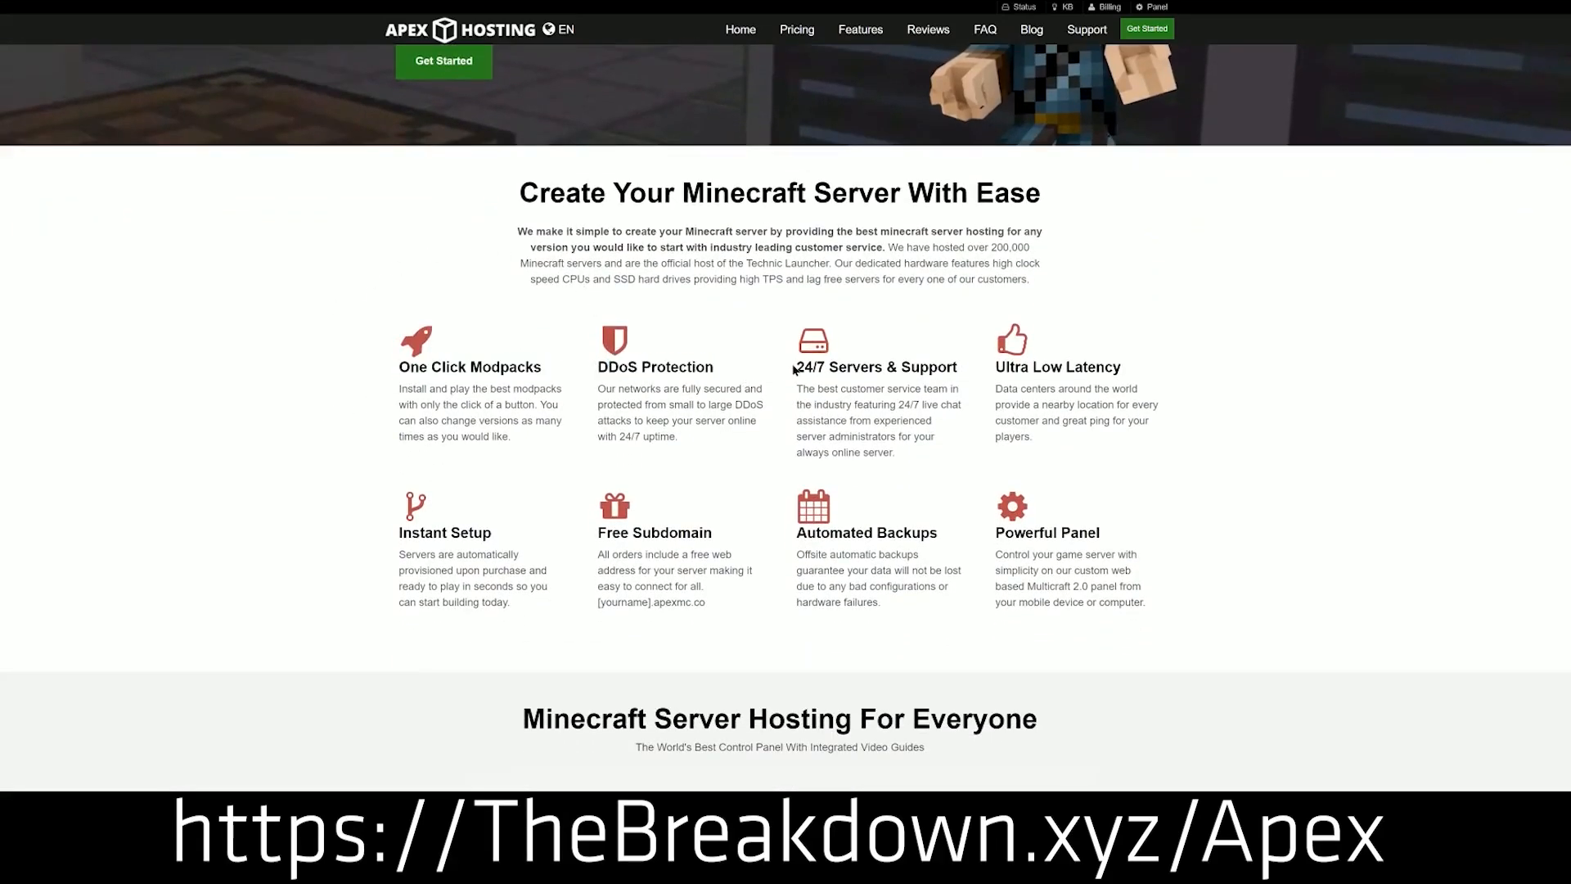
pyautogui.doubleClick(874, 367)
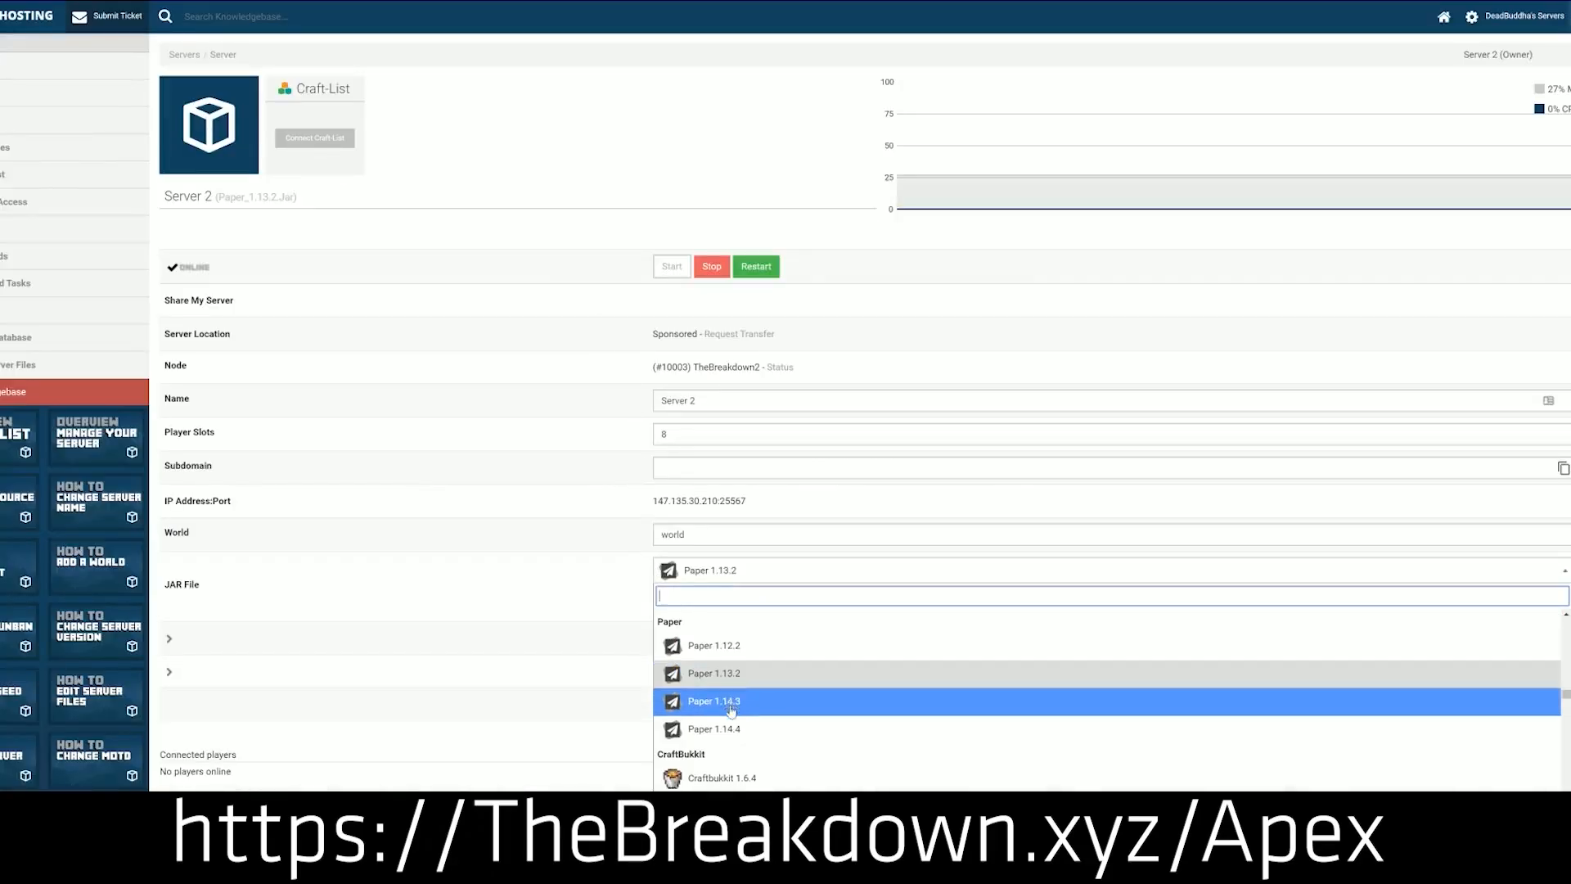
pyautogui.scroll(3)
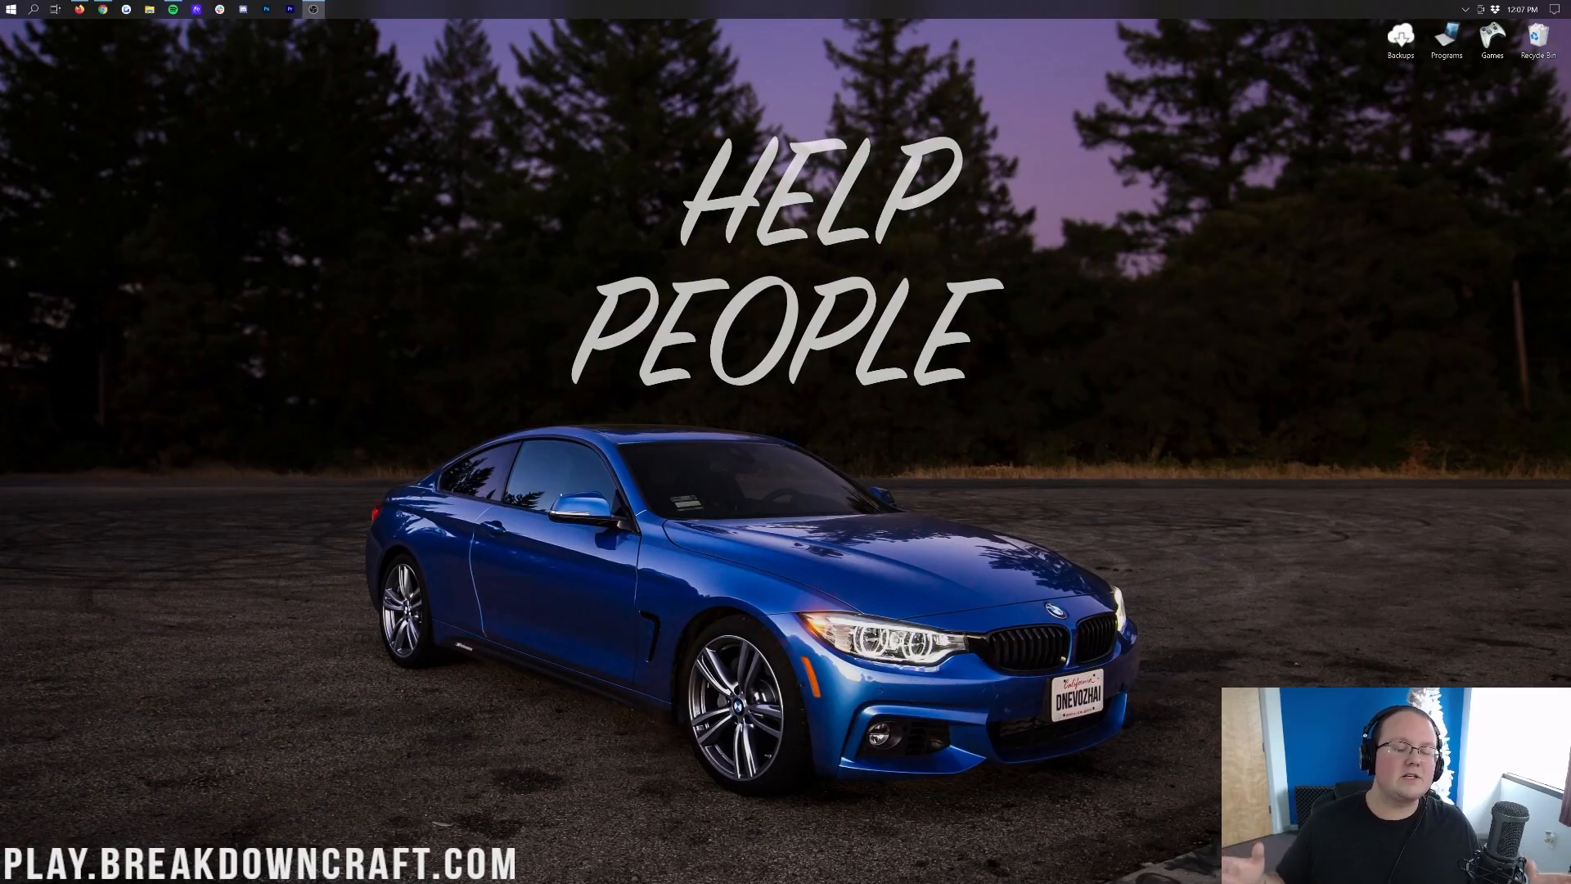
pyautogui.moveTo(1454, 229)
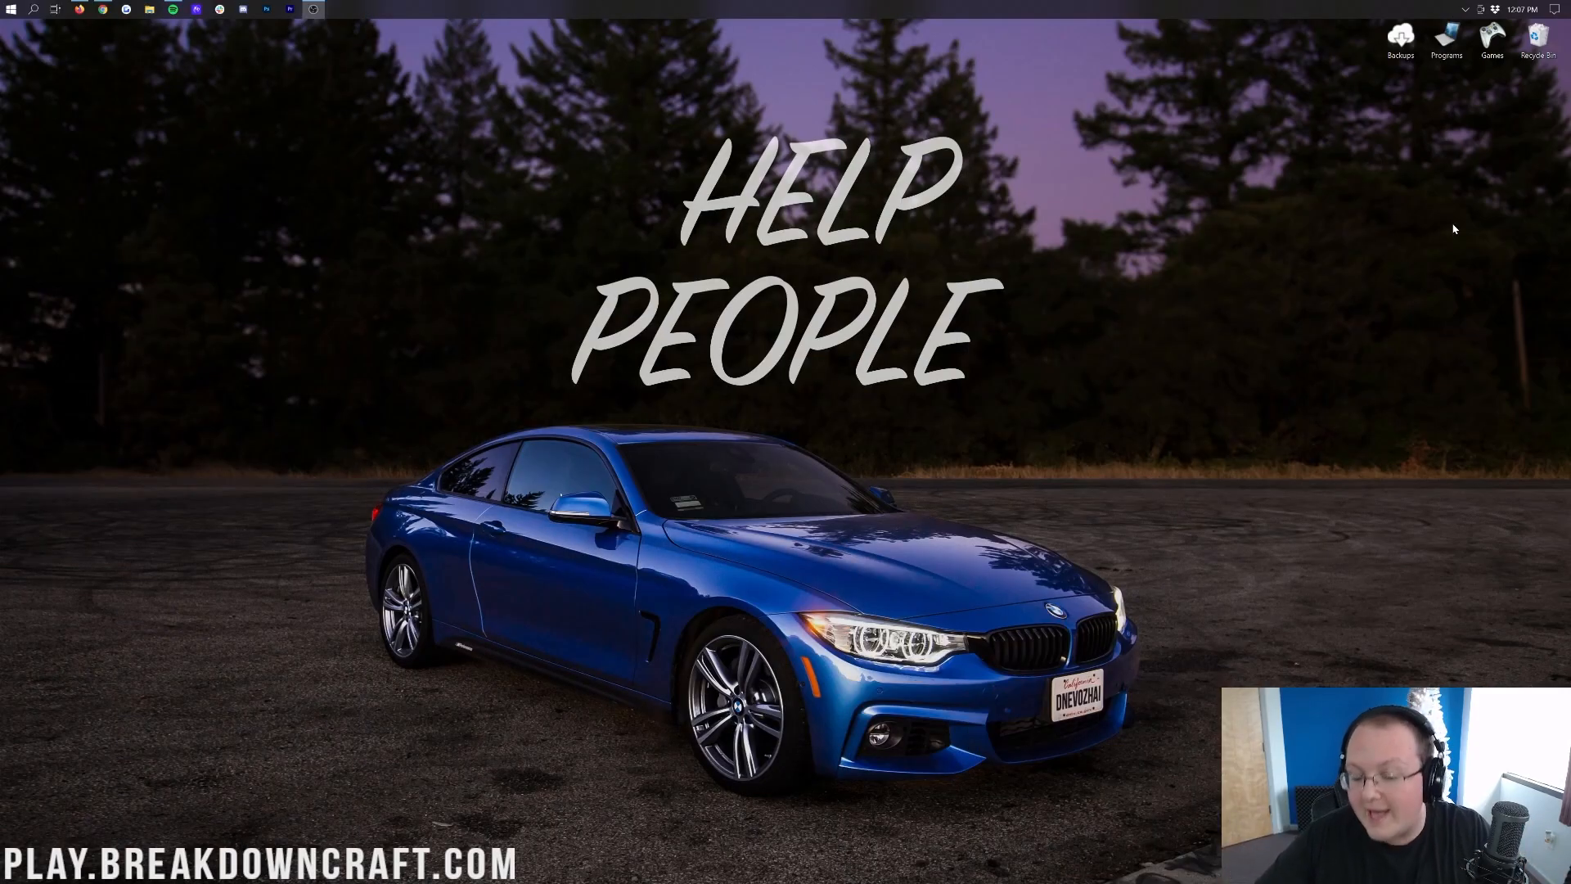
pyautogui.moveTo(1090, 362)
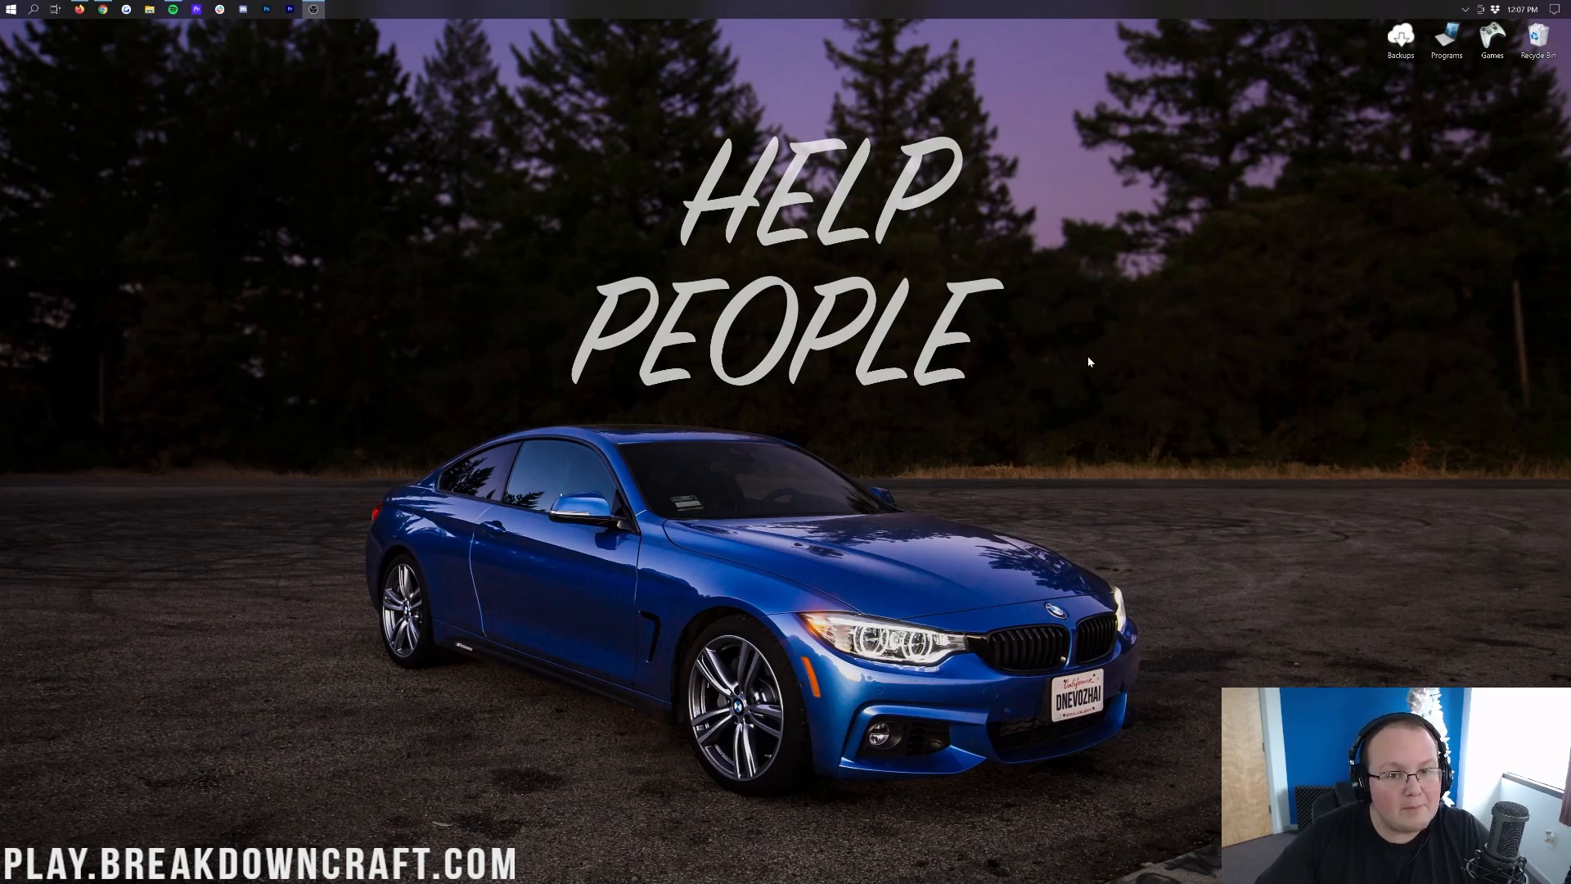
pyautogui.moveTo(918, 305)
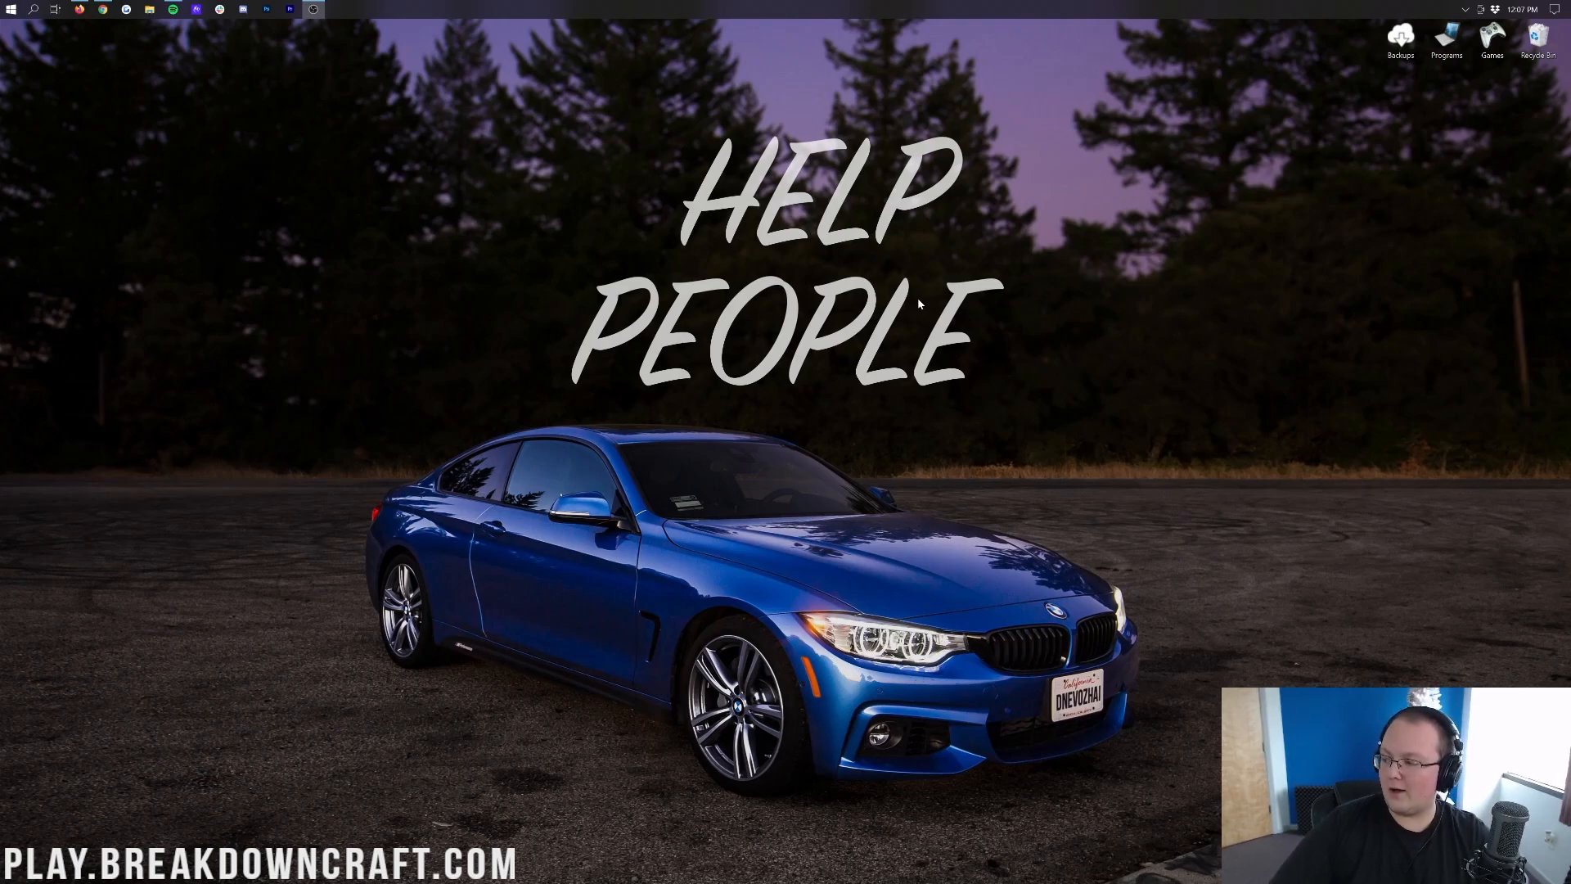
pyautogui.moveTo(381, 207)
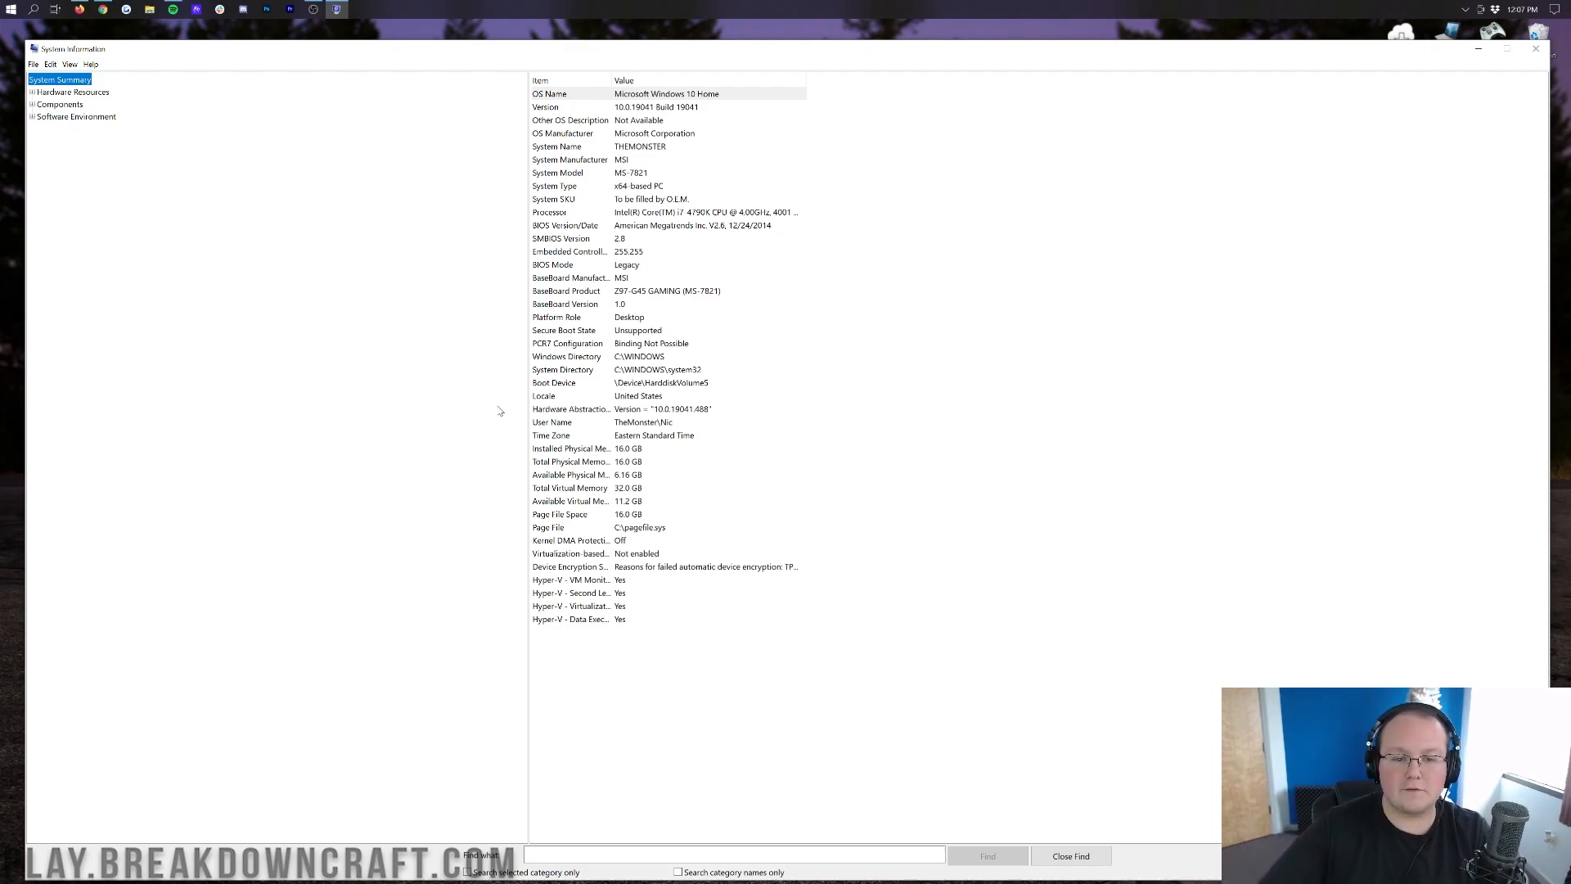
# - Select the Installed Physical Memory row reporting 16.0 GB
pyautogui.click(550, 211)
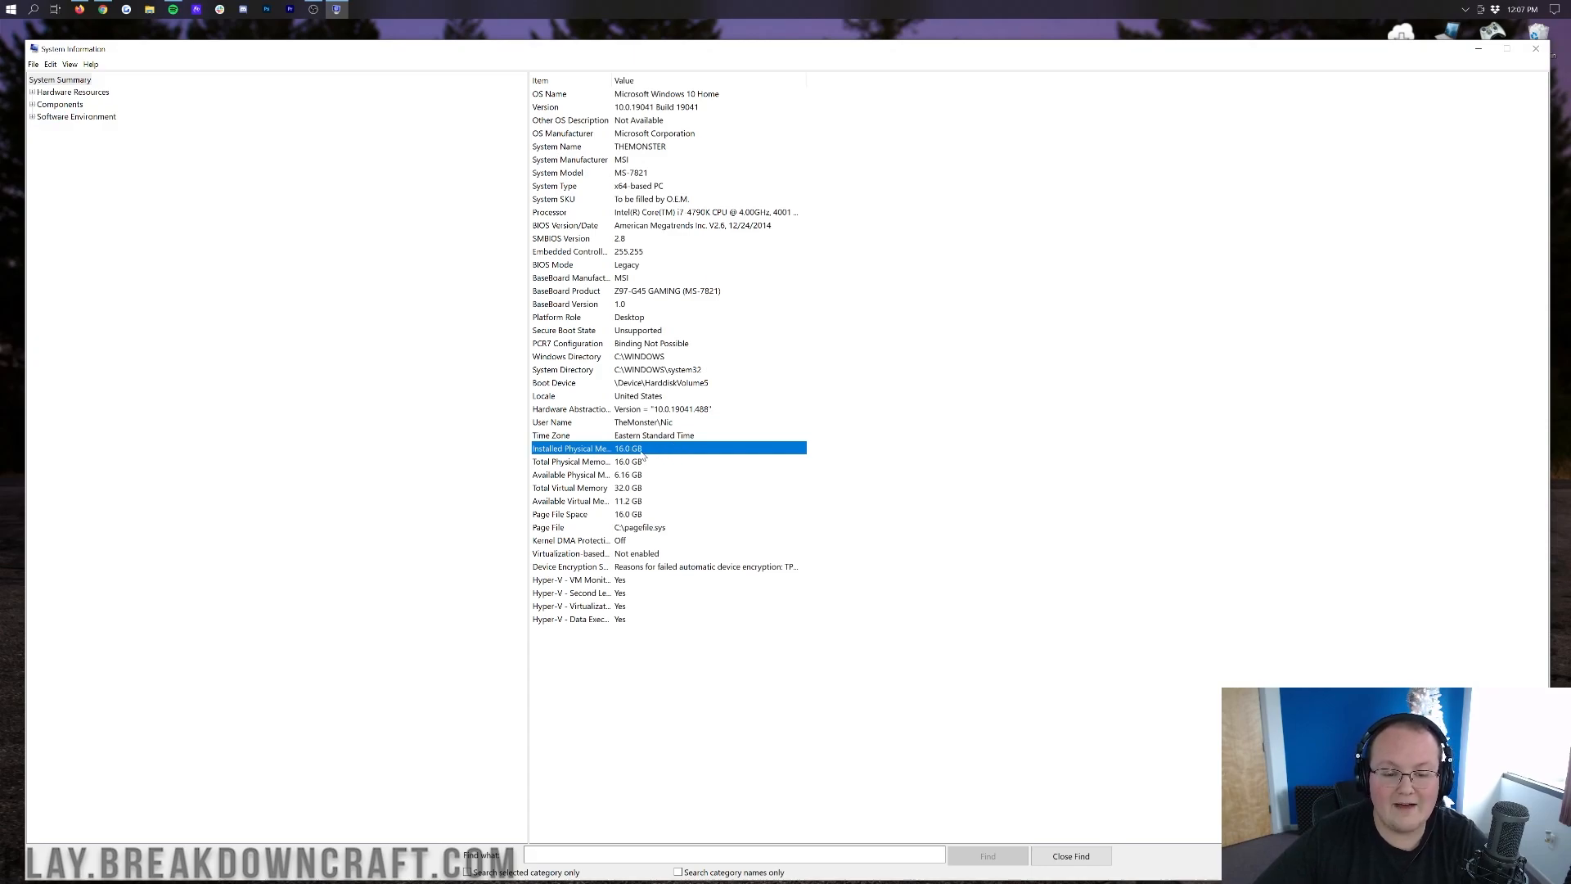
pyautogui.moveTo(659, 461)
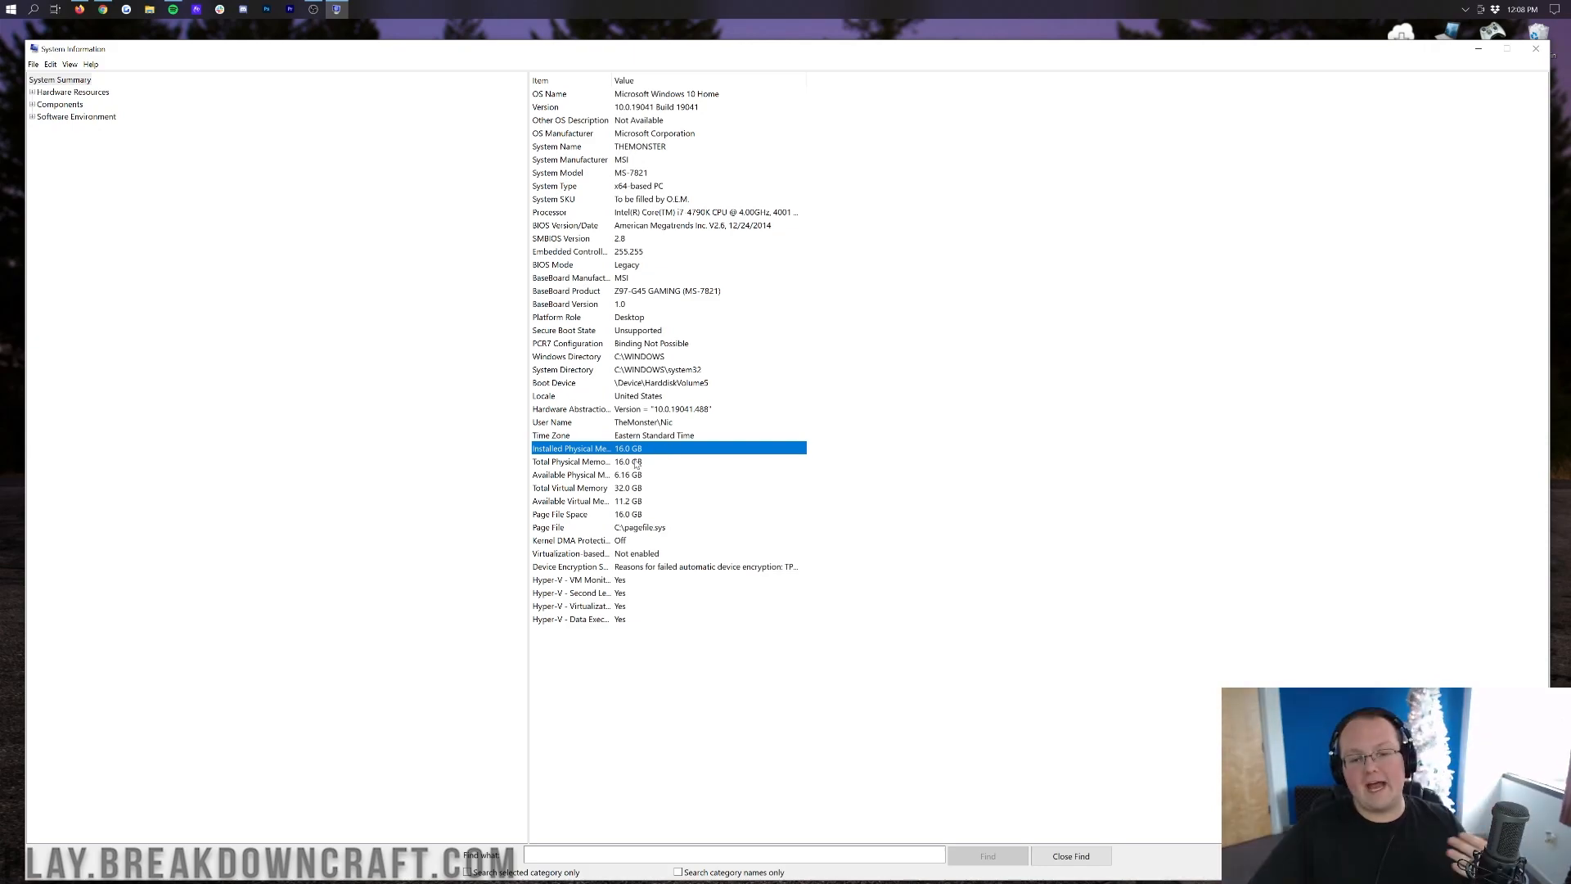
pyautogui.moveTo(707, 184)
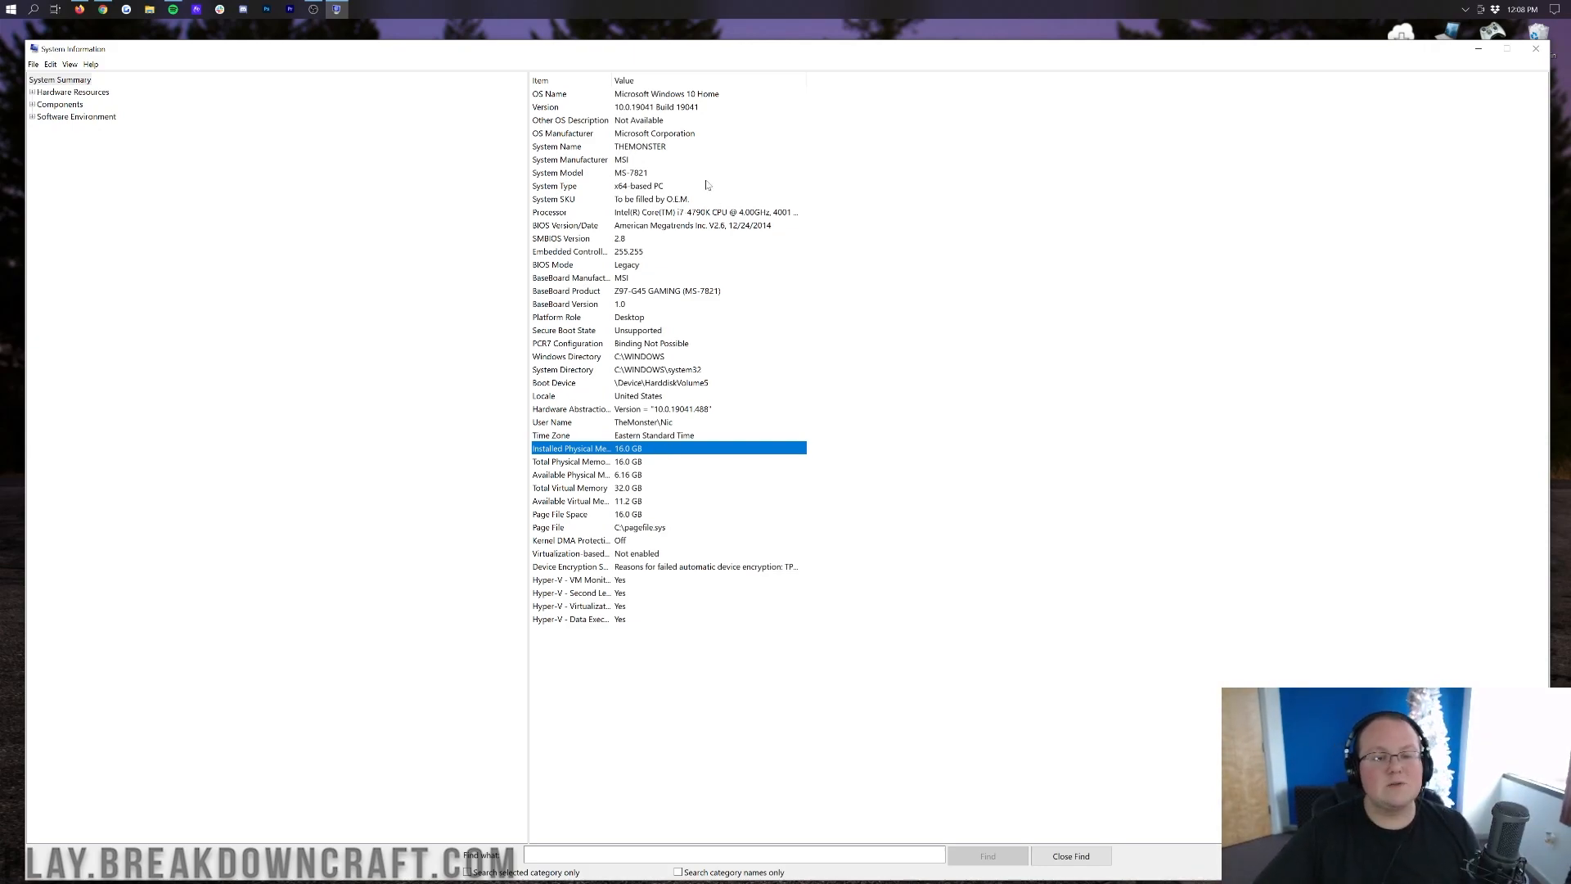
# - Select the System Type row reporting an x64-based PC
pyautogui.click(638, 185)
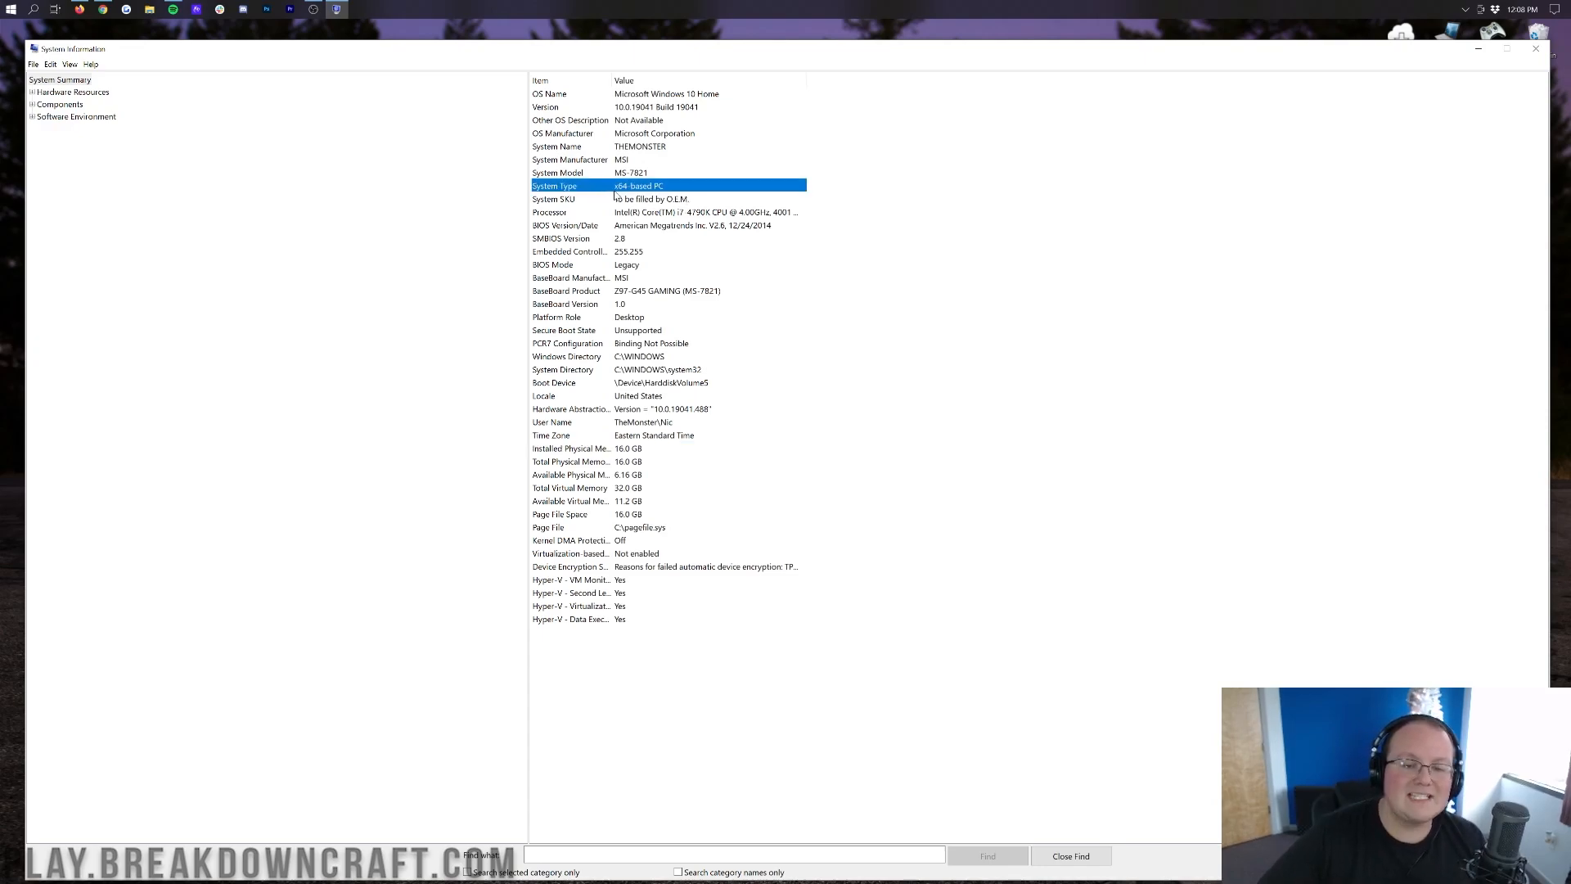
pyautogui.moveTo(699, 187)
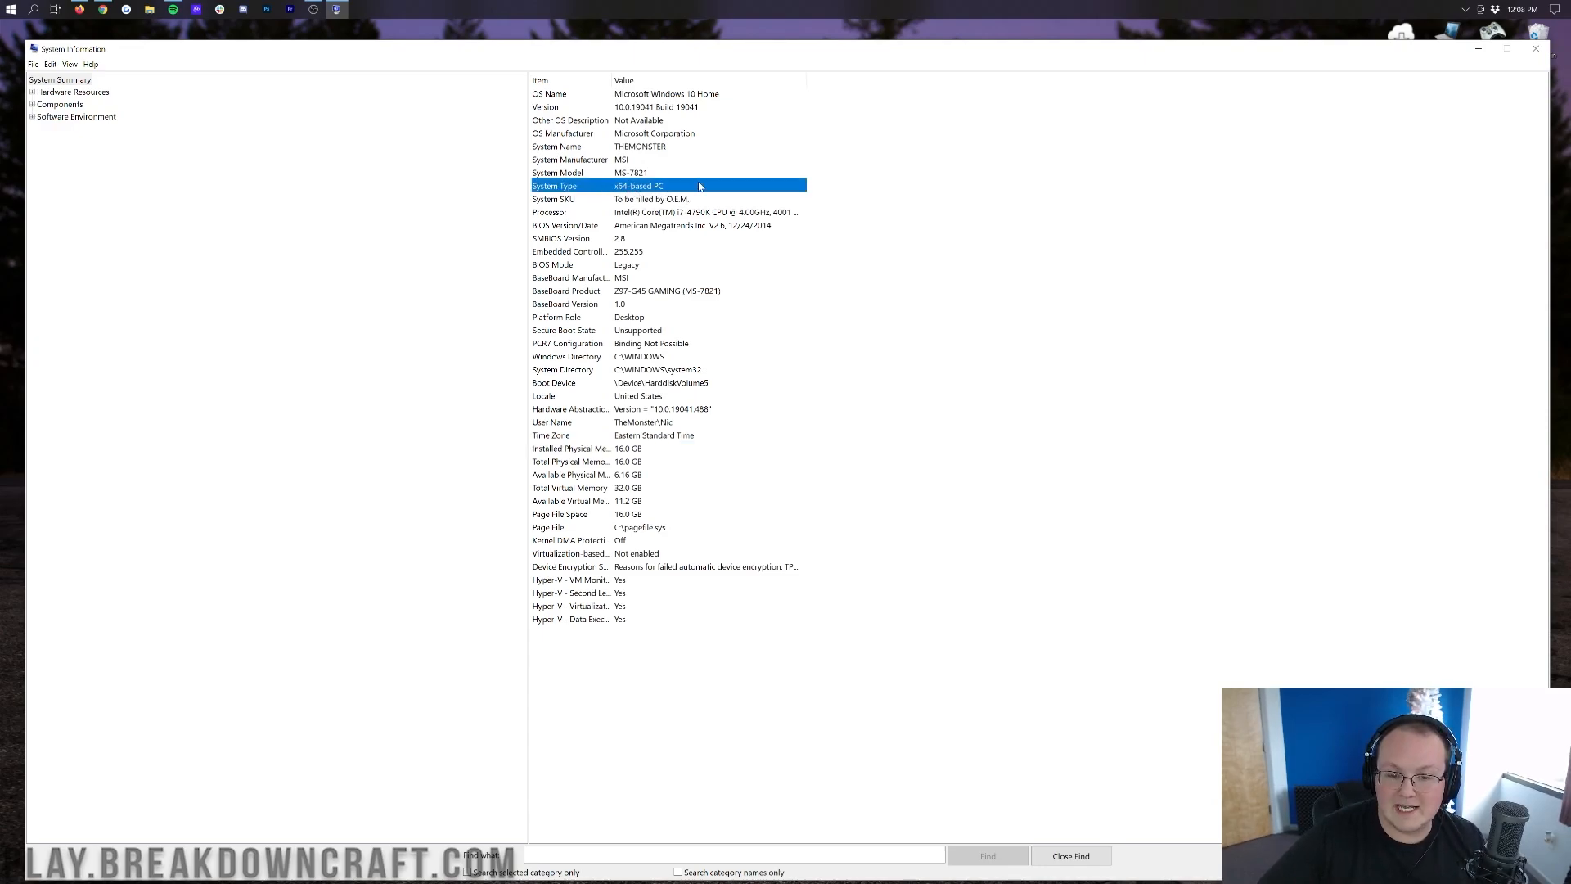
pyautogui.moveTo(703, 187)
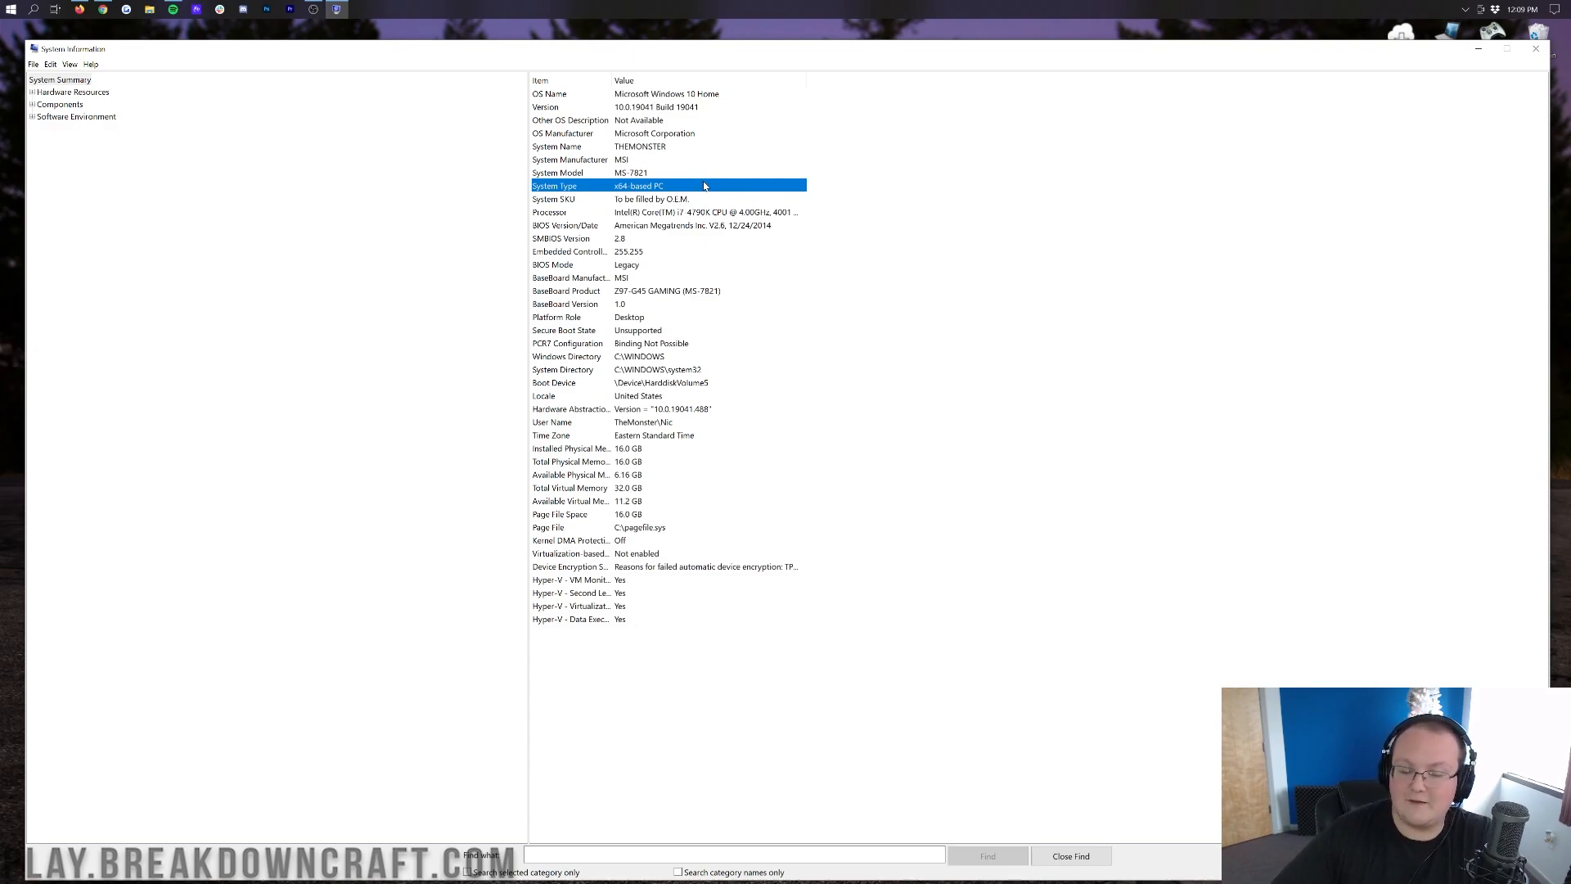
pyautogui.moveTo(696, 372)
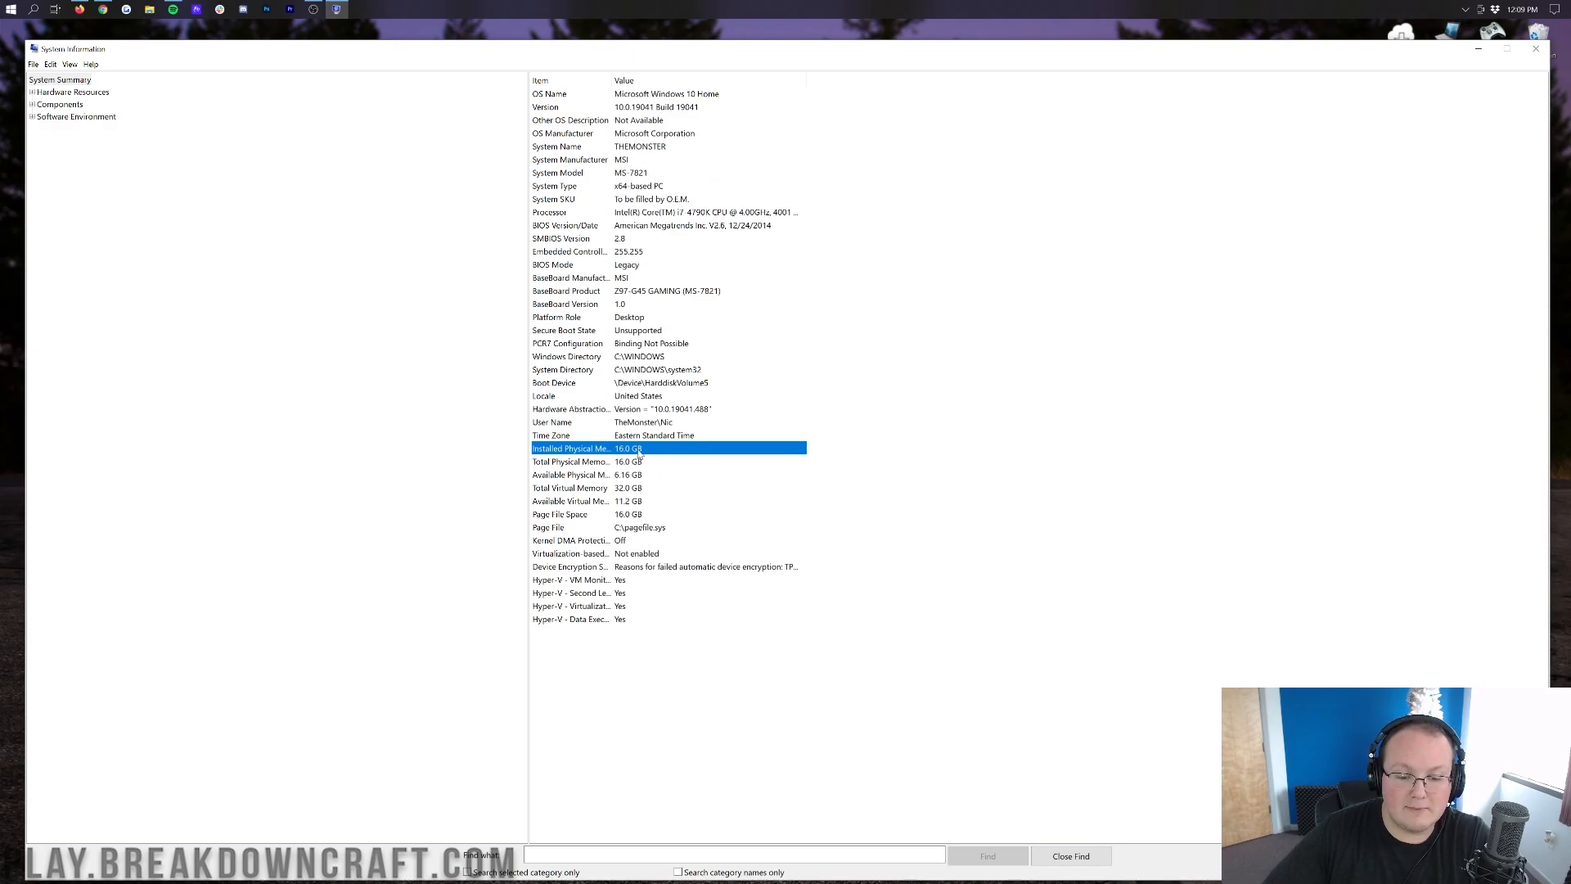
pyautogui.moveTo(758, 593)
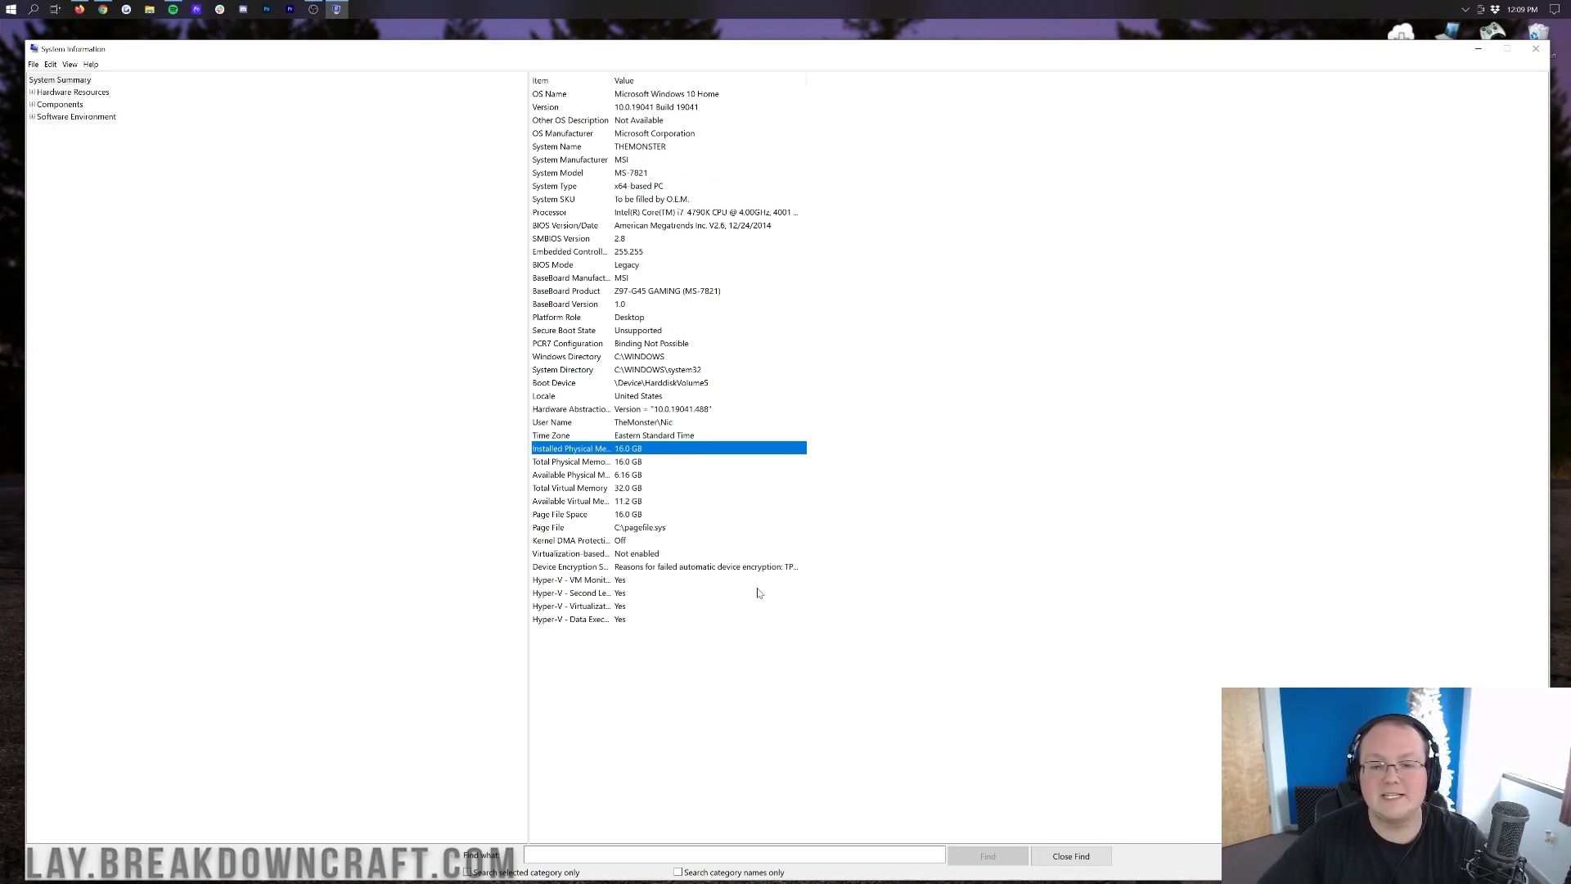
pyautogui.moveTo(845, 414)
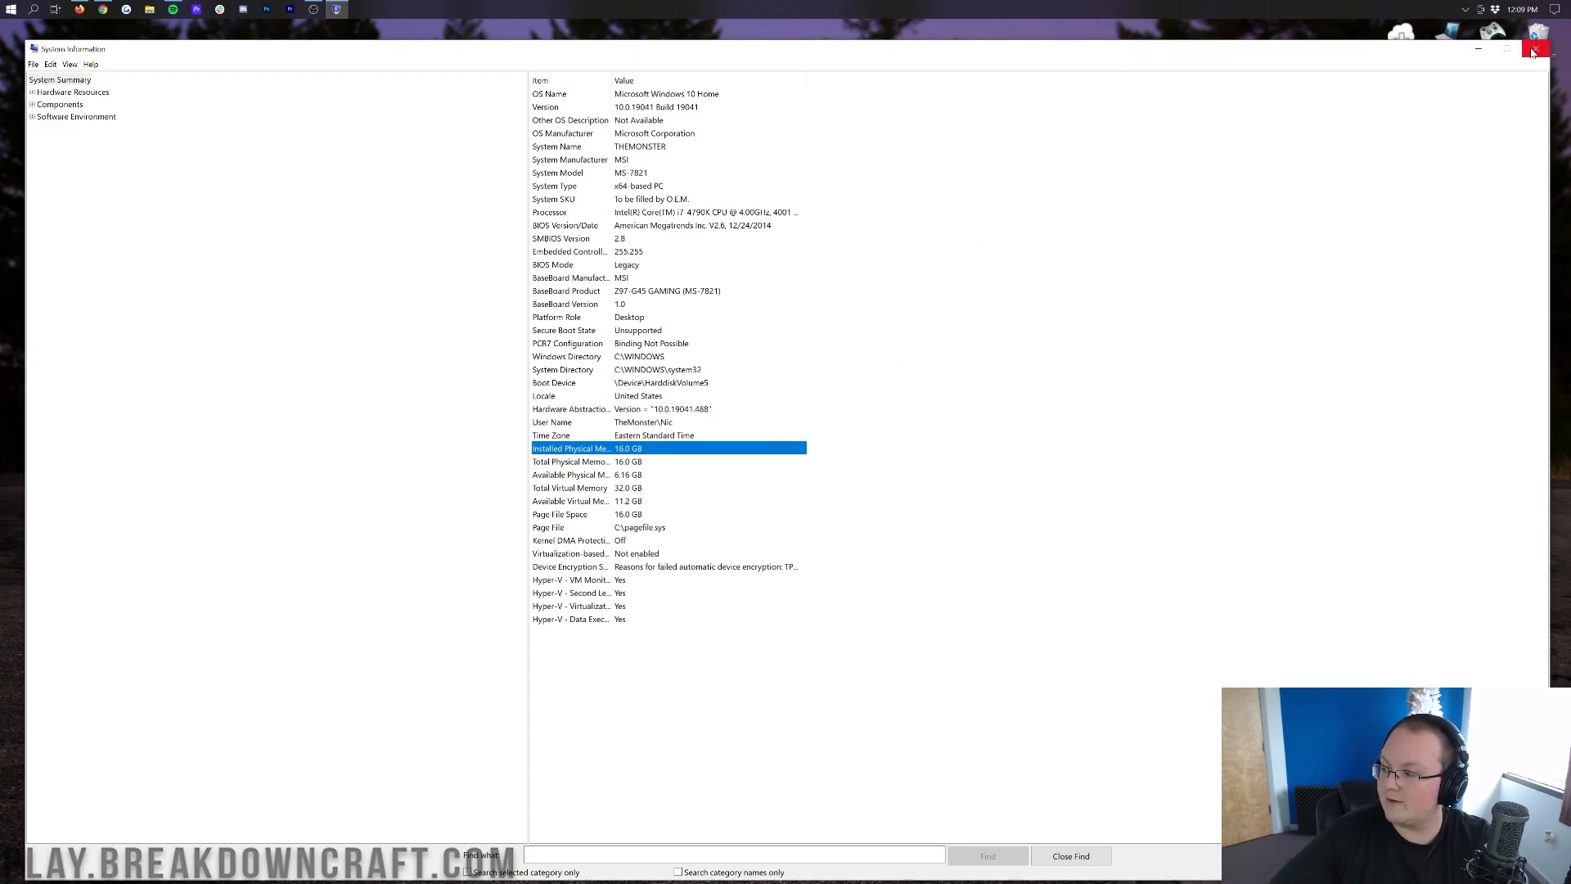
# - Close the System Information window, returning to the desktop
pyautogui.click(1532, 47)
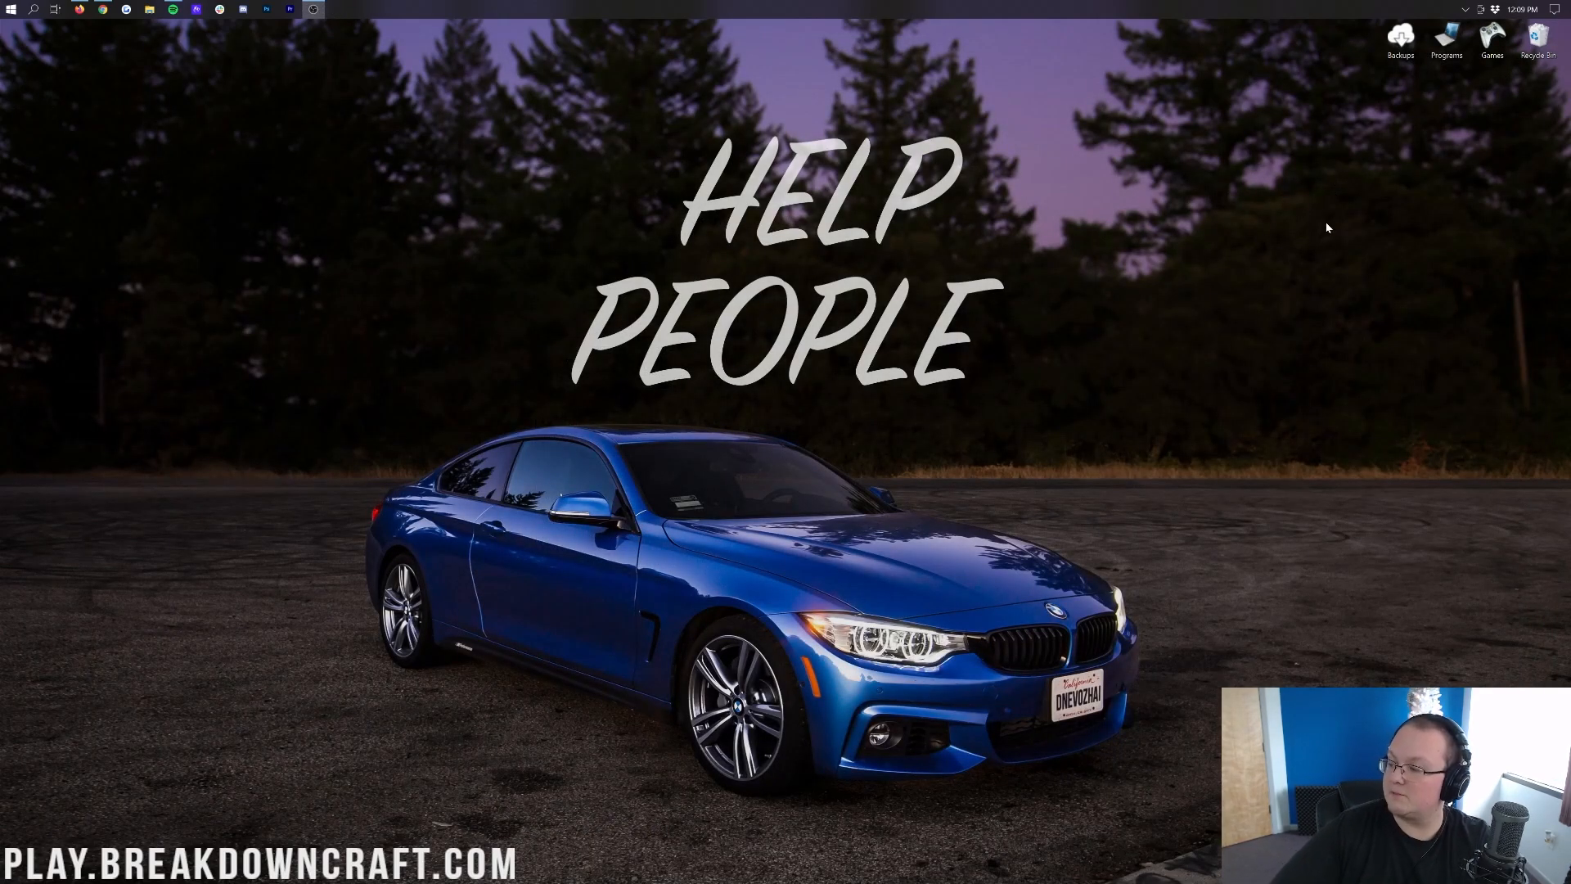
pyautogui.moveTo(498, 238)
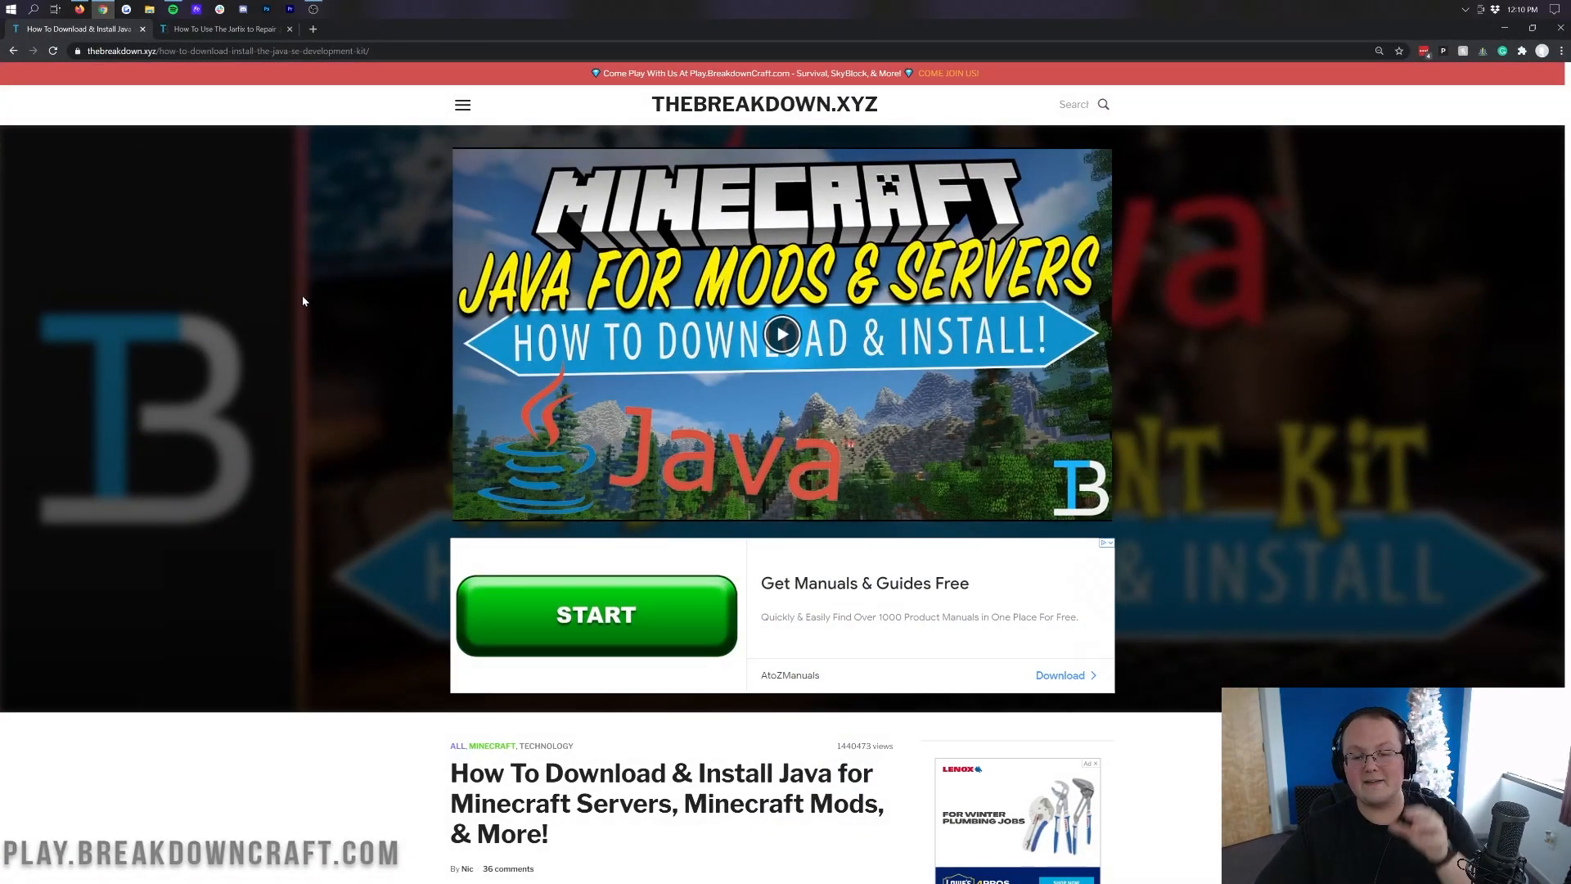
pyautogui.scroll(-3)
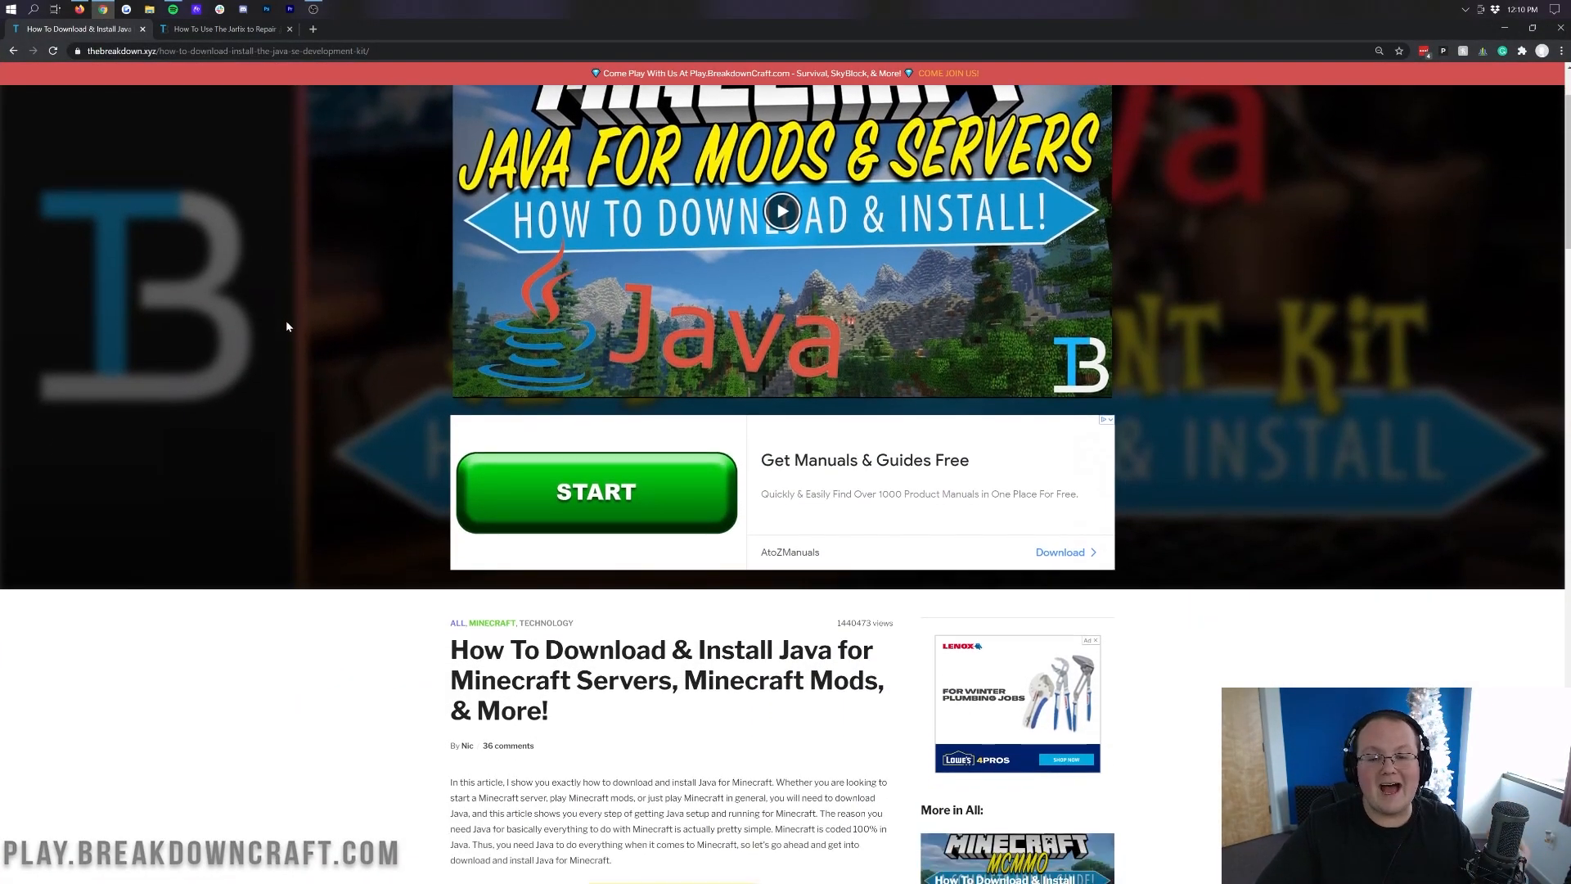
pyautogui.scroll(-3)
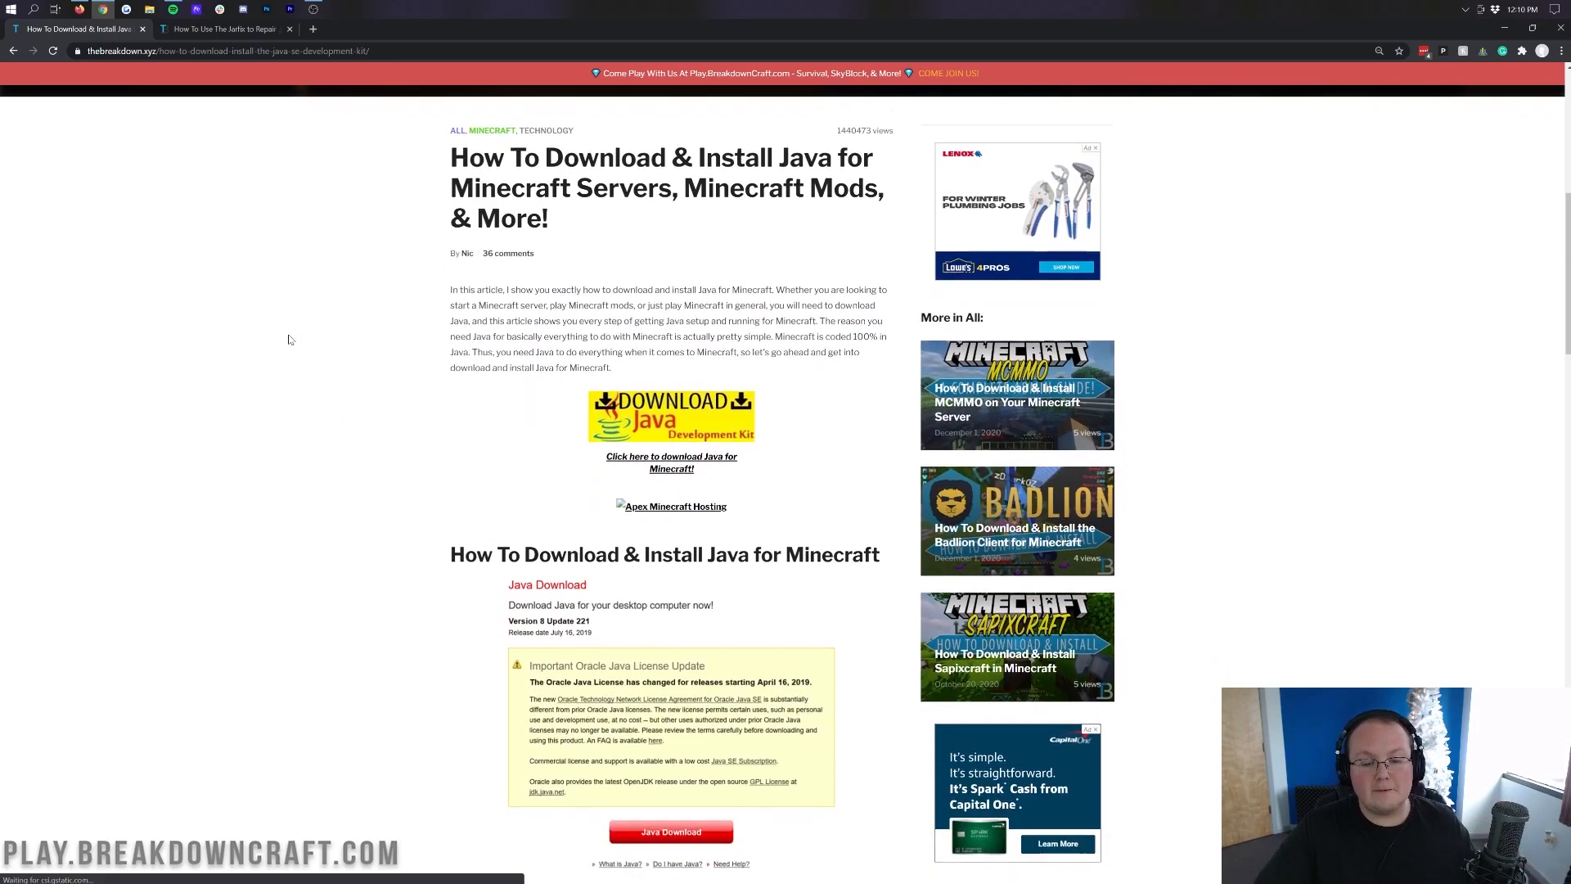
pyautogui.scroll(-3)
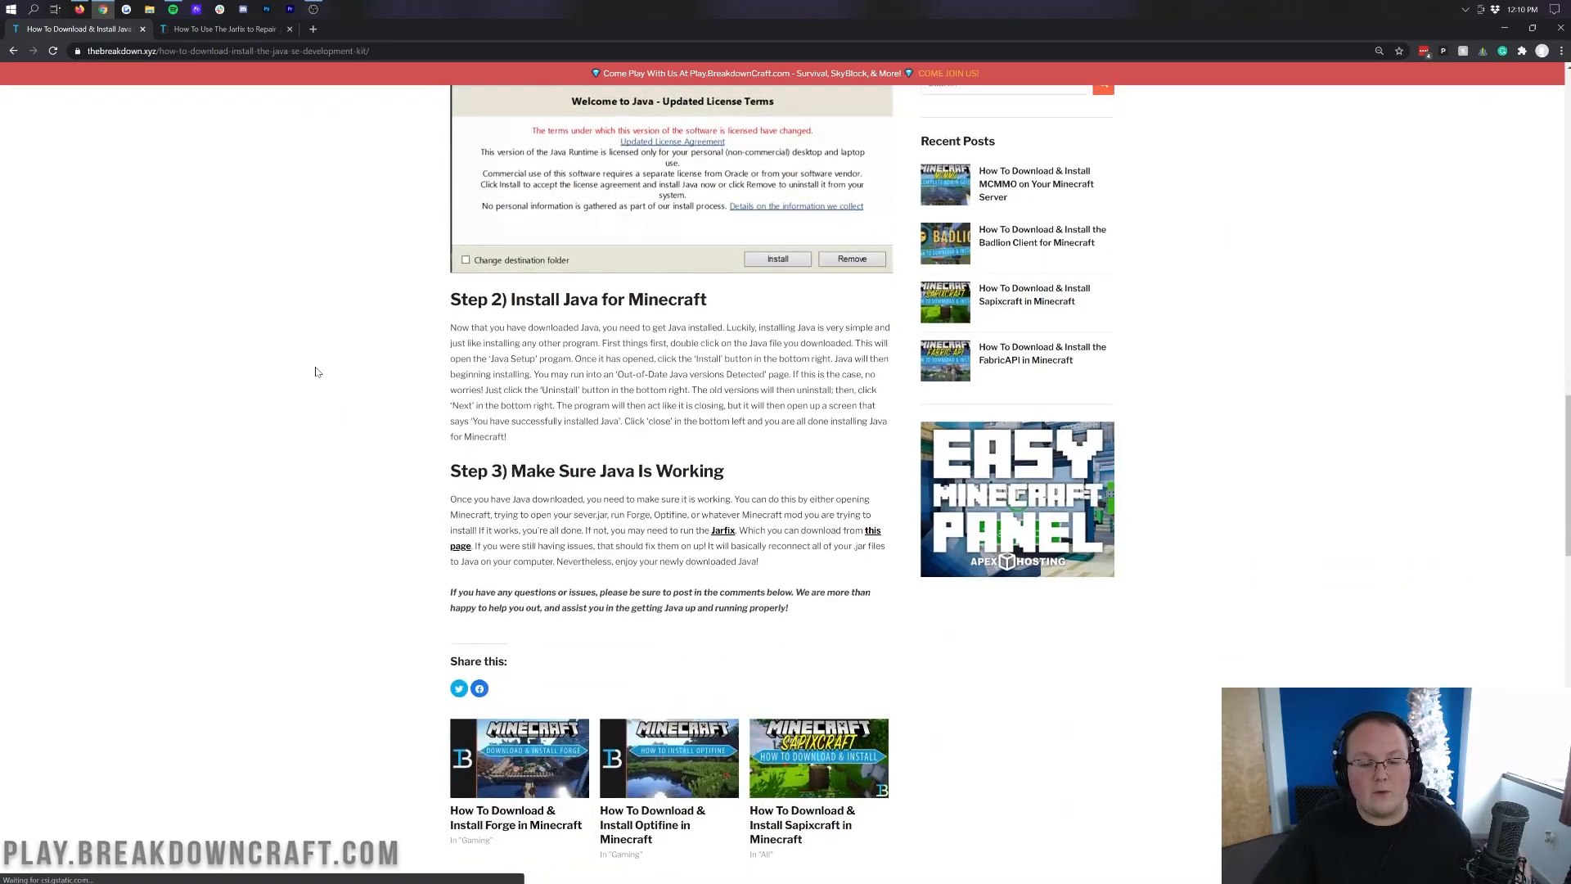
pyautogui.scroll(3)
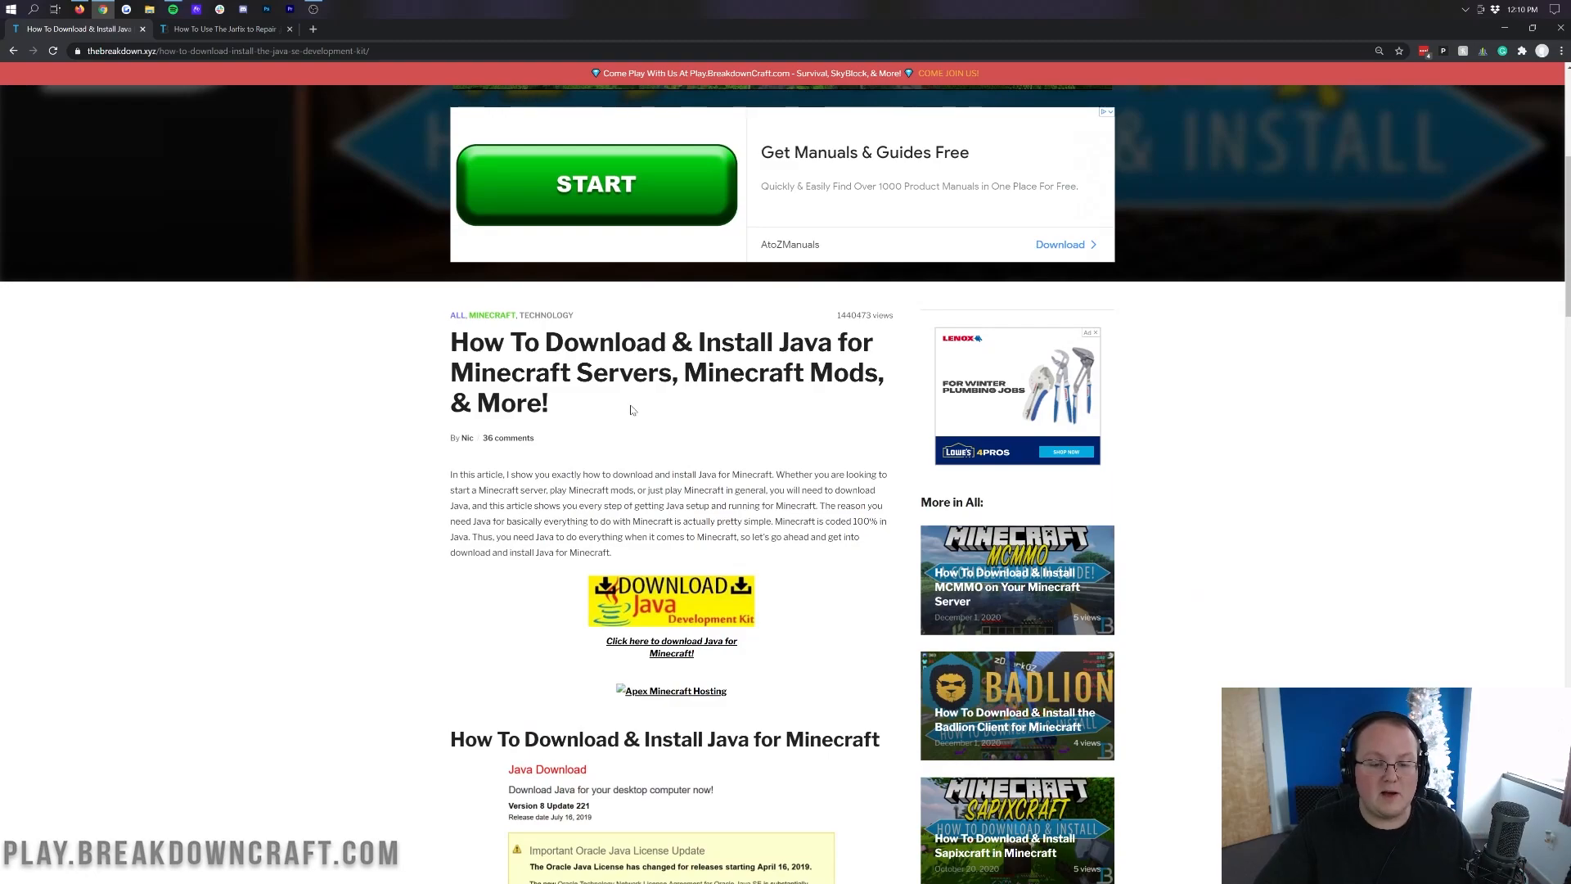
pyautogui.moveTo(270, 43)
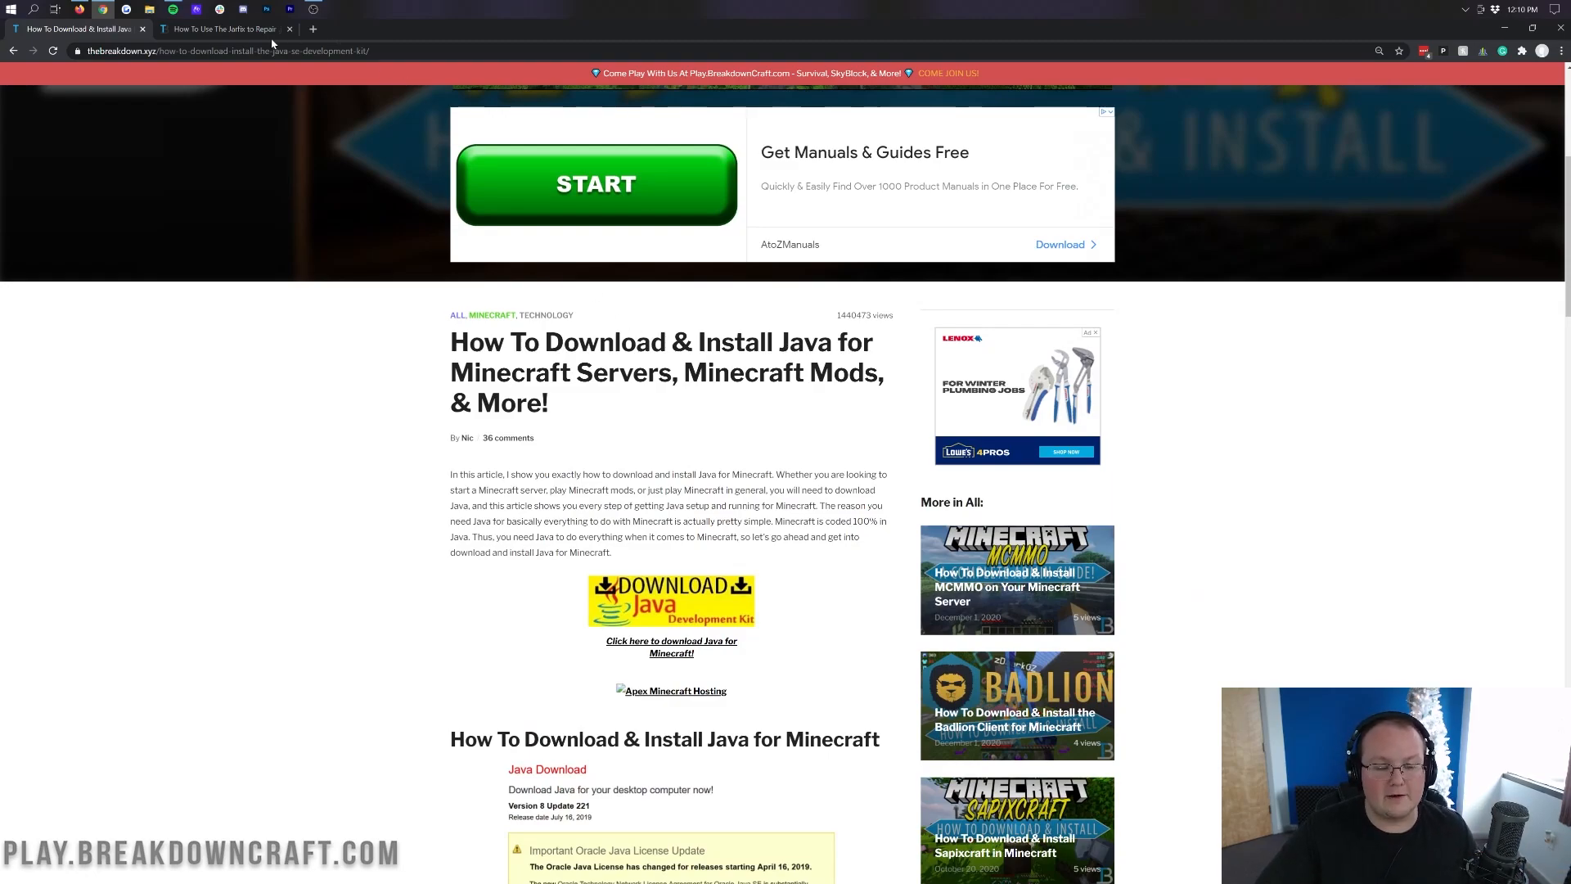
pyautogui.click(221, 28)
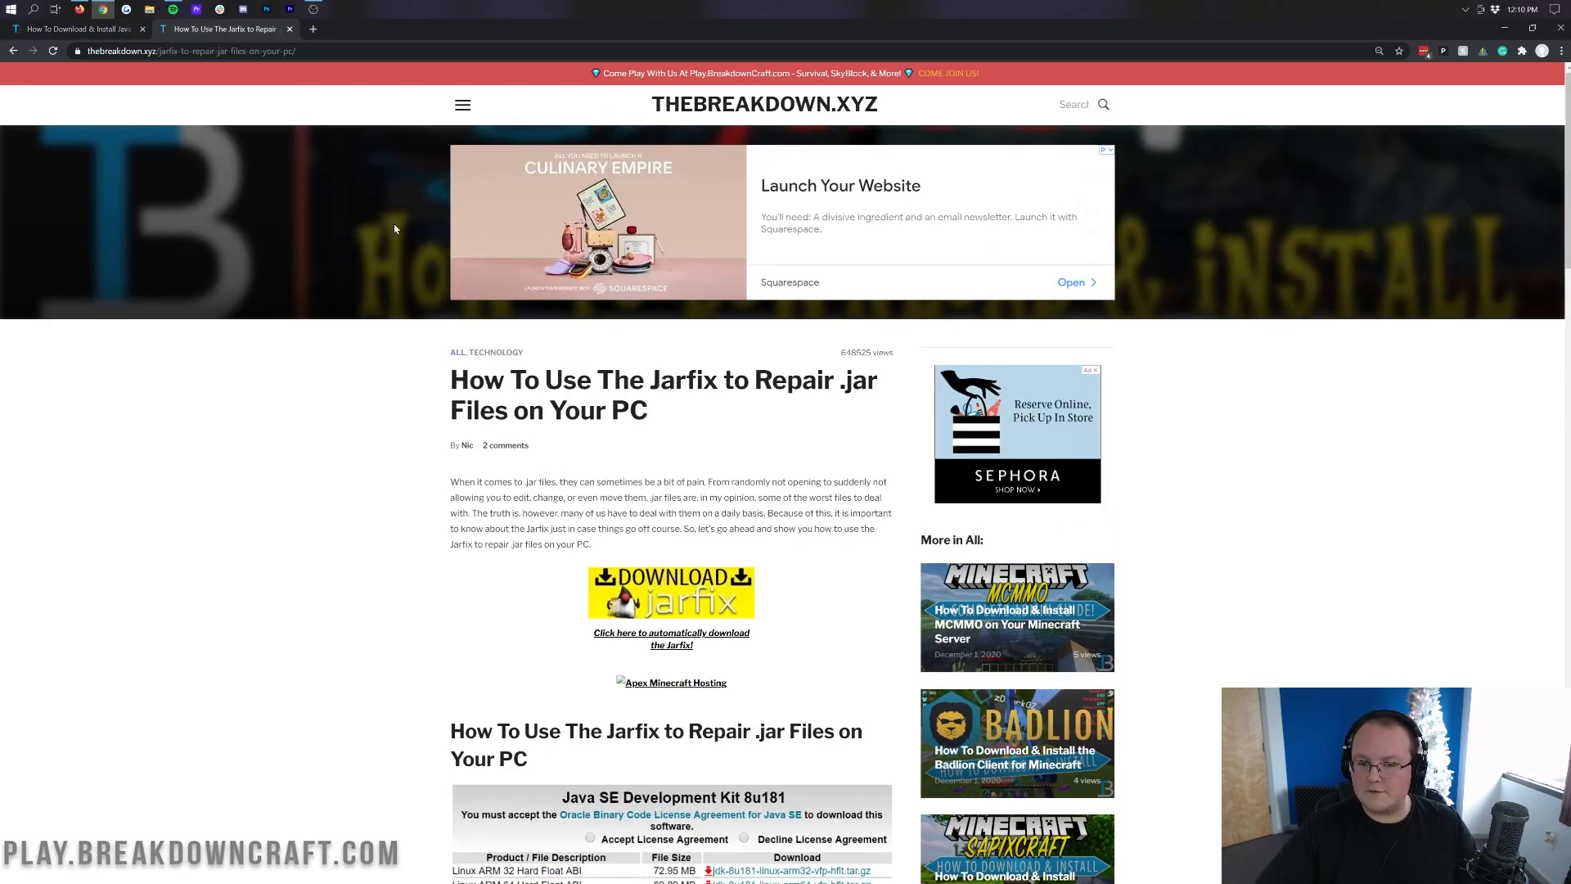
pyautogui.click(75, 27)
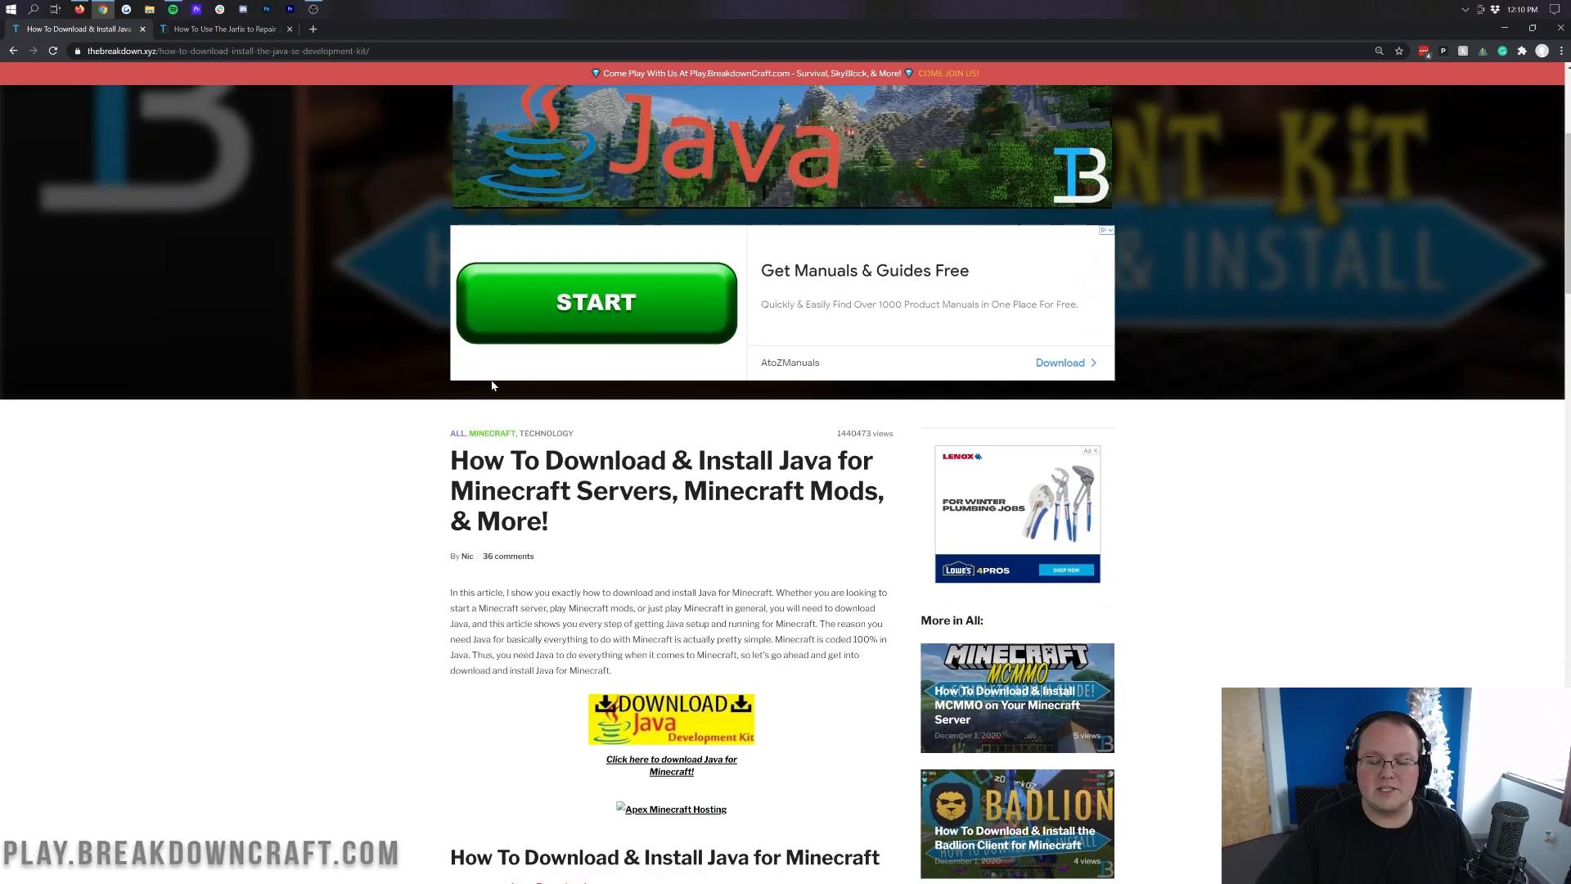
pyautogui.scroll(3)
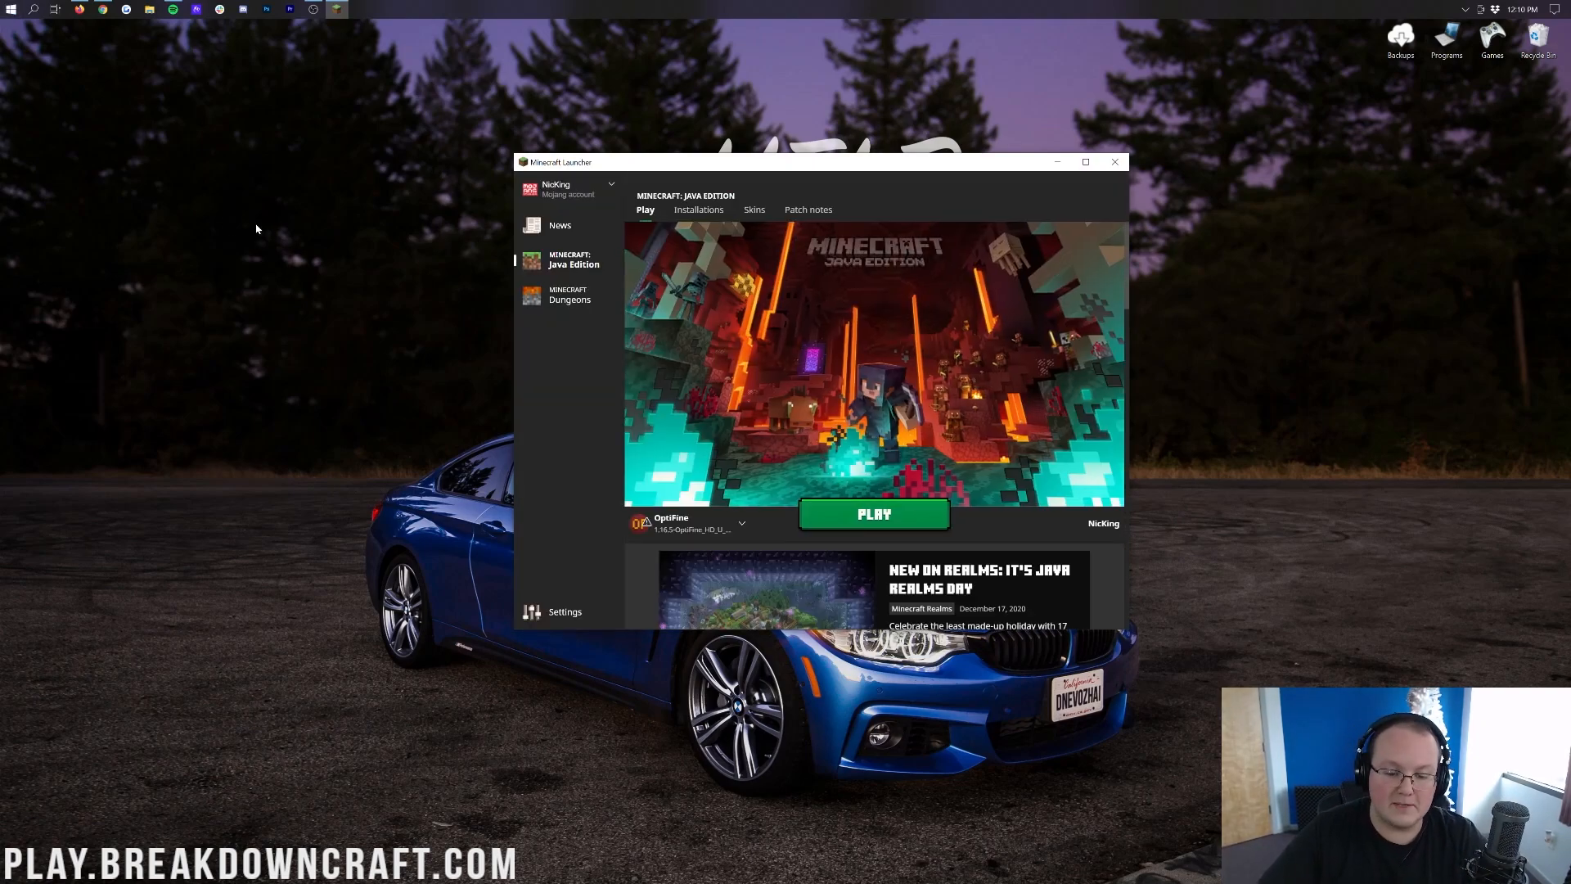
pyautogui.moveTo(680, 231)
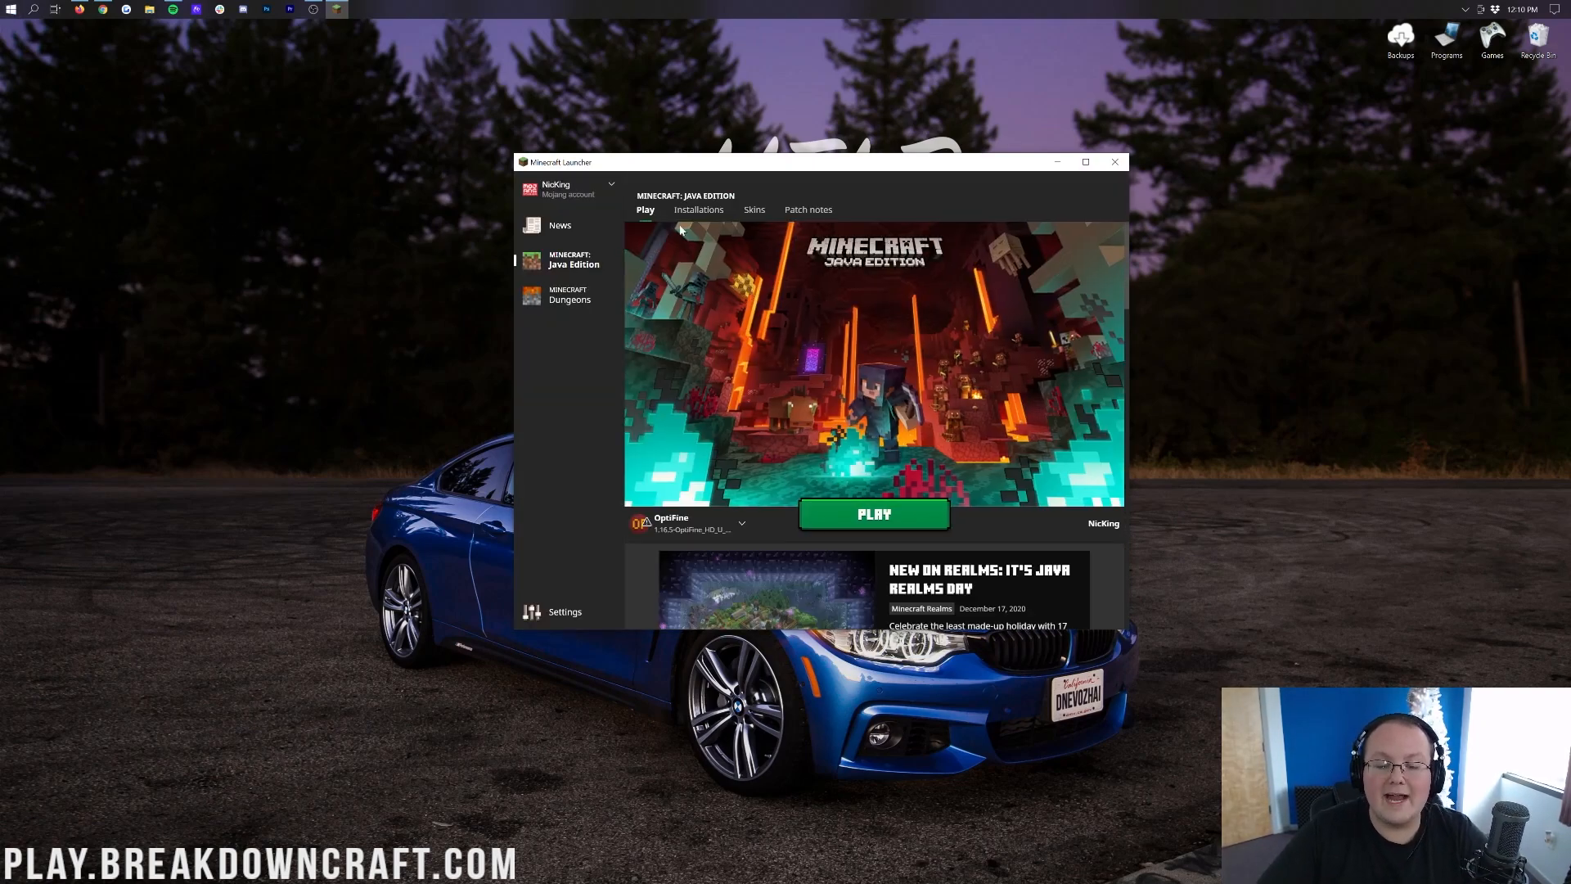
# - From Installations, choose Edit on the Latest release 1.16.5 profile
pyautogui.click(699, 209)
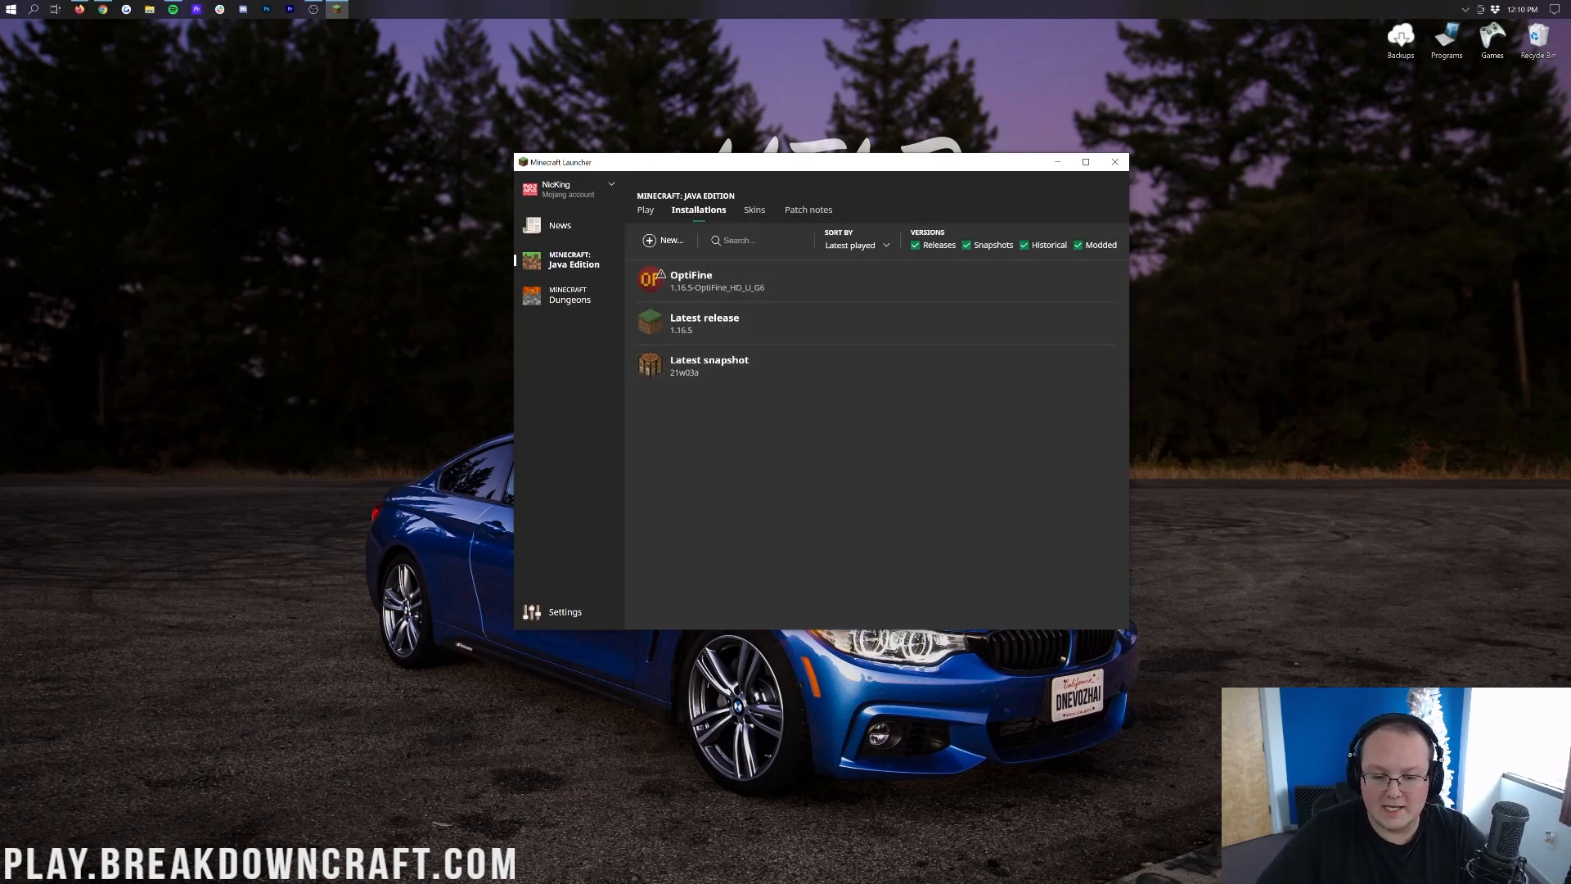
pyautogui.moveTo(717, 322)
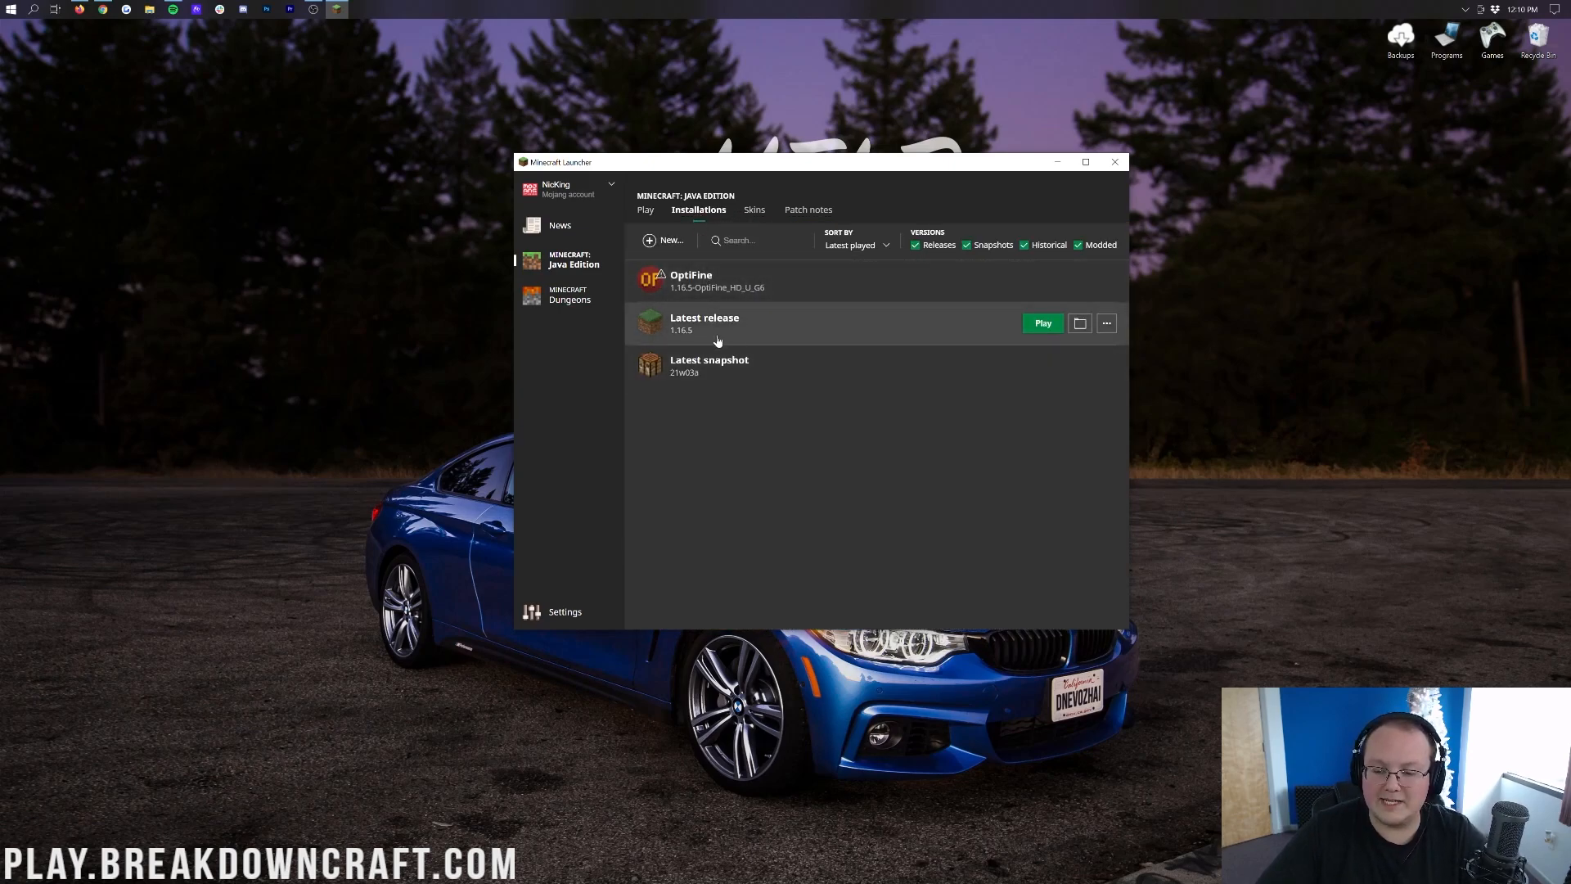
pyautogui.moveTo(1043, 323)
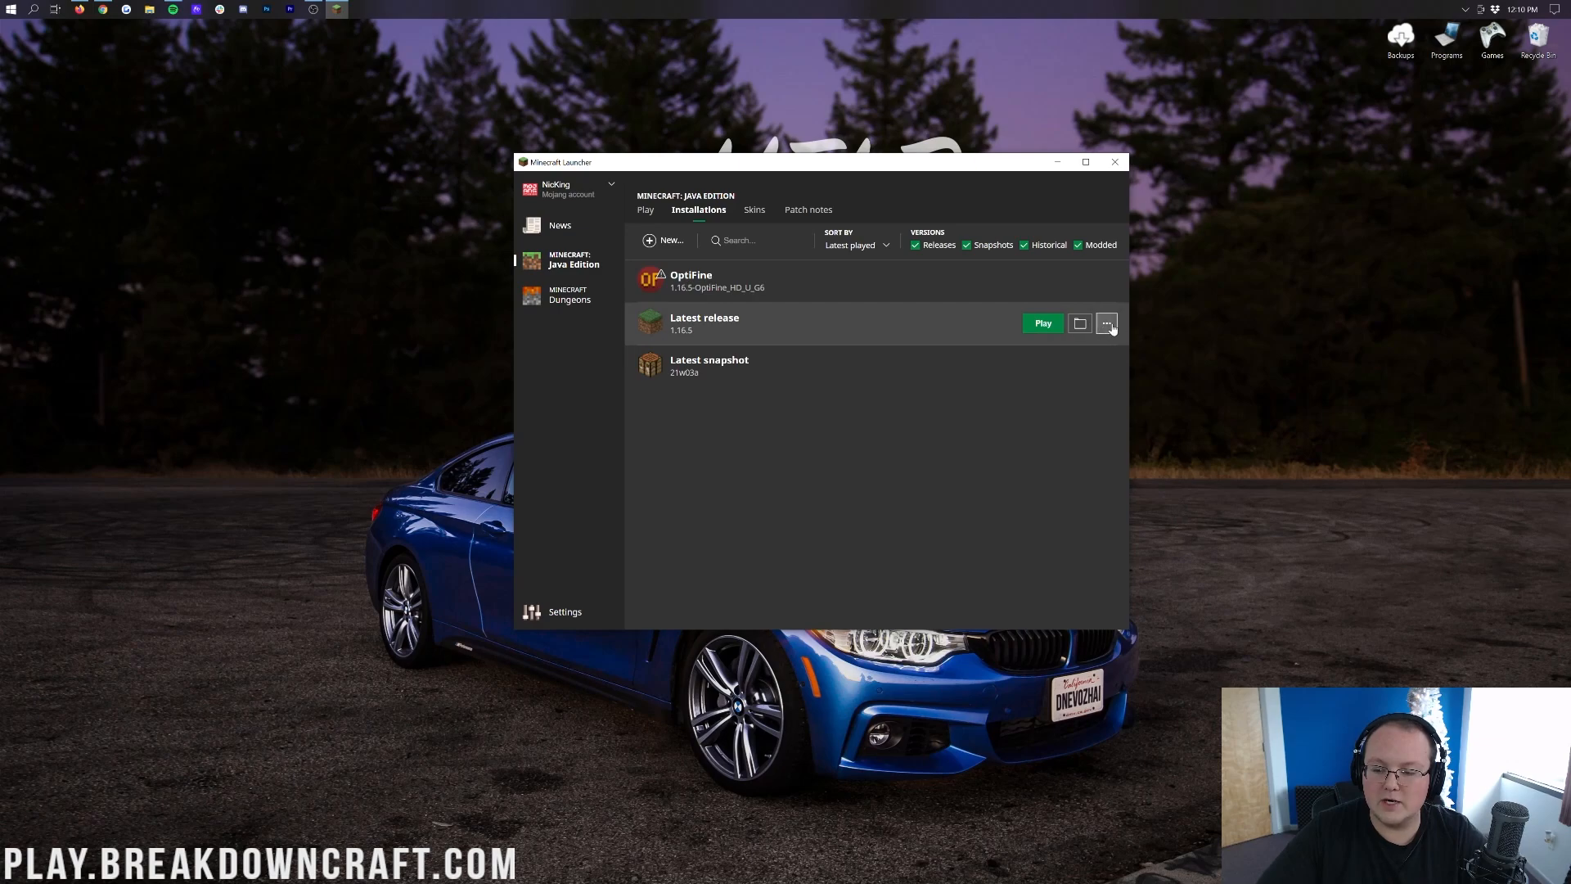
pyautogui.click(1107, 323)
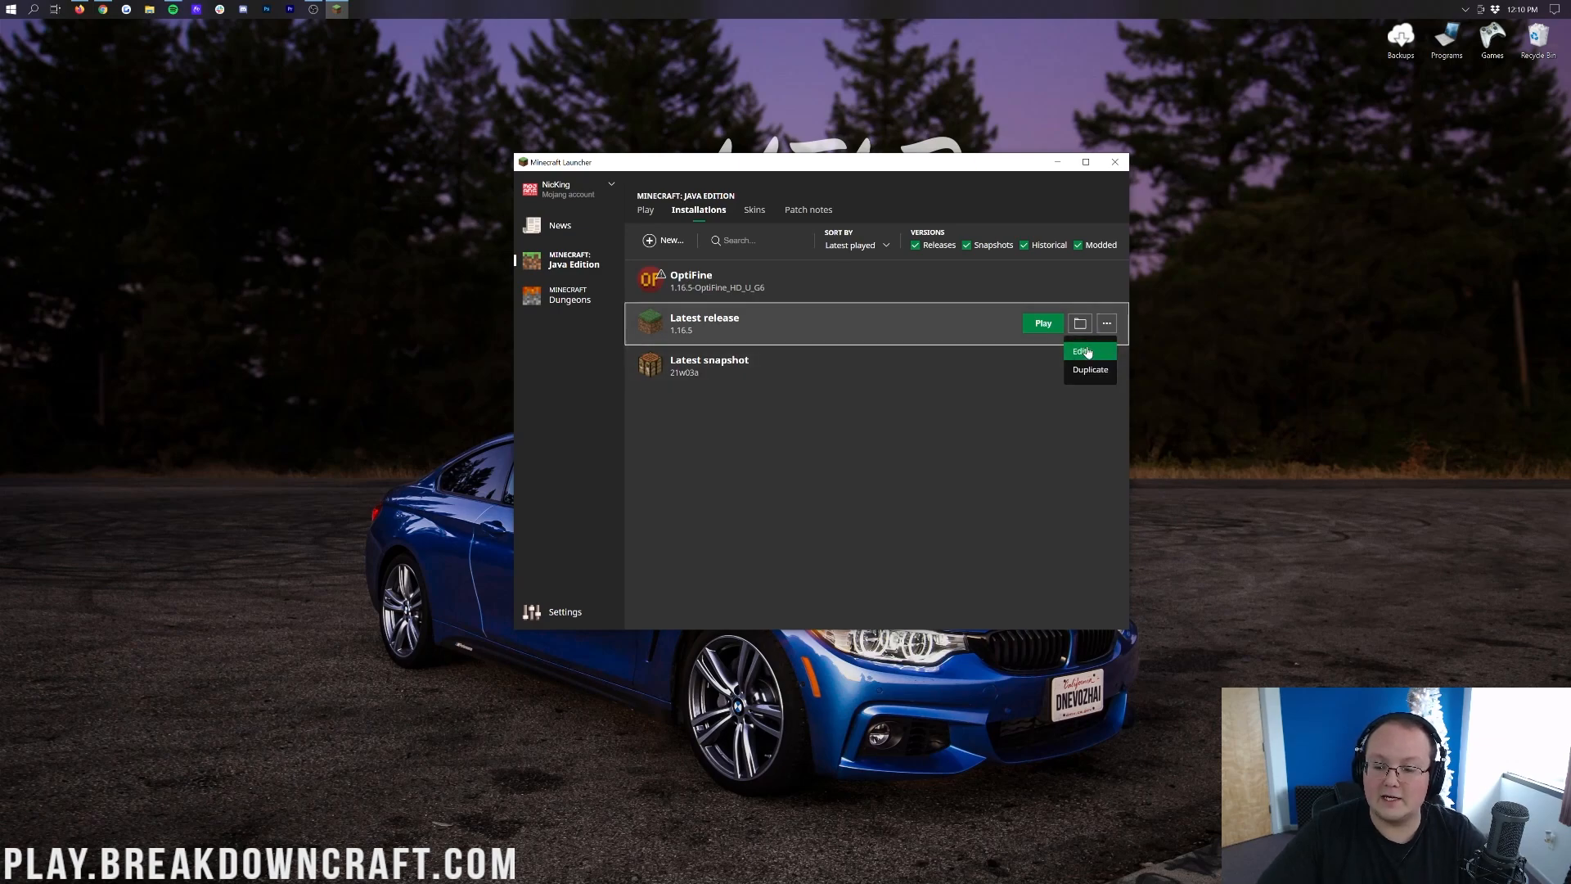
pyautogui.click(1080, 350)
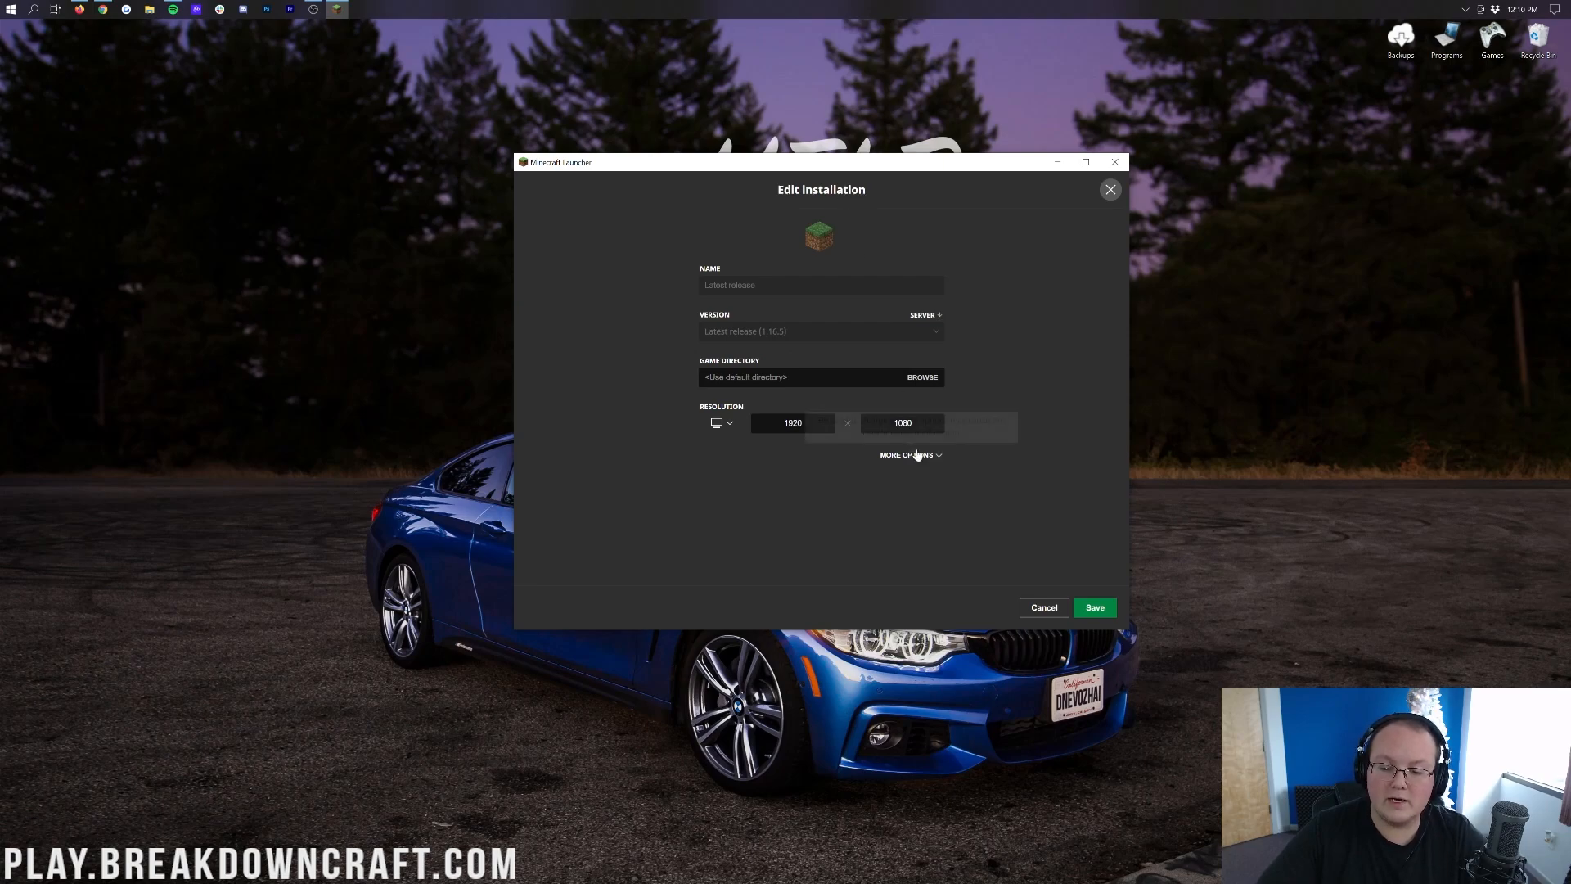
# - Expand More options to reveal the Java executable and JVM arguments fields
pyautogui.click(909, 455)
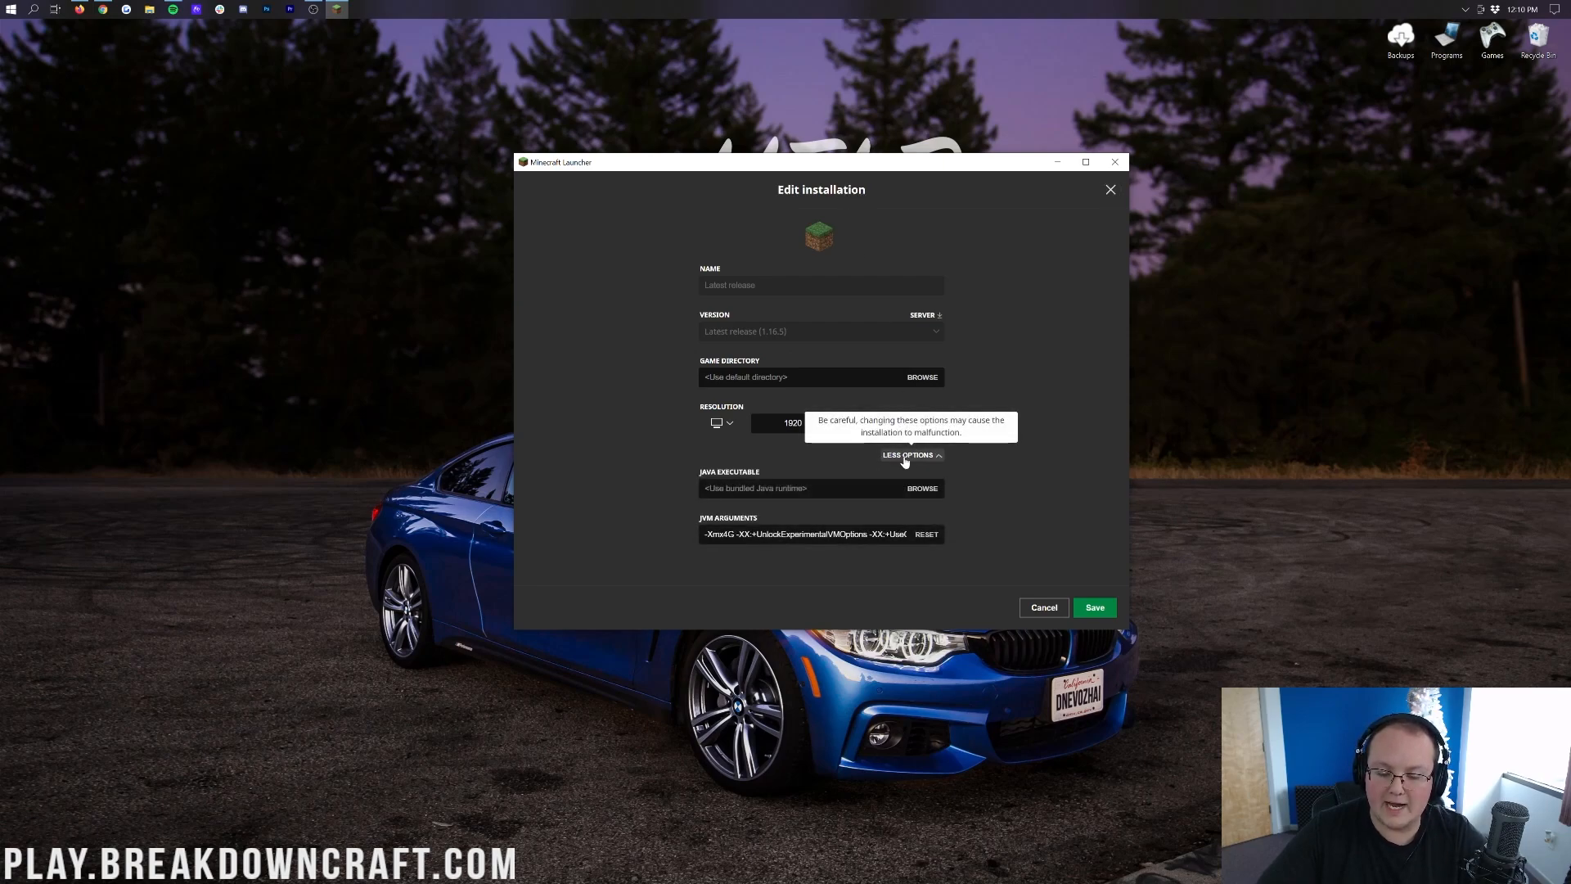
pyautogui.moveTo(727, 524)
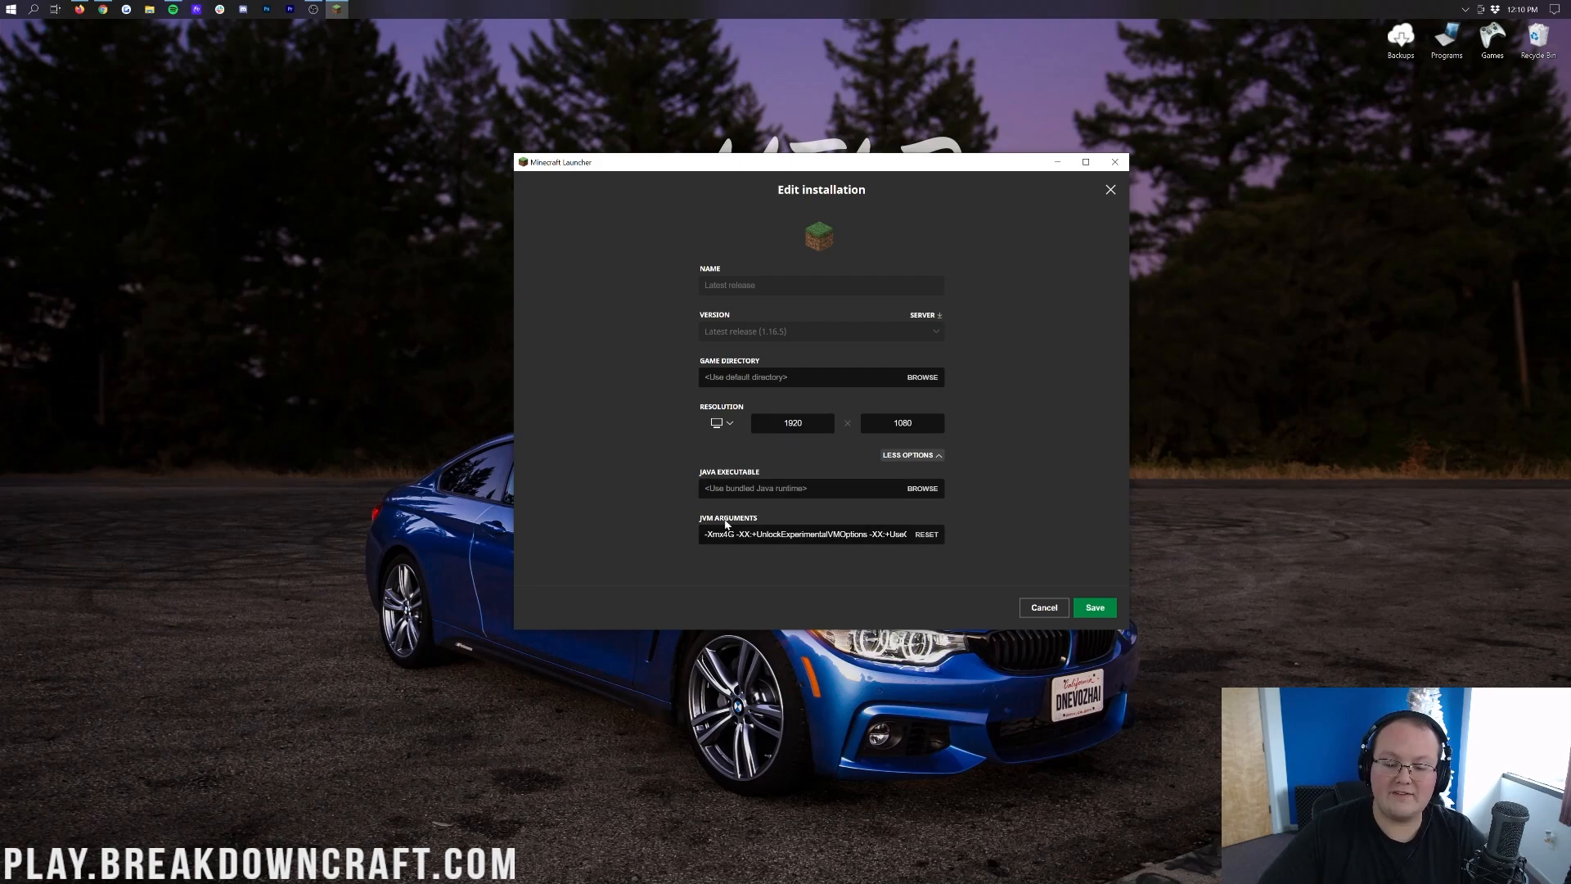
pyautogui.moveTo(764, 524)
pyautogui.write('8')
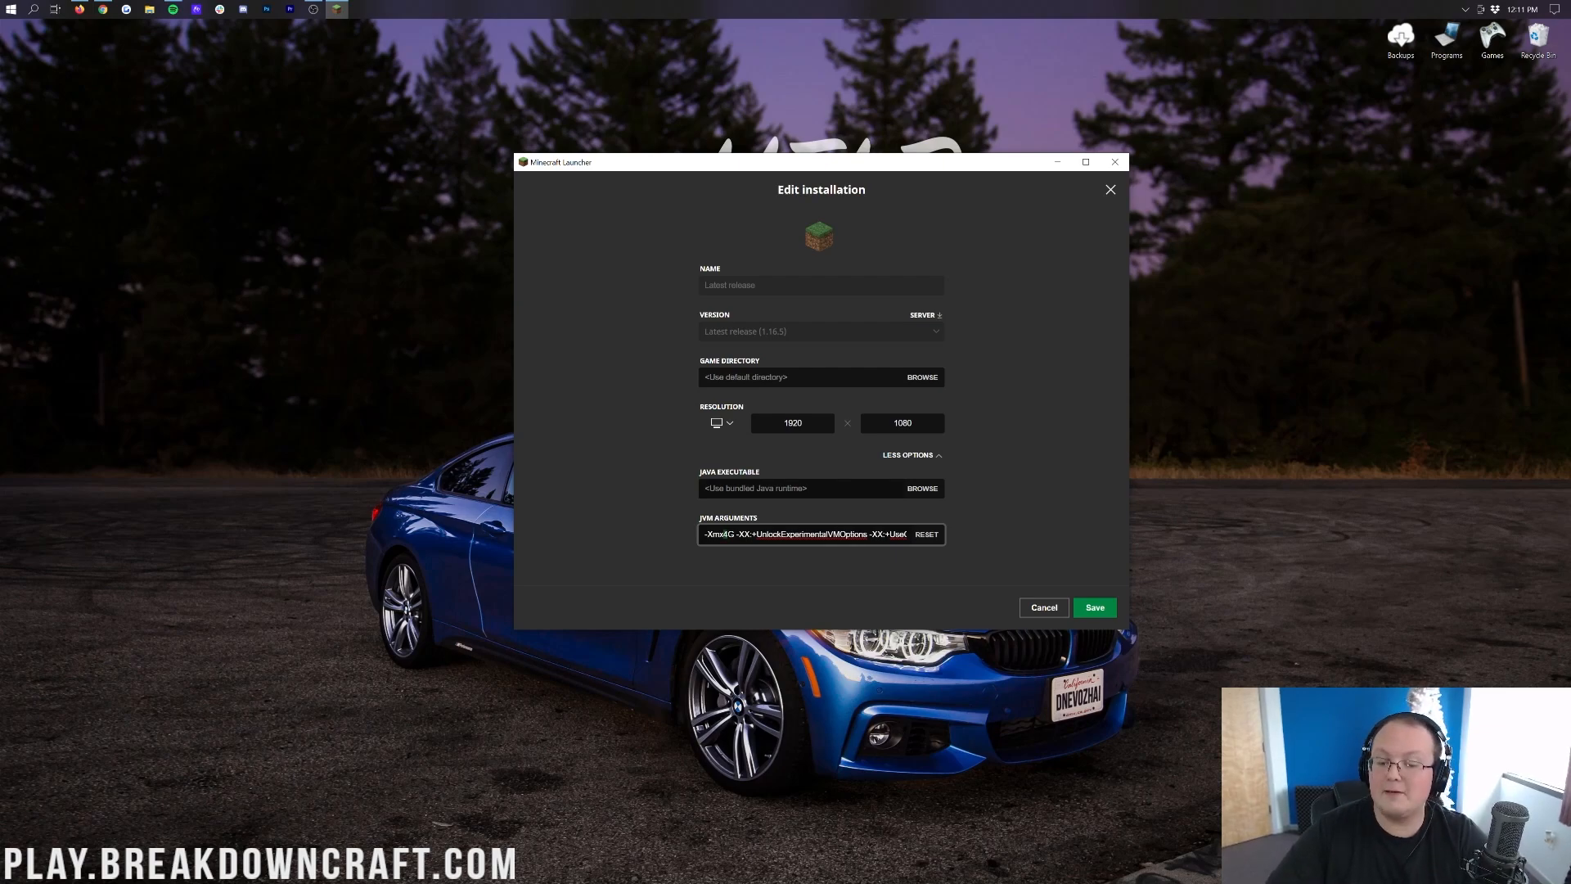
# - Edit the JVM arguments to start with -Xmx4G and re-show the advanced options
pyautogui.write('-Xmx2G -XX:+UnlockExperimentalVMOptions -XX:+UseG1GC -X')
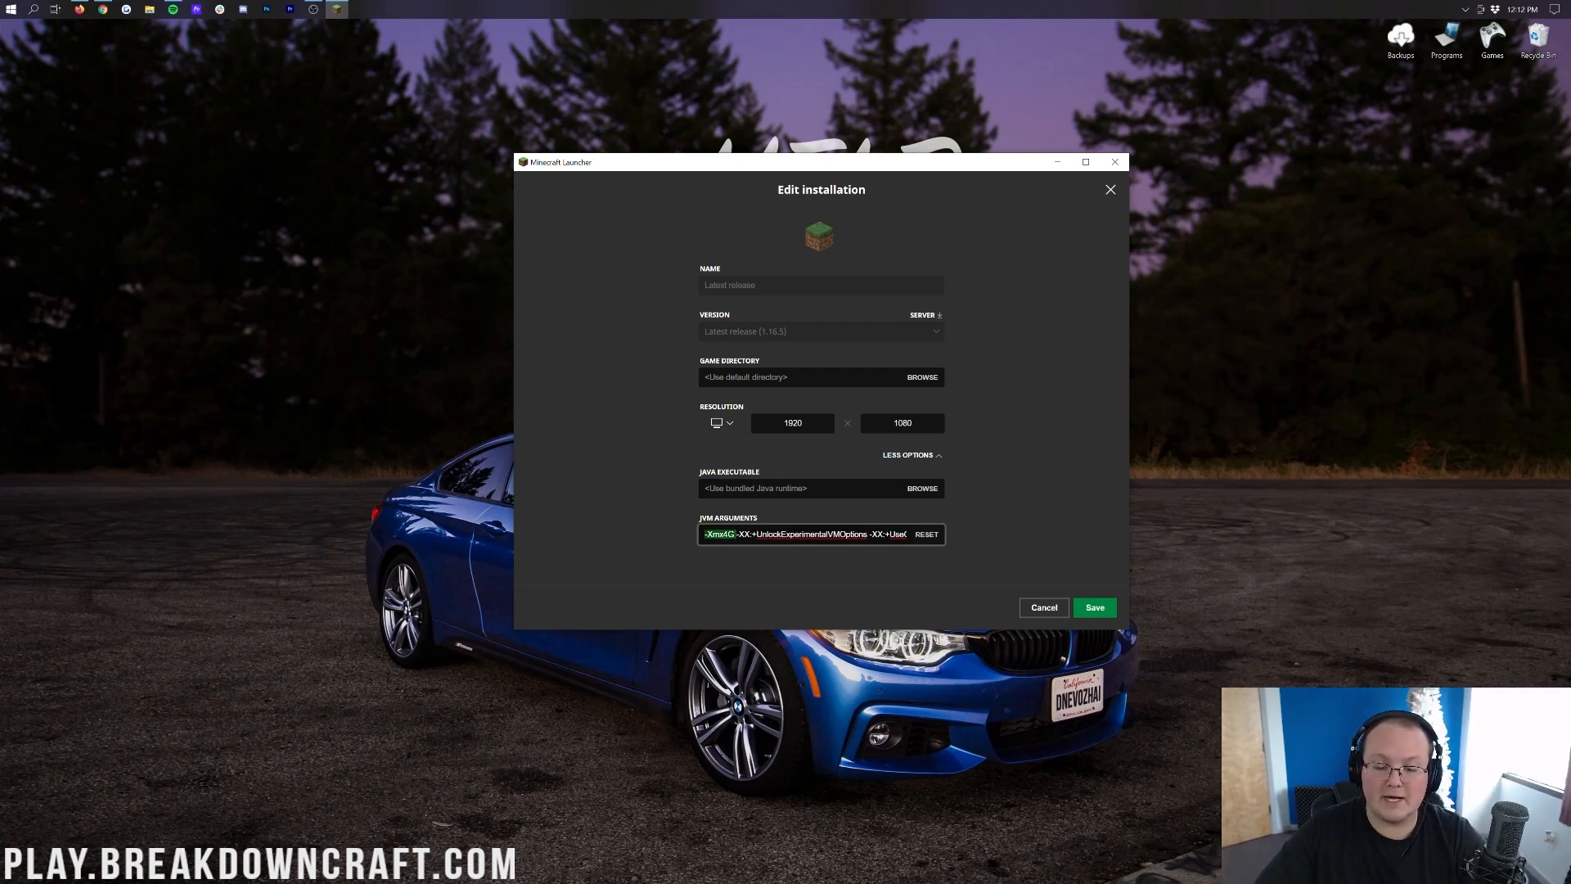
pyautogui.click(907, 453)
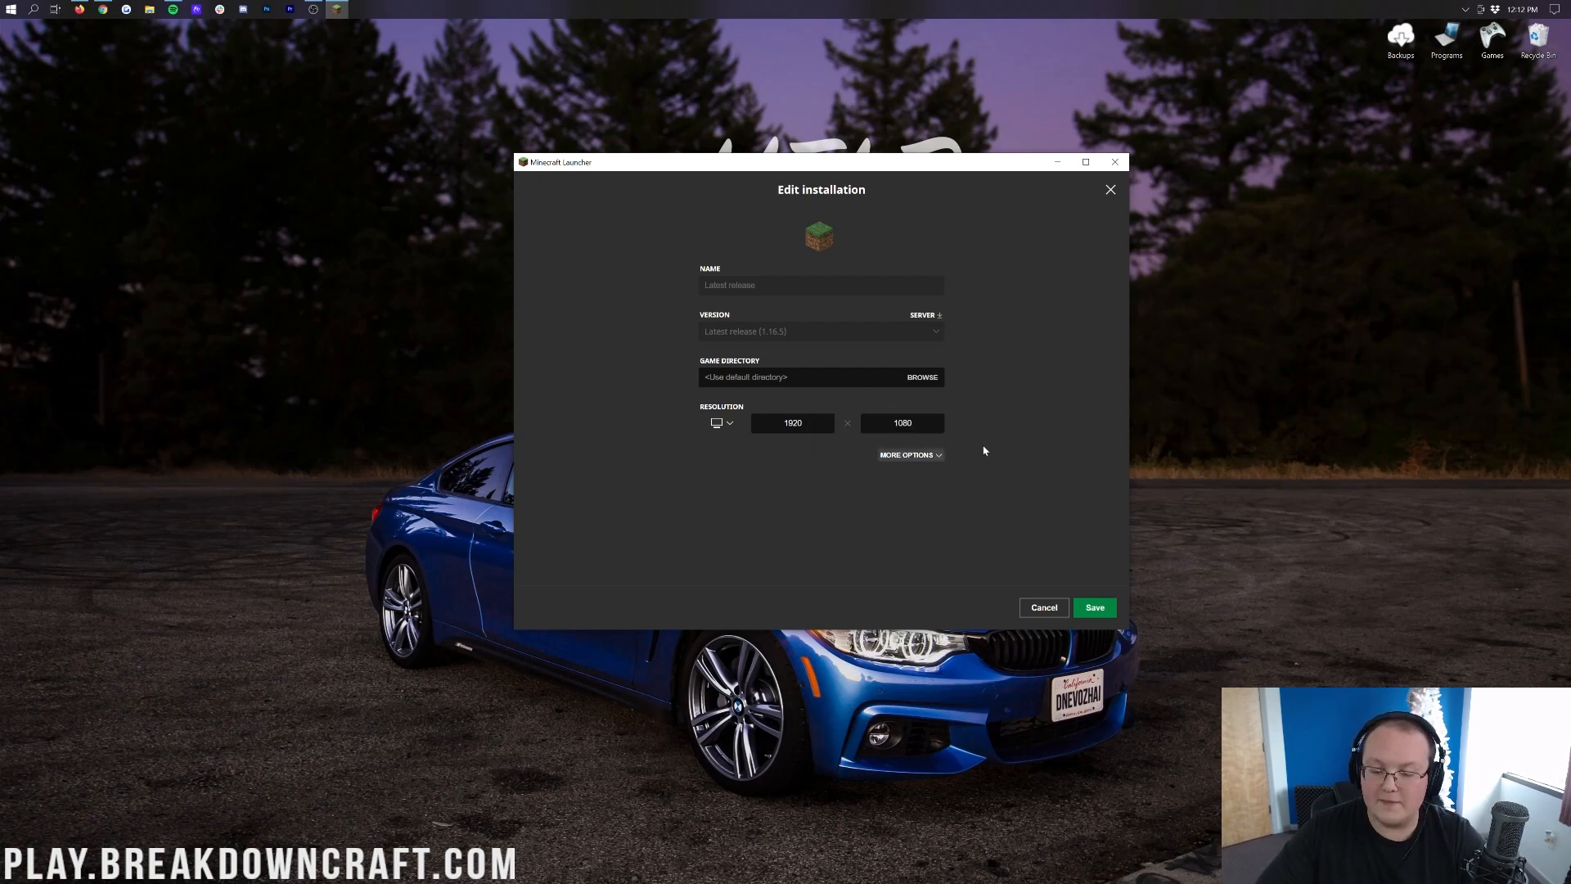
pyautogui.click(905, 455)
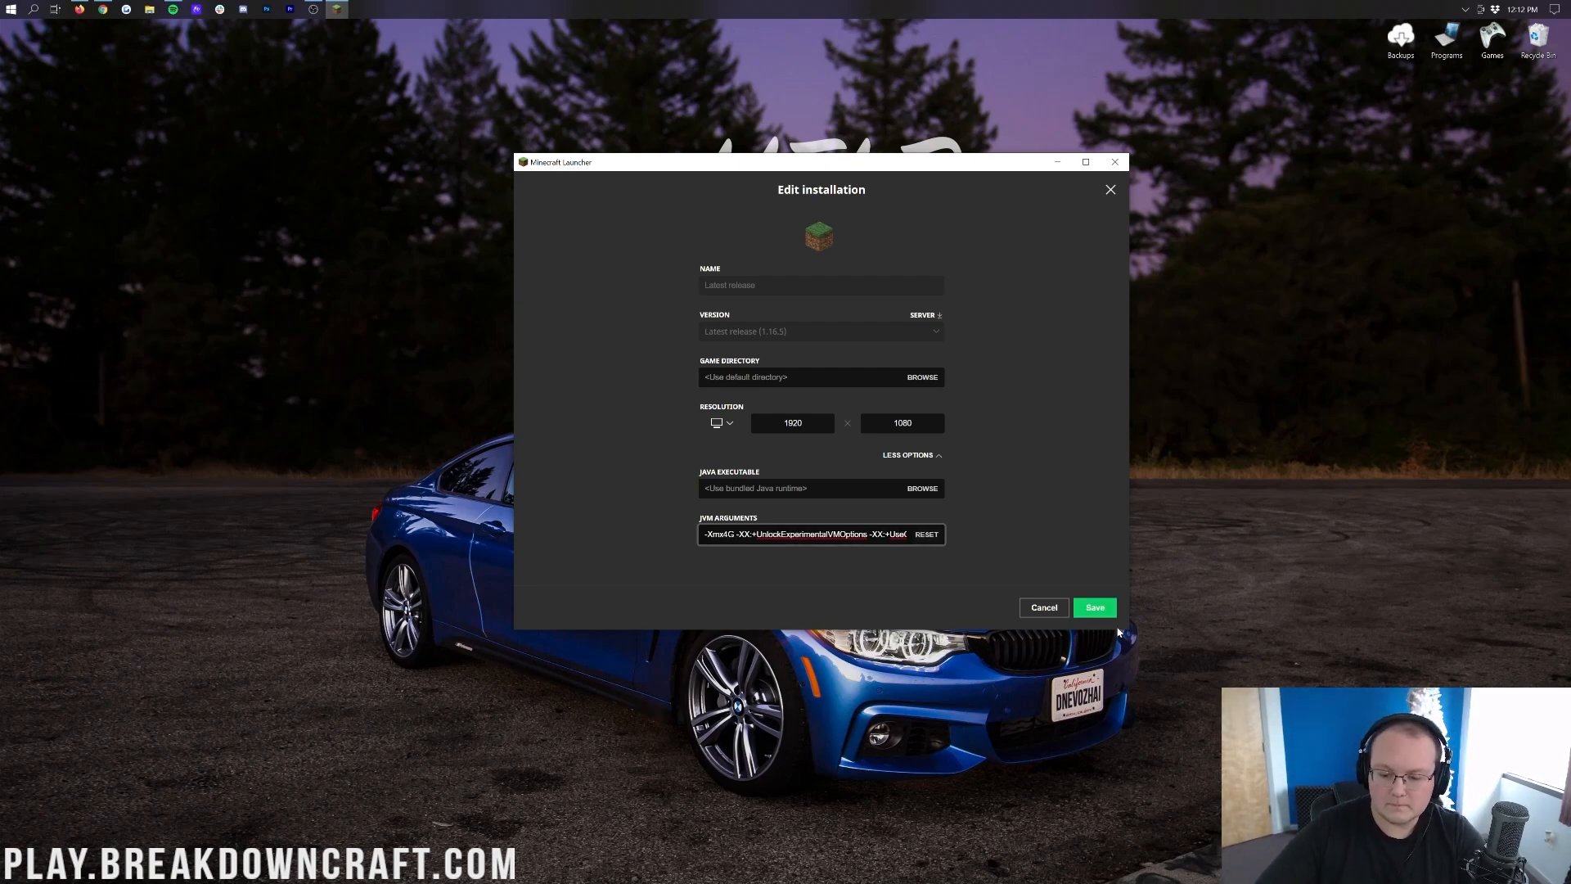
# - Save the installation, launch Minecraft 1.16.5 and join the BreakdownCraft server via Multiplayer
pyautogui.click(1093, 607)
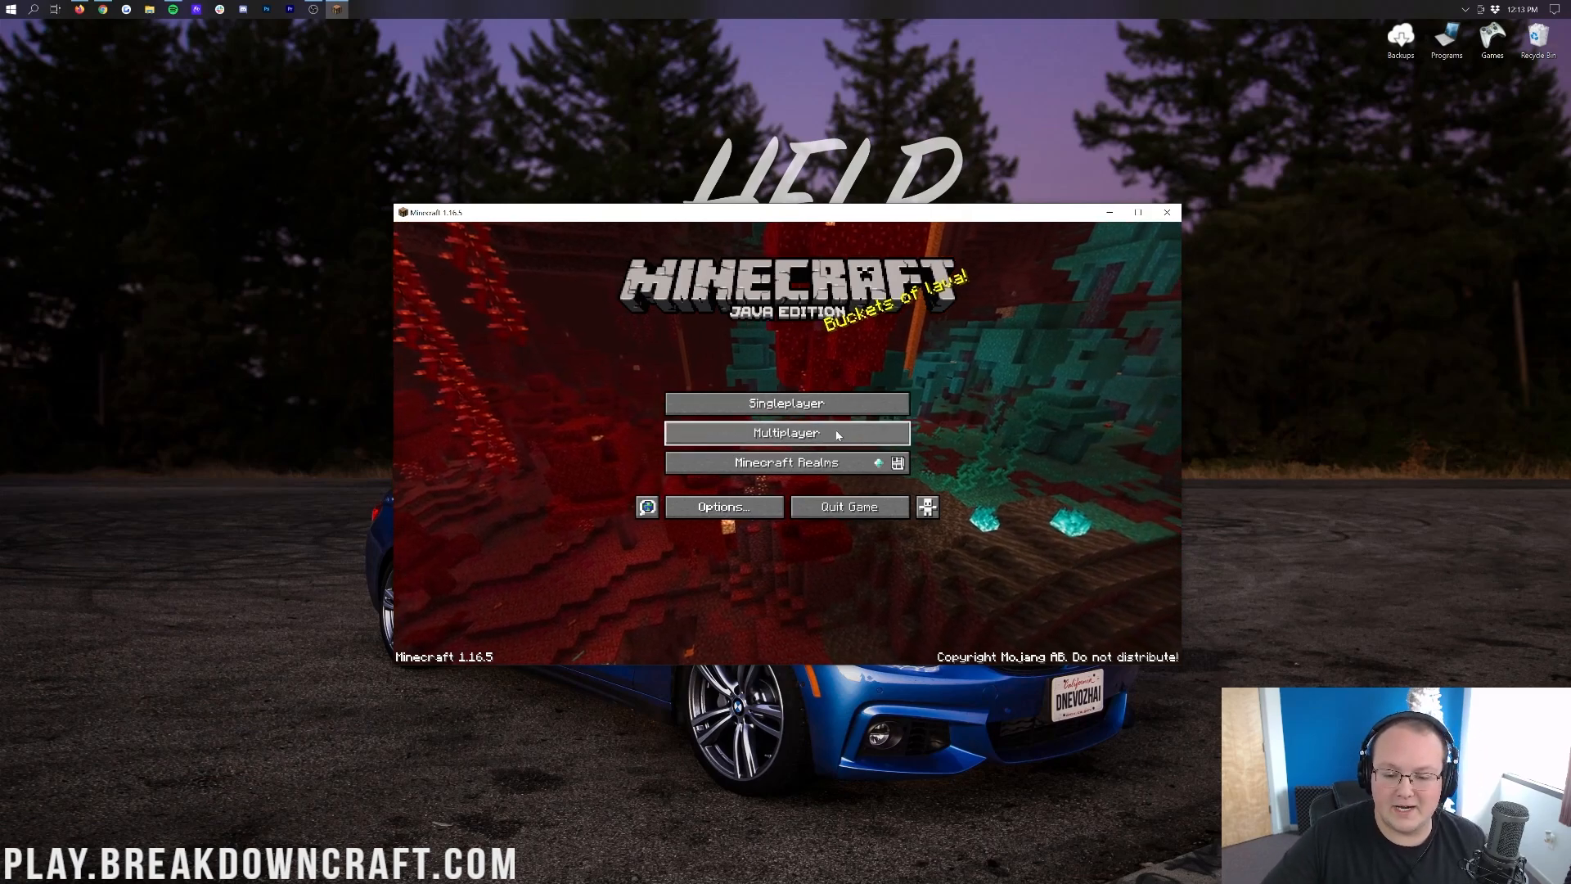
pyautogui.click(787, 432)
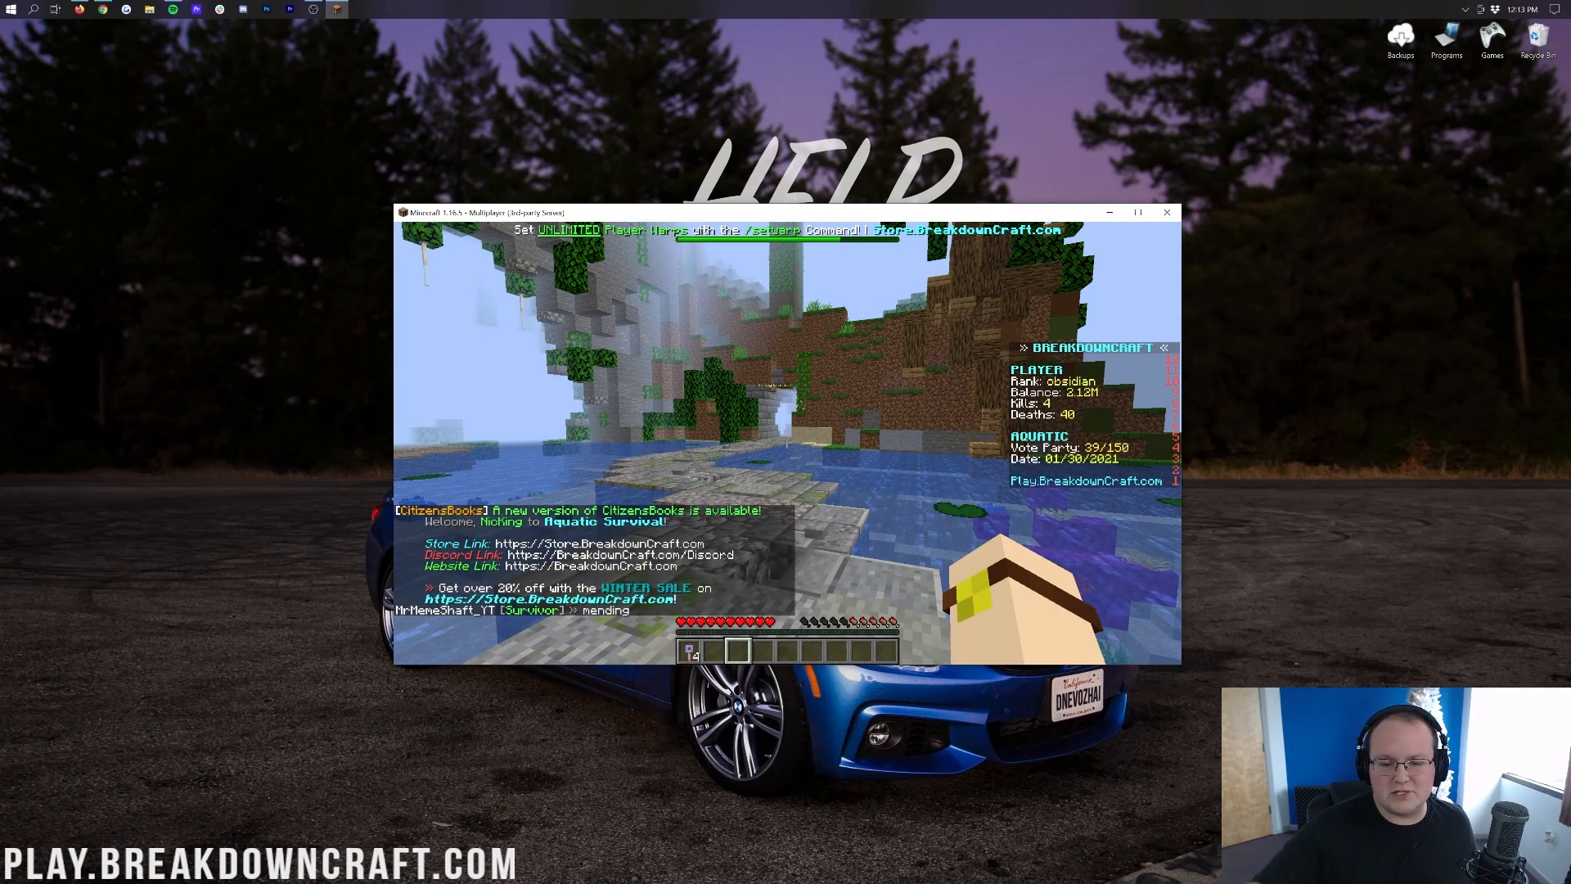
# - Set video settings to Fancy graphics, Maximum smooth lighting, Decreased particles, entity shadows ON, and resume play
pyautogui.press('Escape')
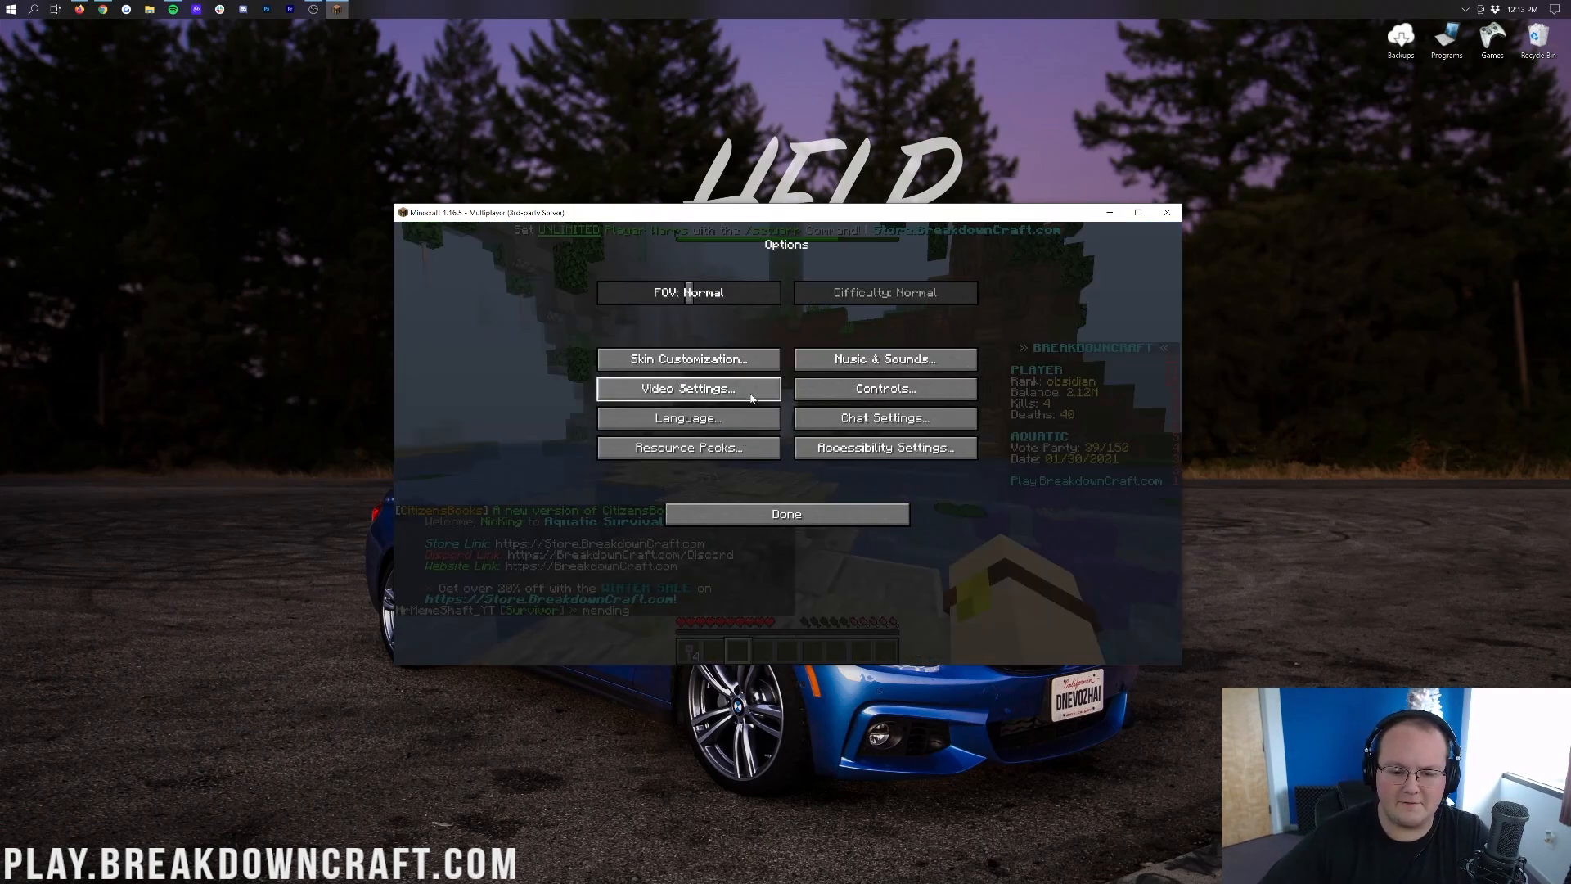
pyautogui.click(688, 388)
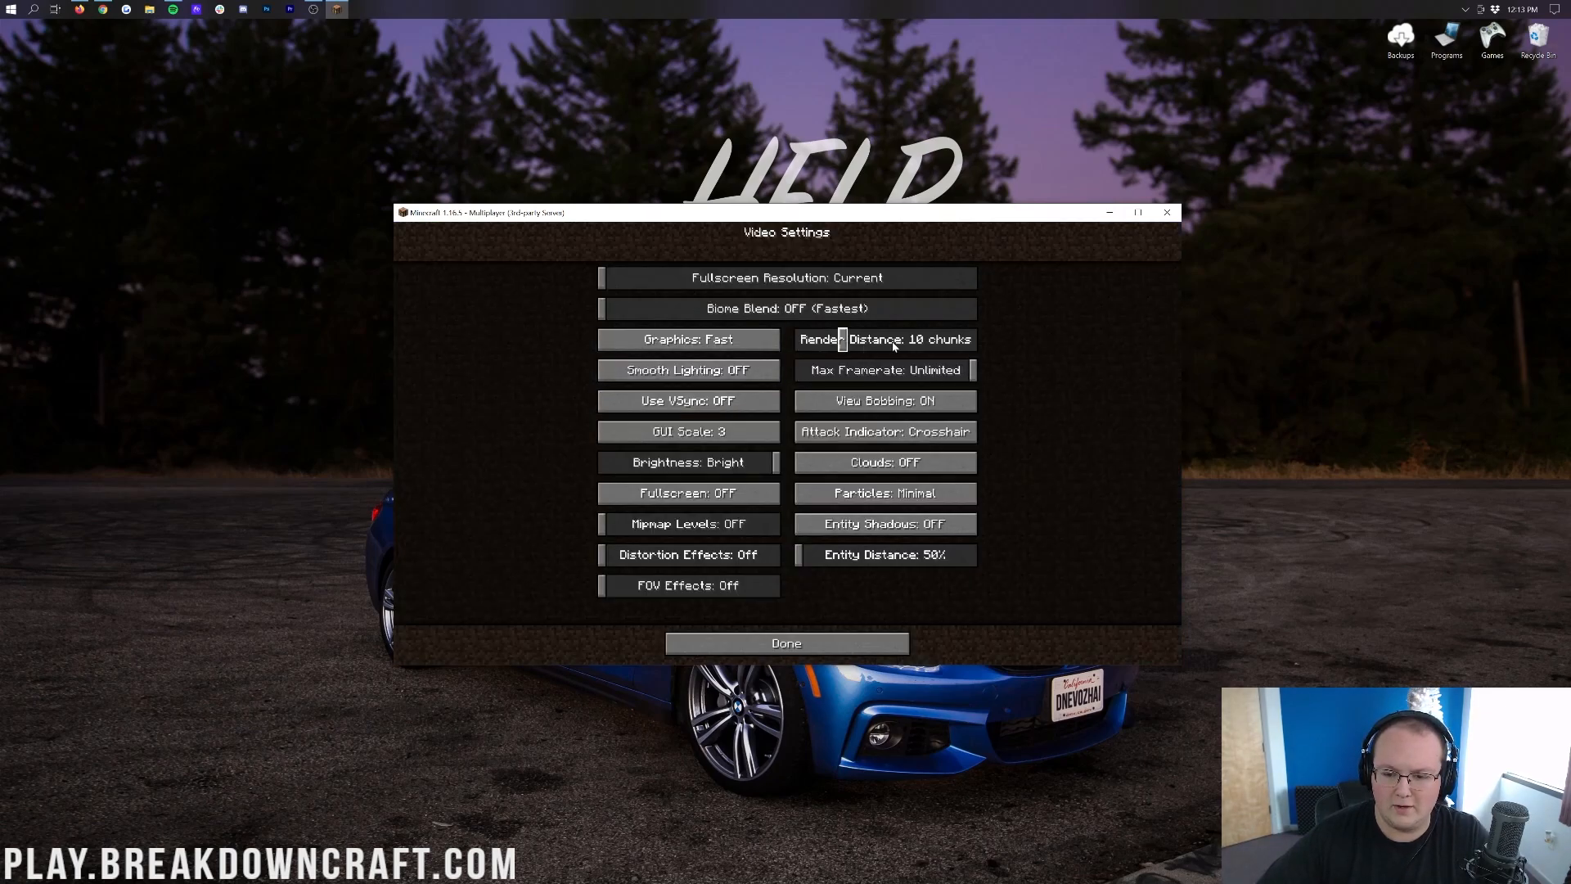
pyautogui.click(688, 339)
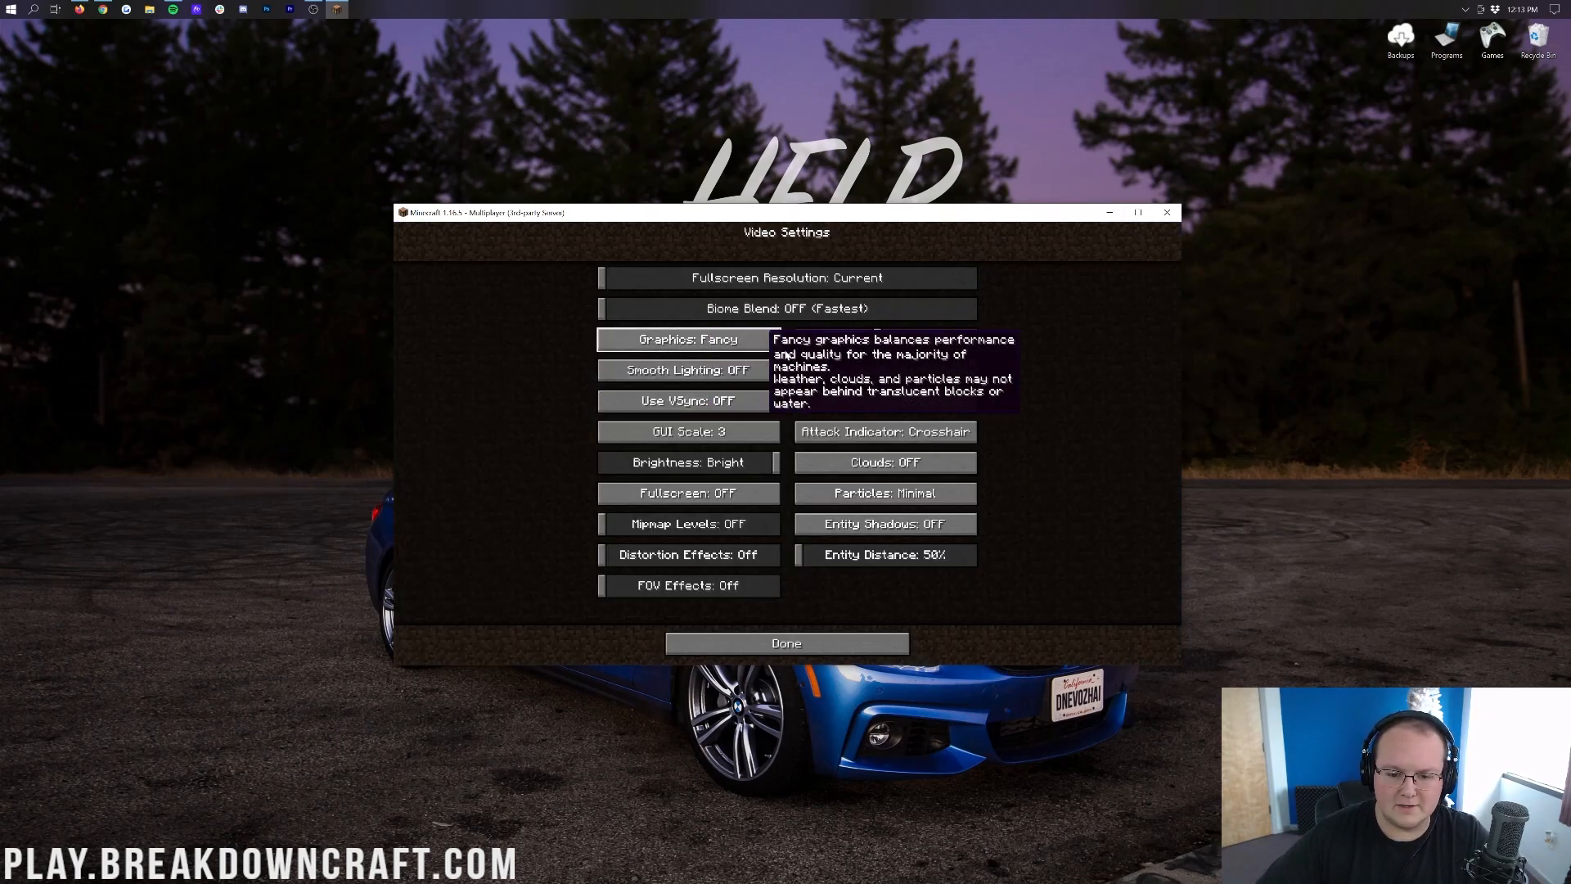
pyautogui.click(689, 370)
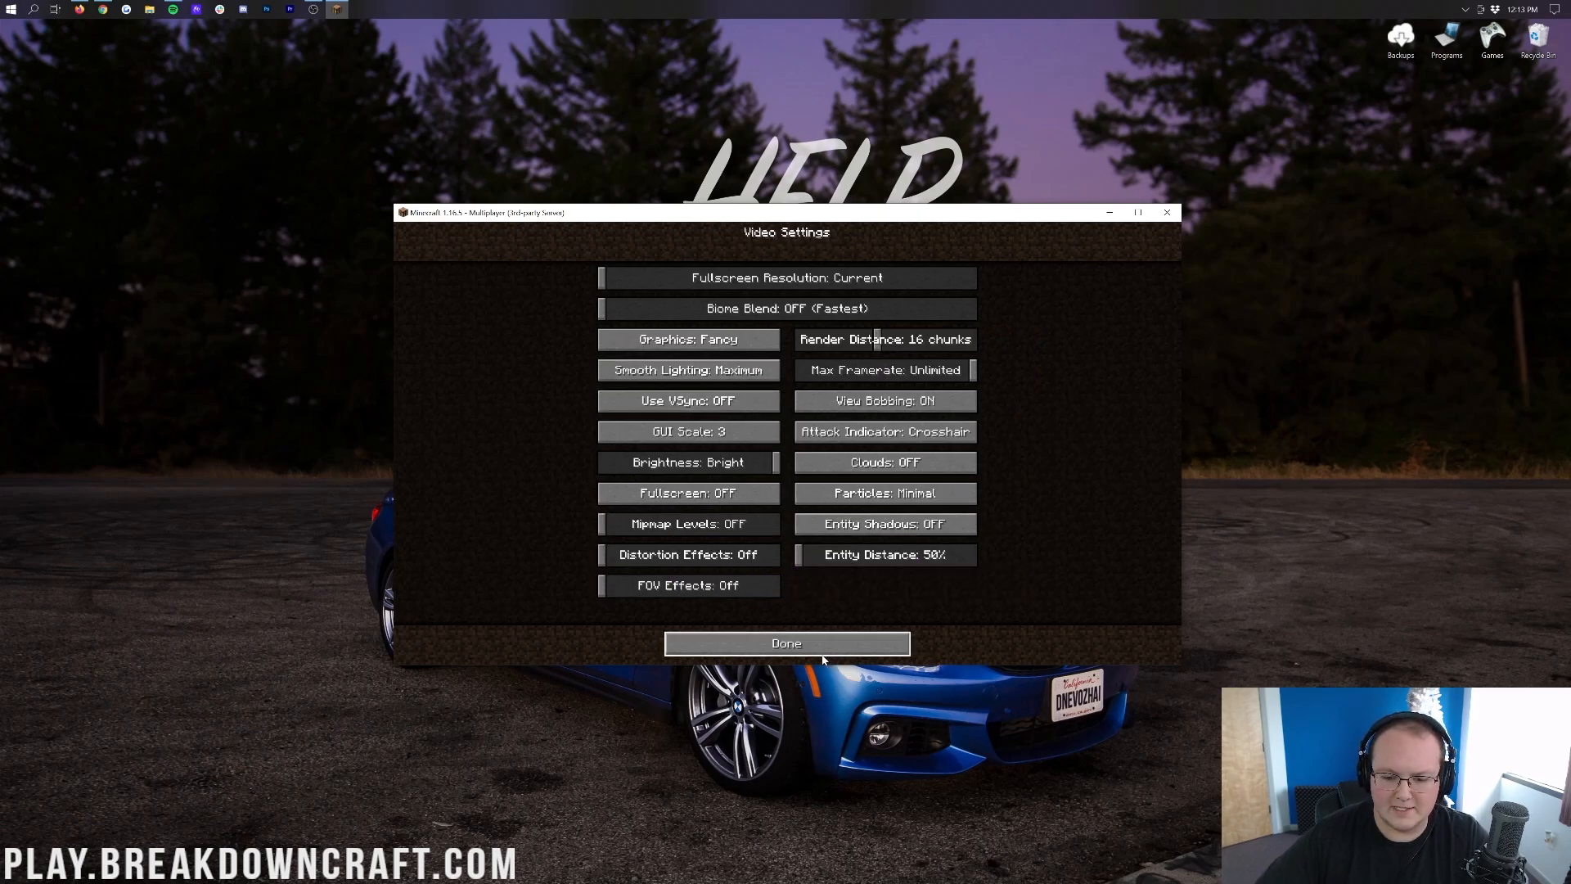
pyautogui.click(884, 493)
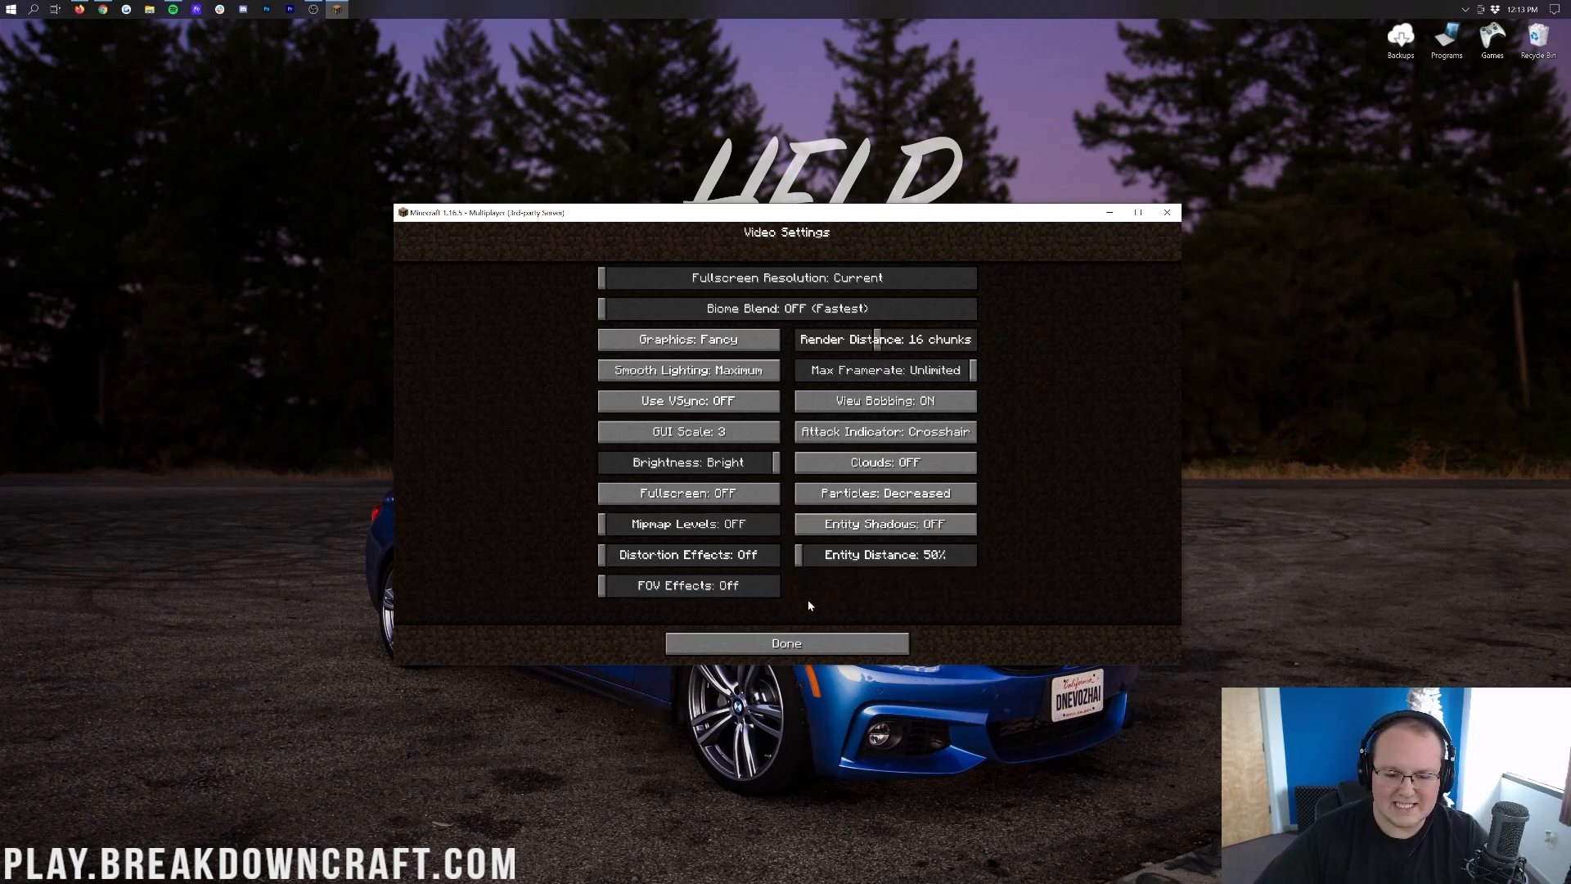
pyautogui.click(883, 524)
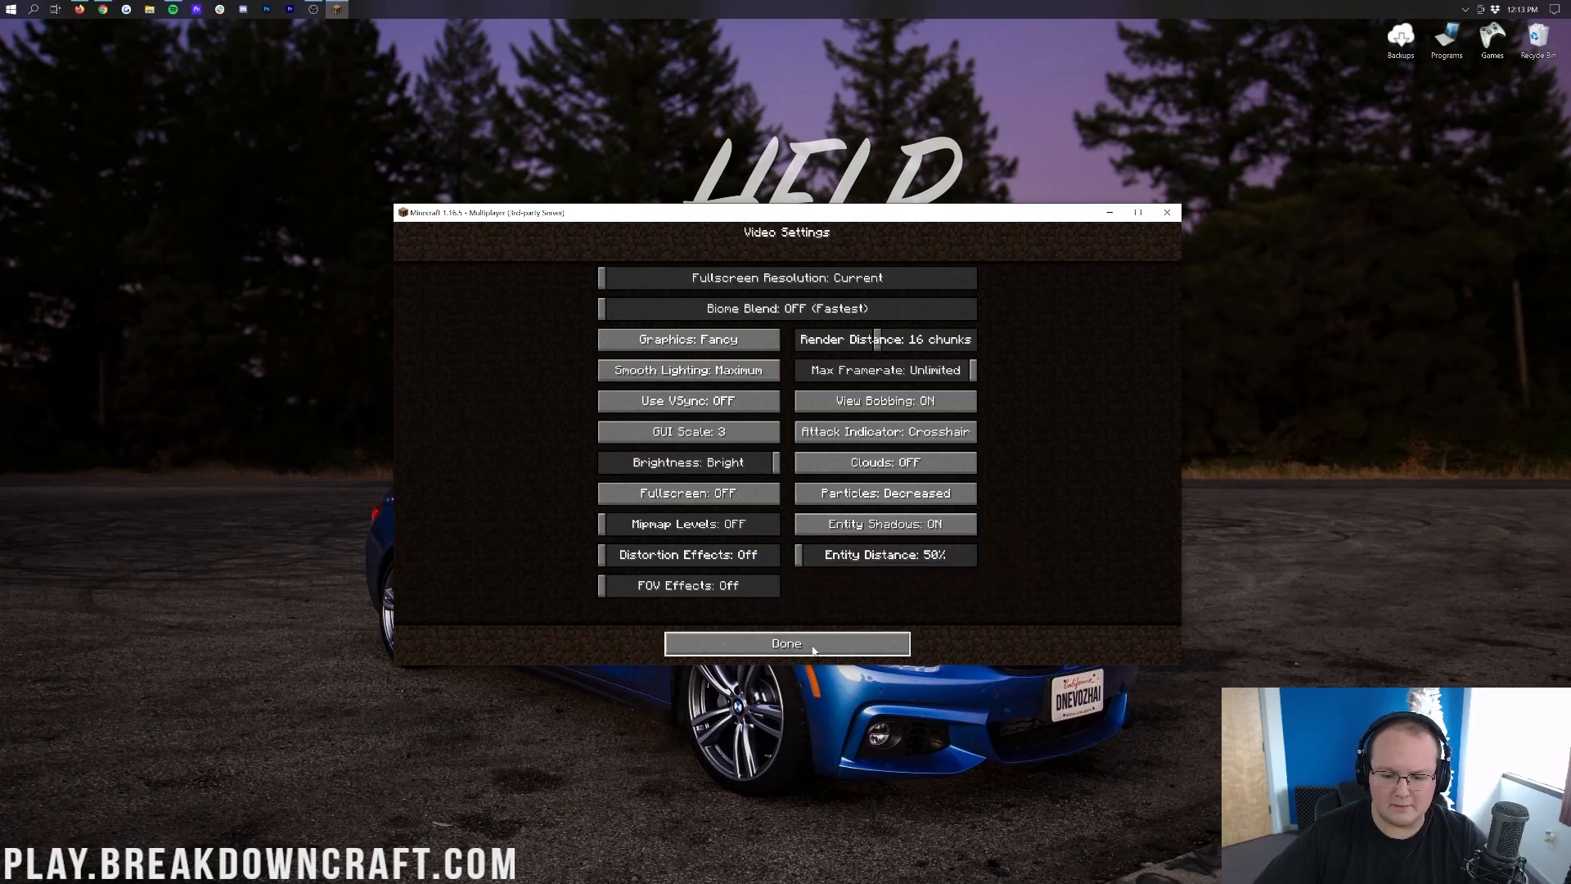
pyautogui.click(785, 641)
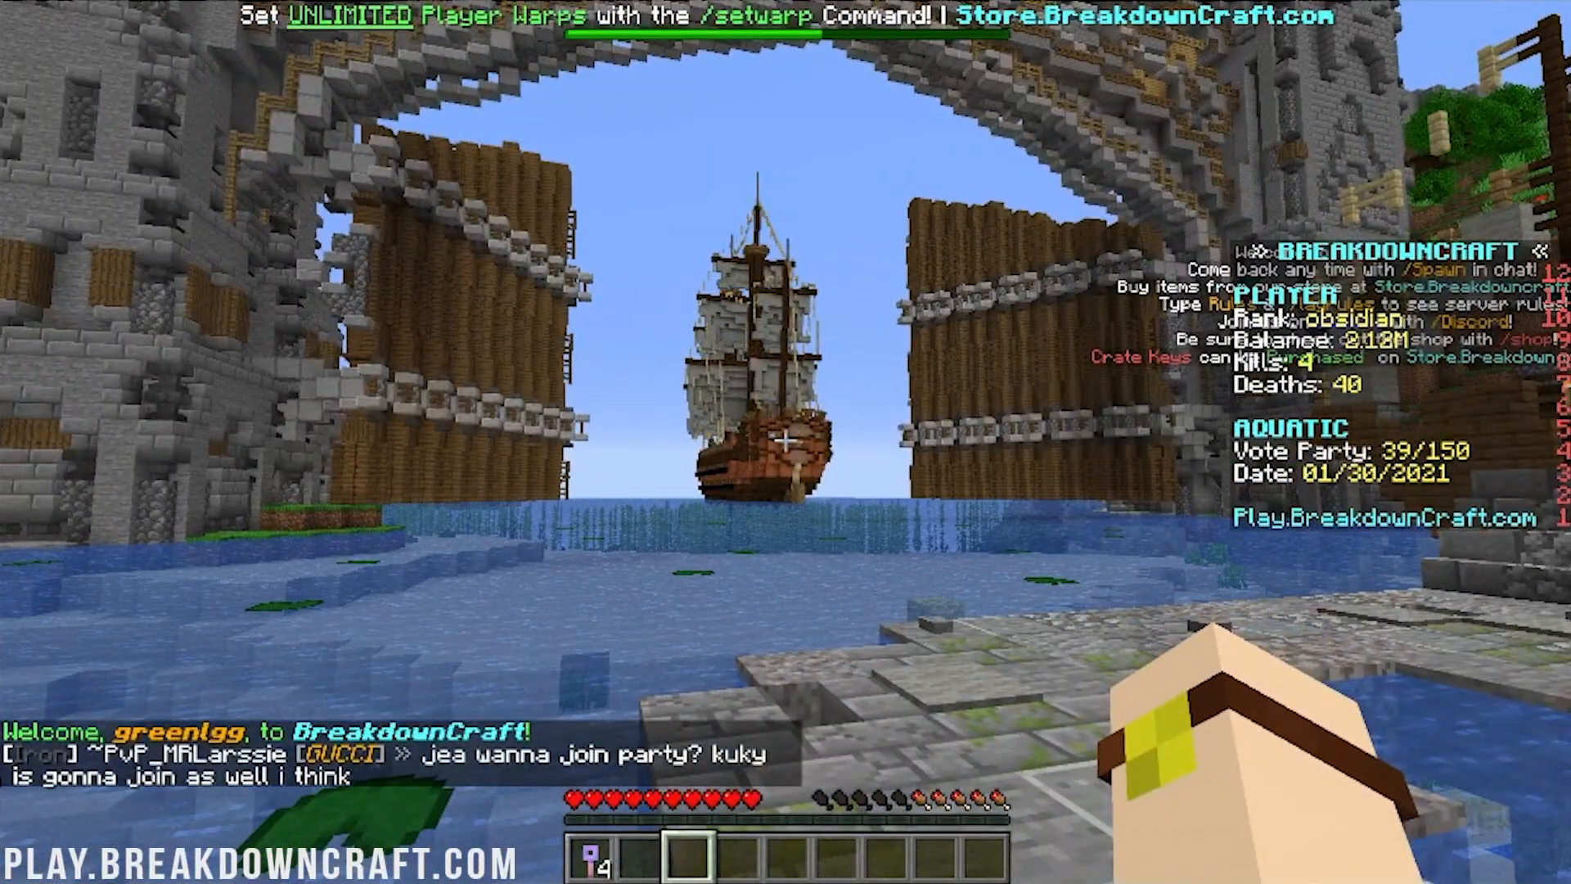
# - Show the F3 debug overlay with the Mem readout against the 4096 MB allocation
pyautogui.press('f3')
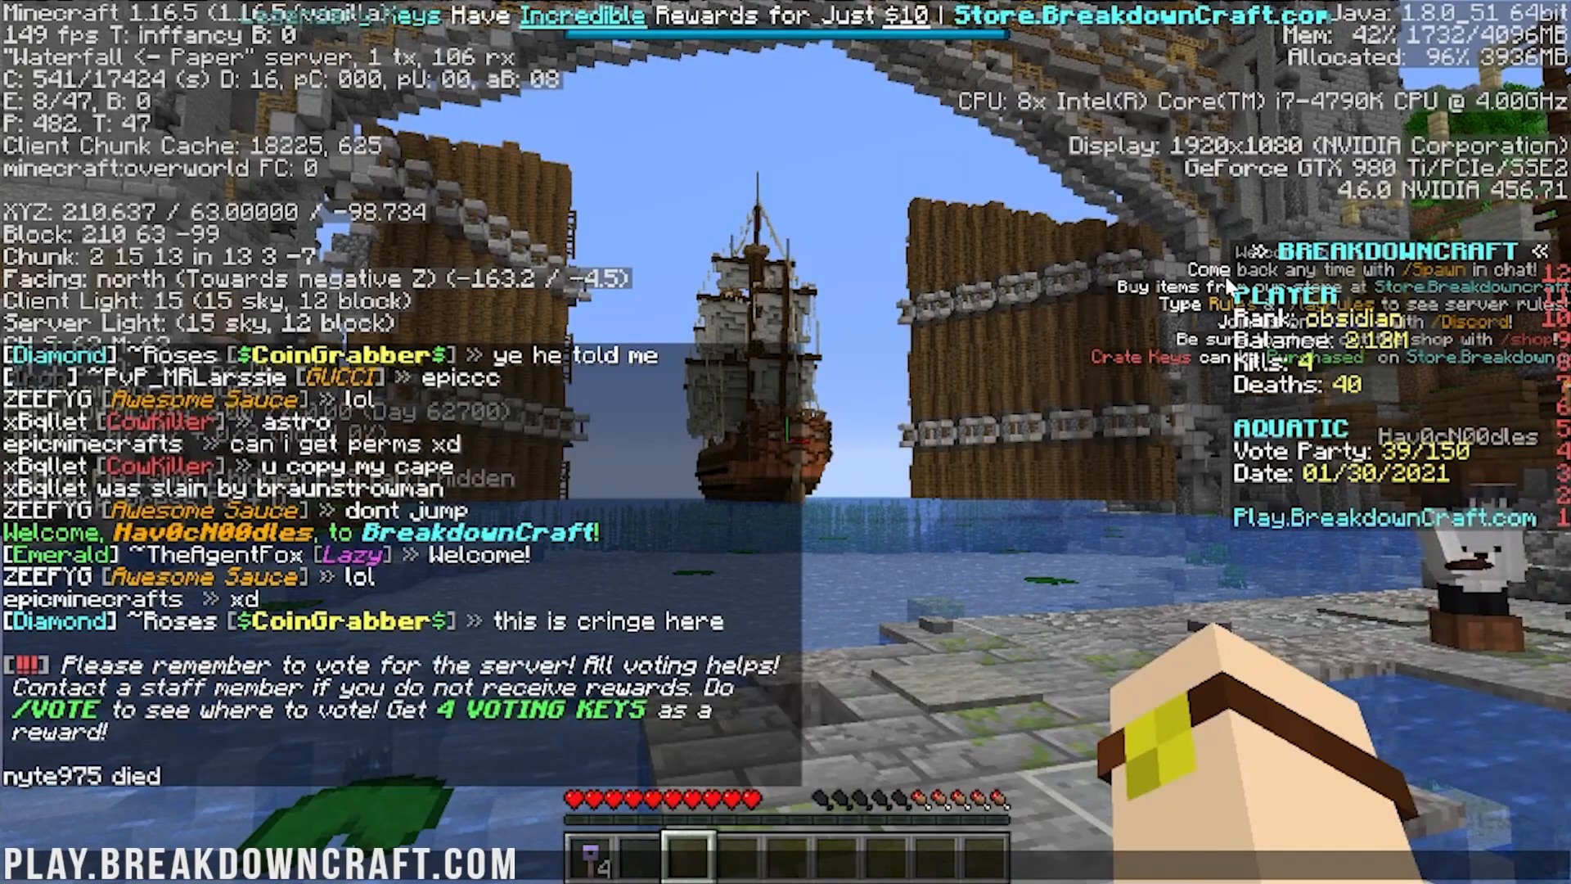
# - Hide the F3 debug overlay before bringing up the BreakdownCraft Server Selector
pyautogui.press('F3')
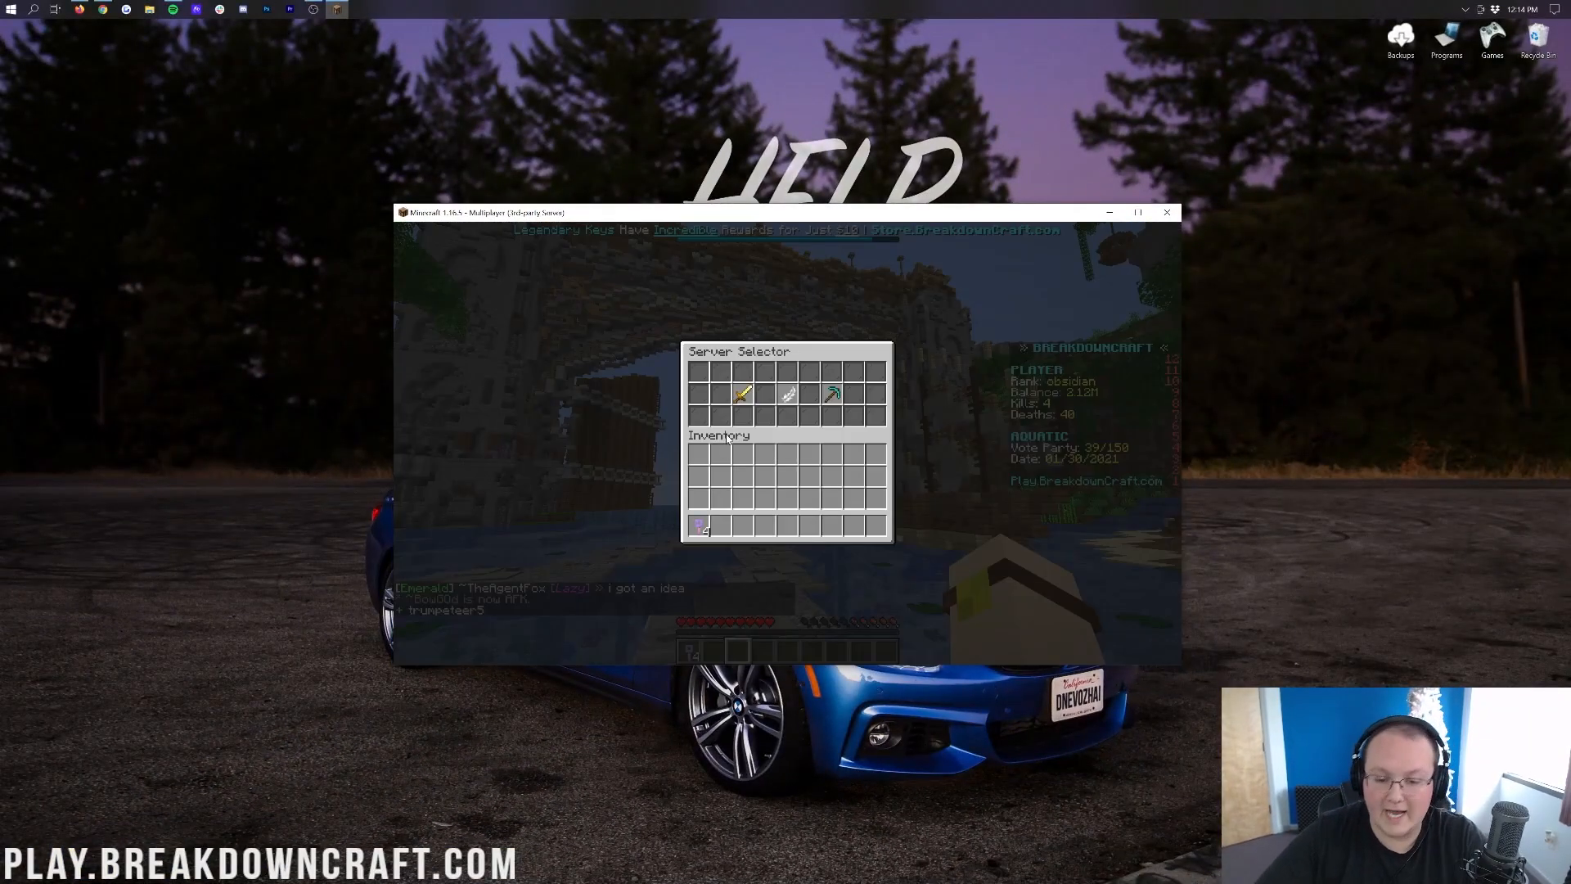
pyautogui.moveTo(743, 393)
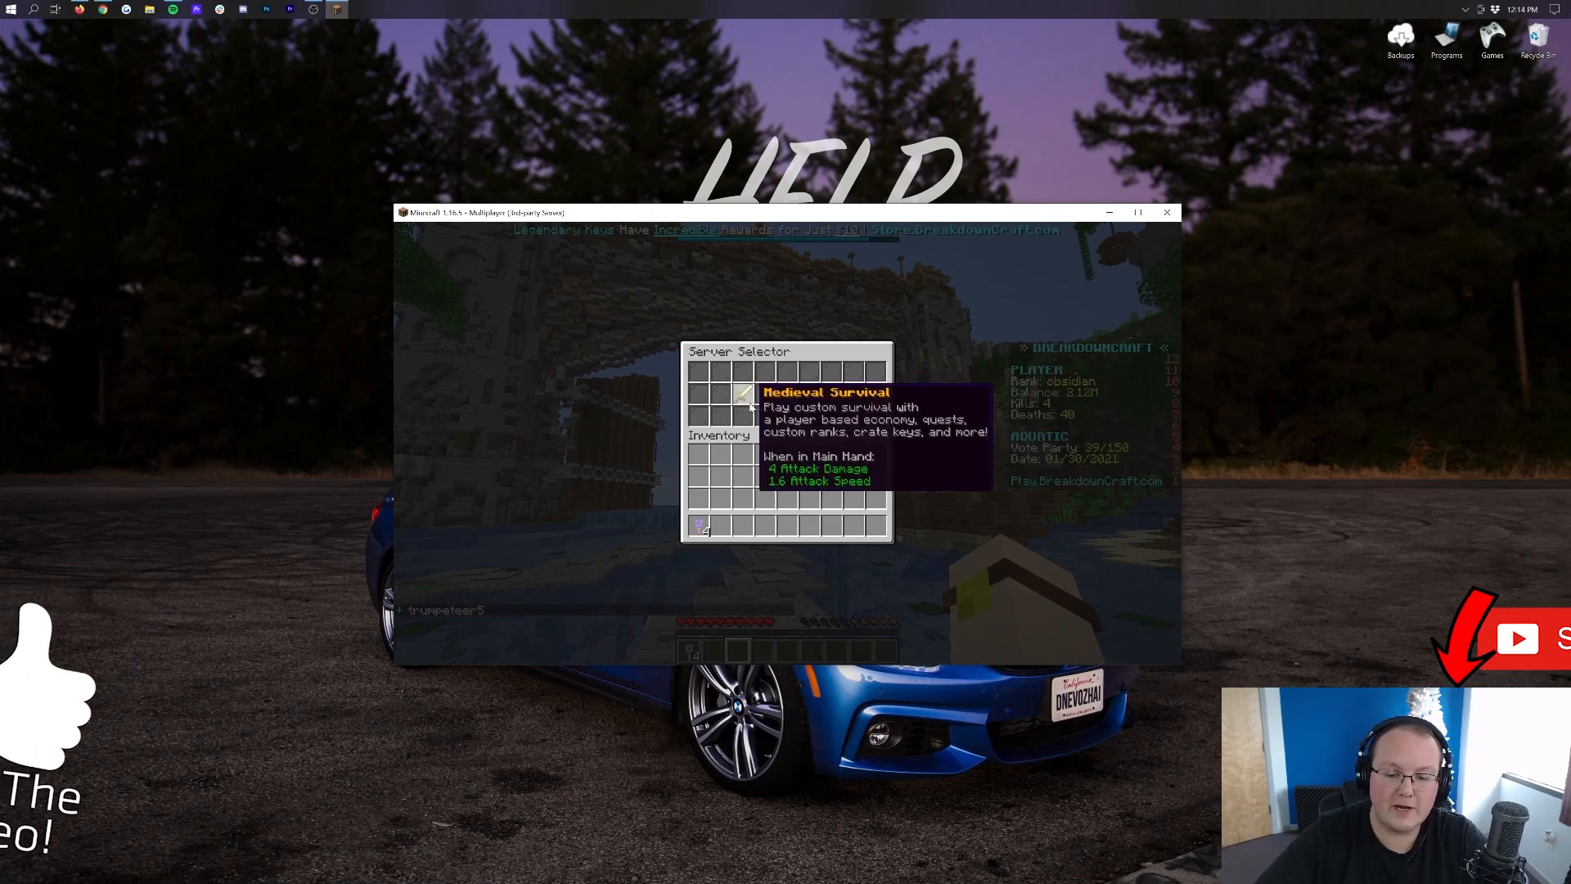
pyautogui.moveTo(776, 394)
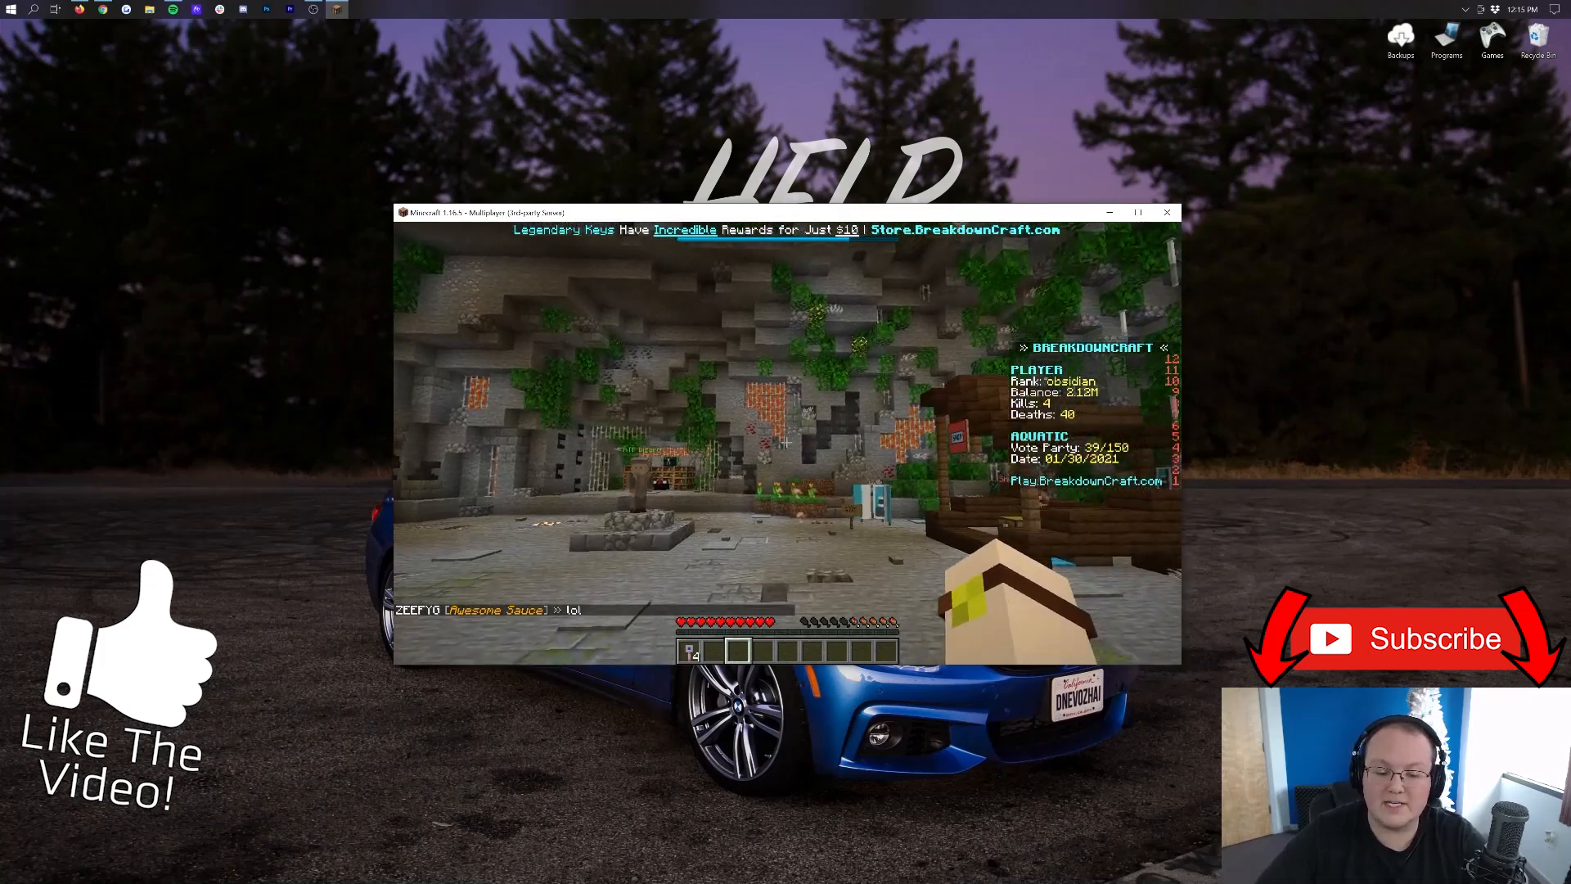
# - Show the online player list with Tab after joining Medieval Survival
pyautogui.press('Tab')
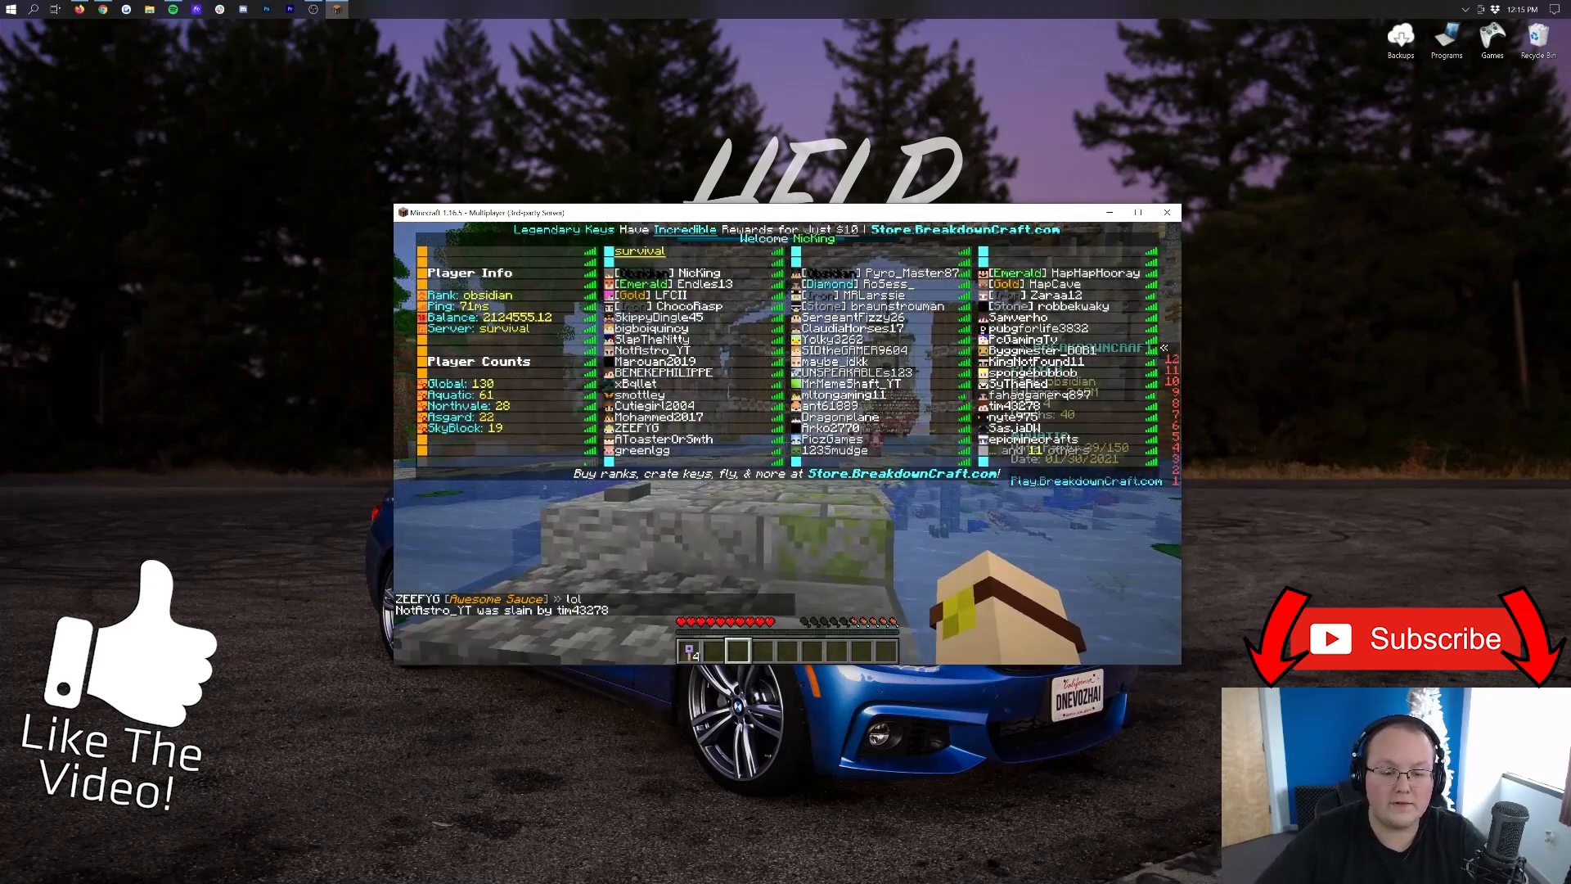